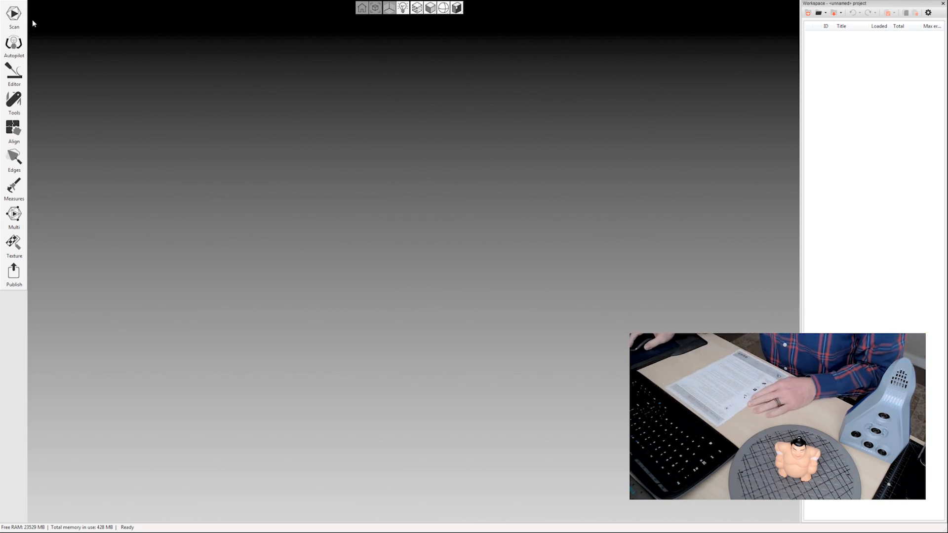
Record Scan1 of the figurine on the turntable with Real-time fusion enabled.
left_click(14, 15)
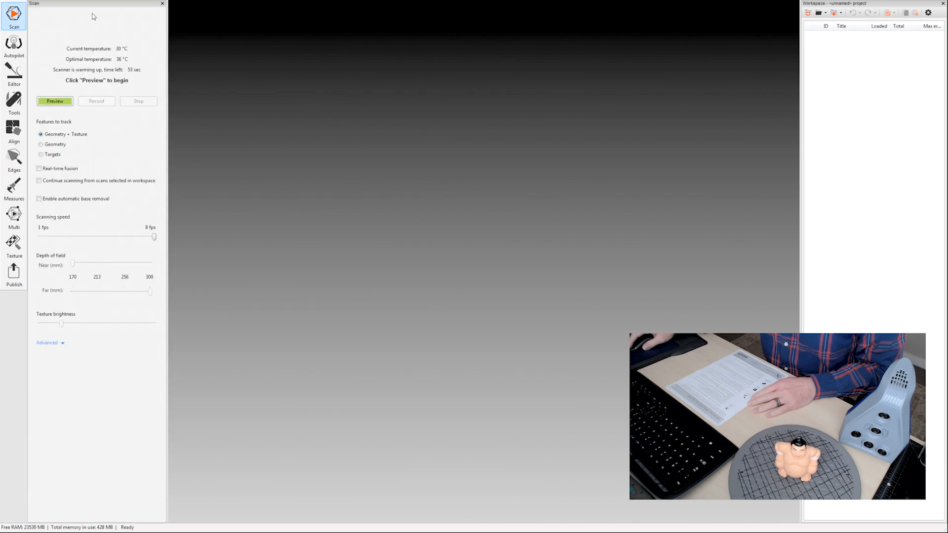
mouse_move(80, 100)
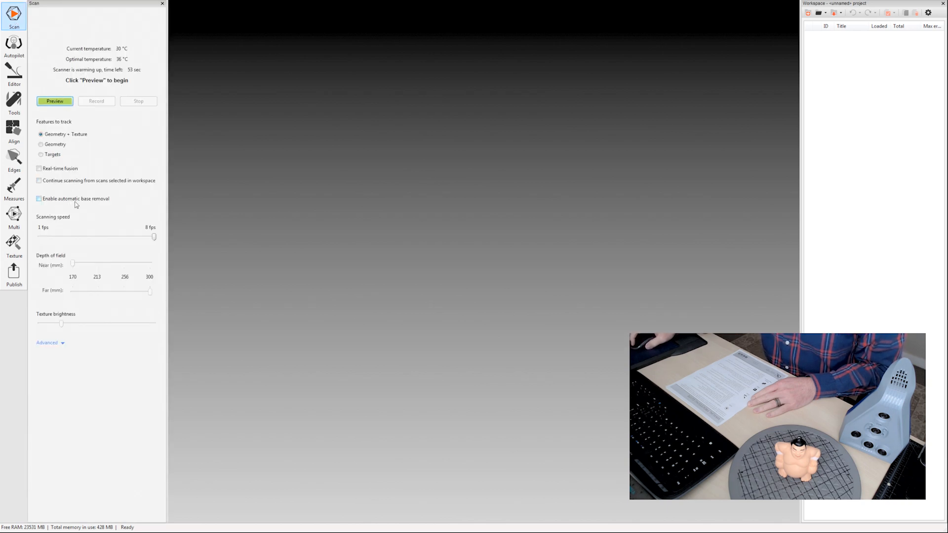
left_click(38, 168)
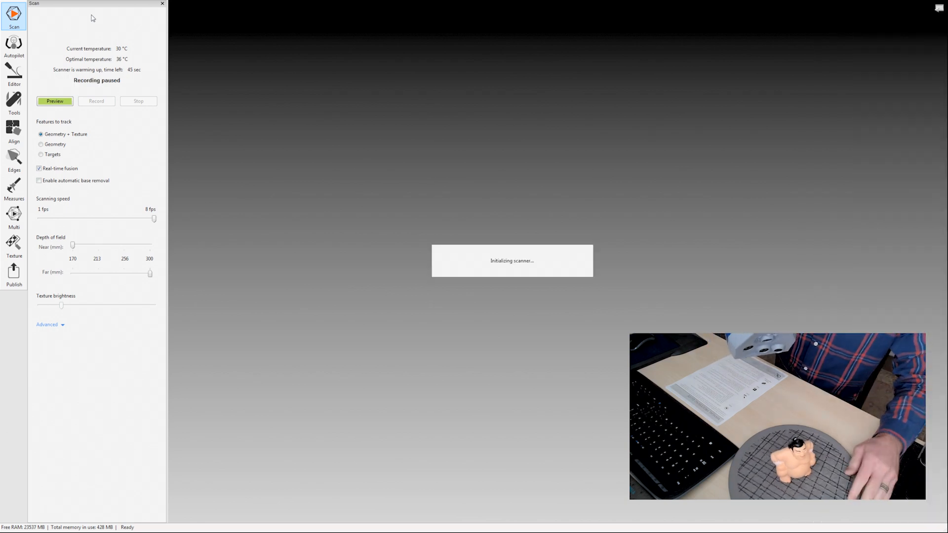
left_click(54, 101)
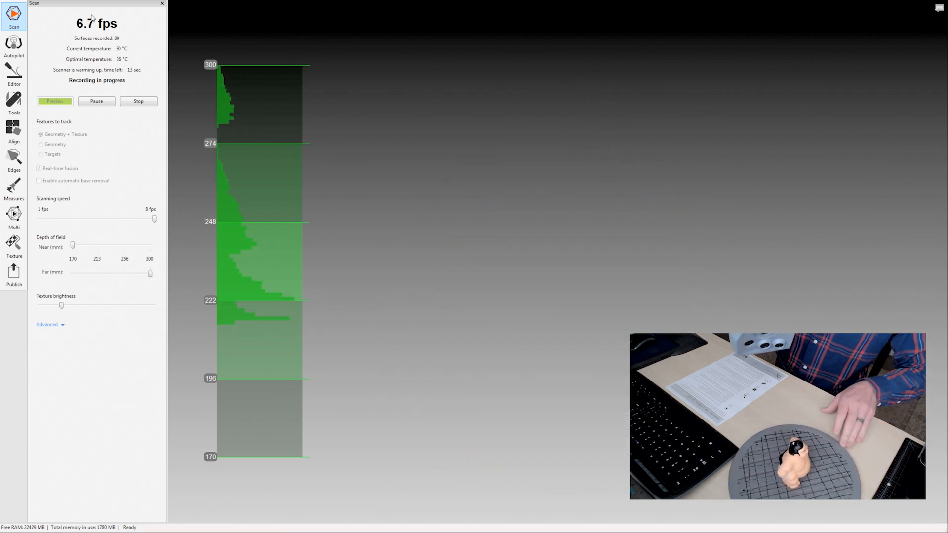
left_click(138, 100)
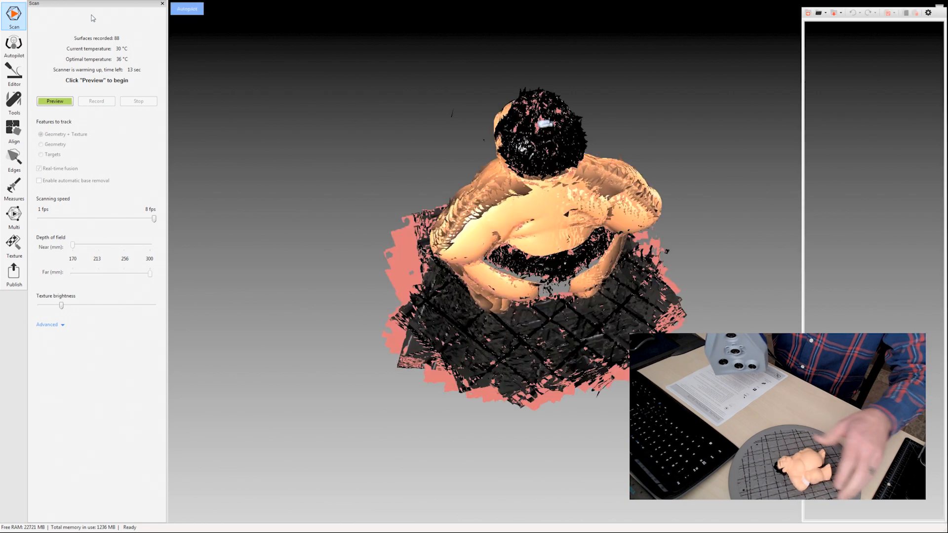
Record Scan2 of the figurine lying on its side, then preview for the next pass.
left_click(54, 101)
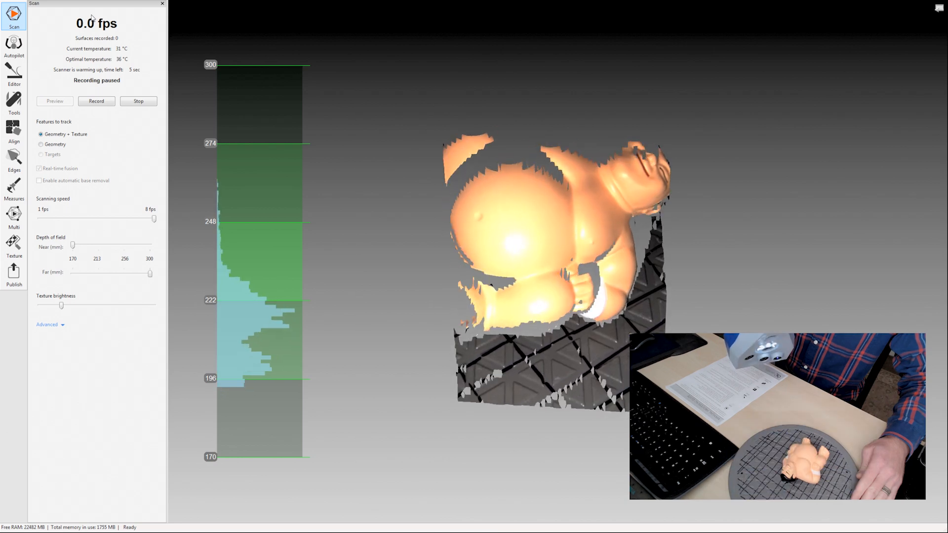
left_click(96, 100)
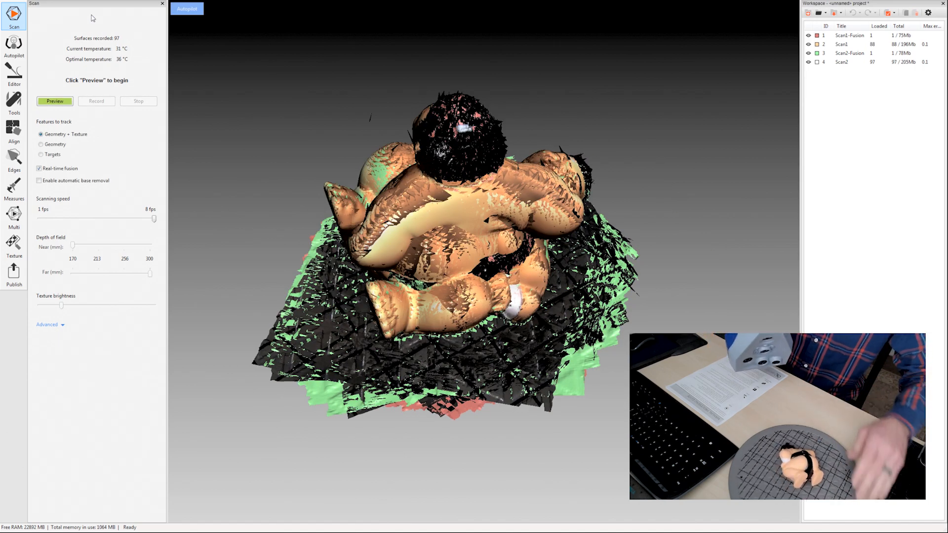
left_click(54, 101)
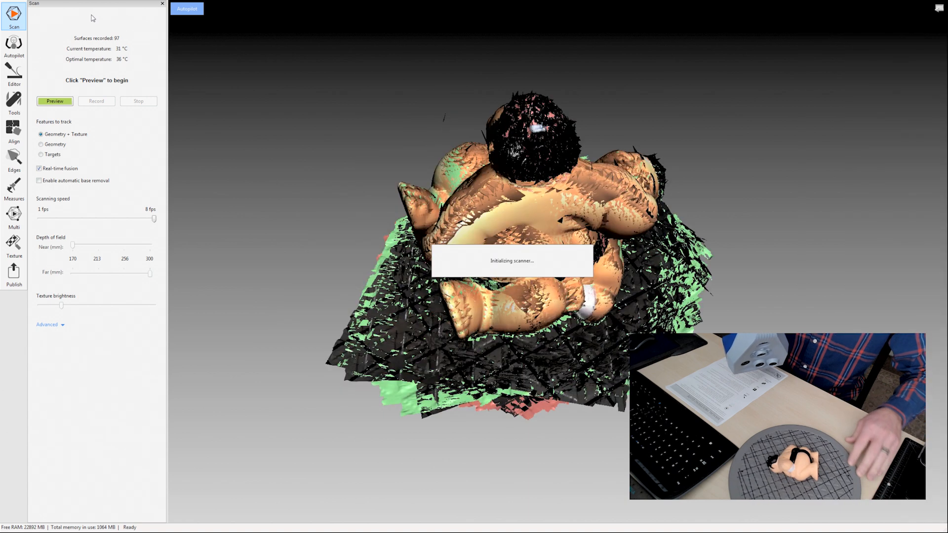
Record Scan3 of the repositioned figurine and stop scanning.
left_click(55, 100)
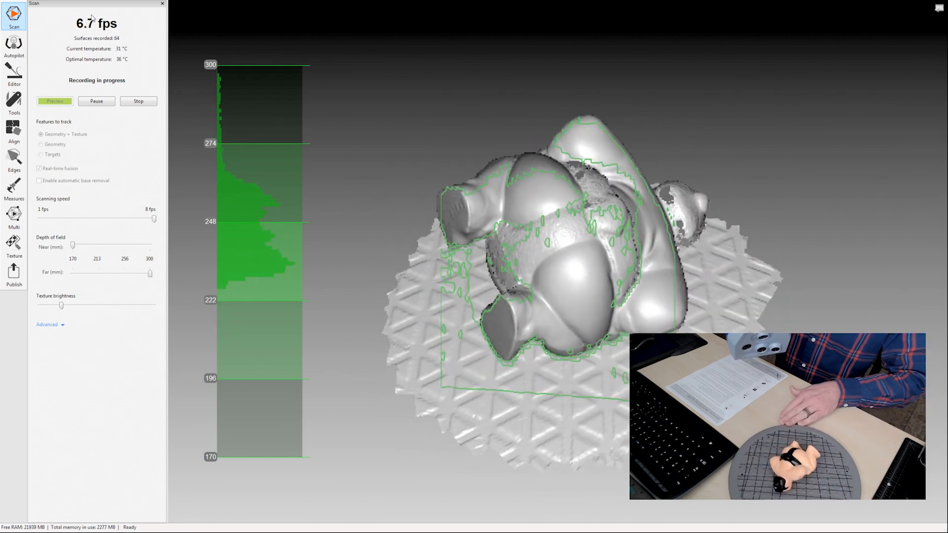
left_click(139, 101)
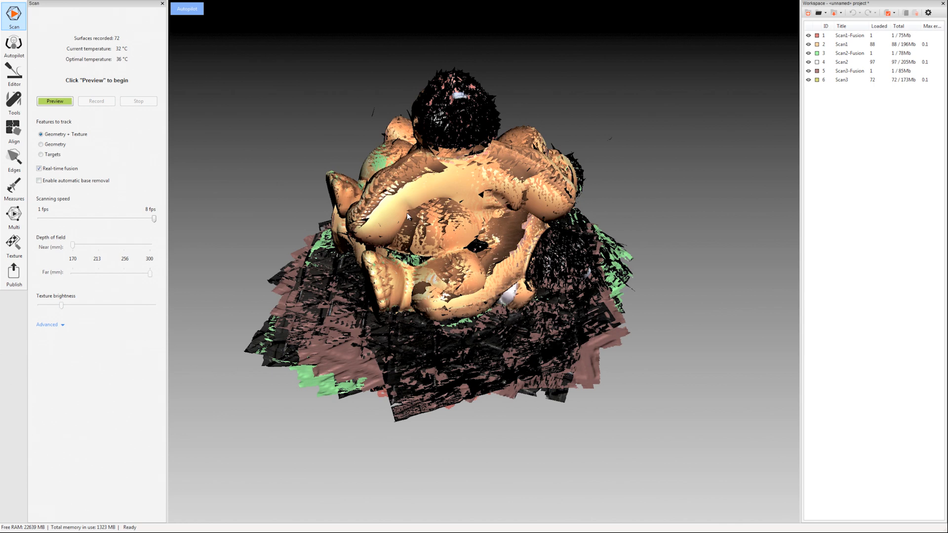
mouse_move(178, 27)
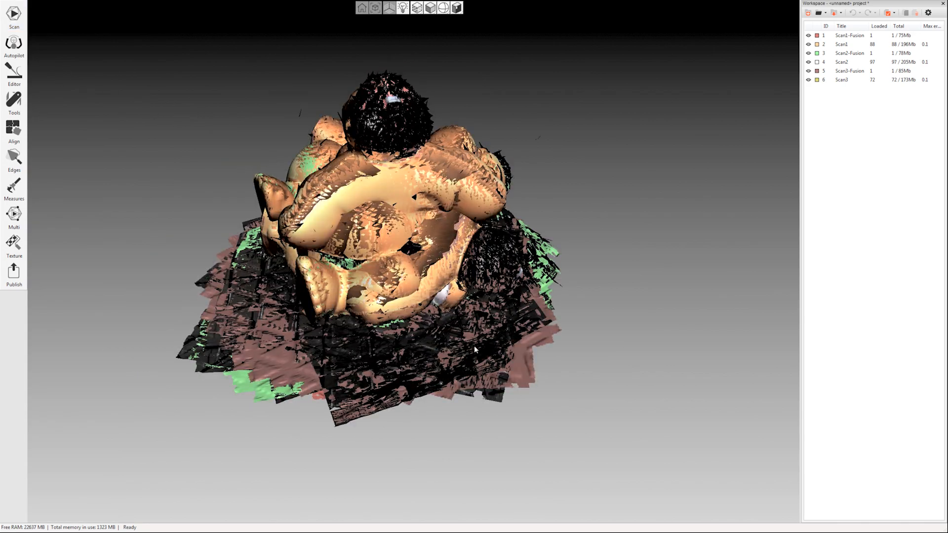
mouse_move(59, 66)
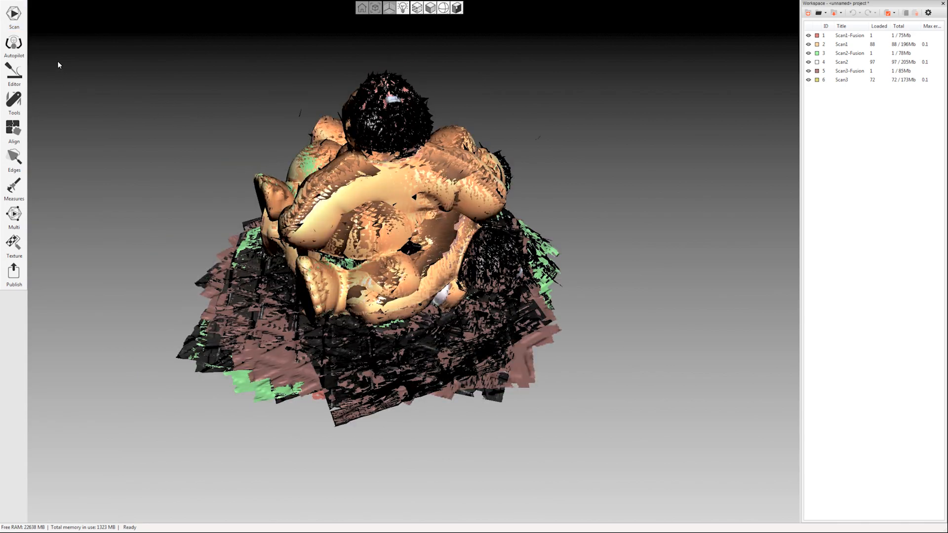
Delete the three real-time Fusion results from the Workspace, keeping only Scan1, Scan2 and Scan3.
left_click(13, 71)
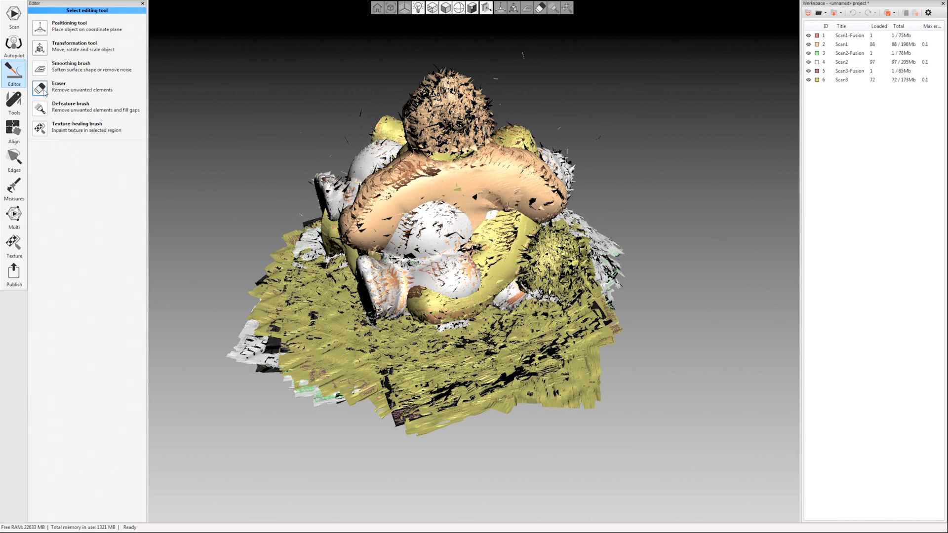
left_click(59, 87)
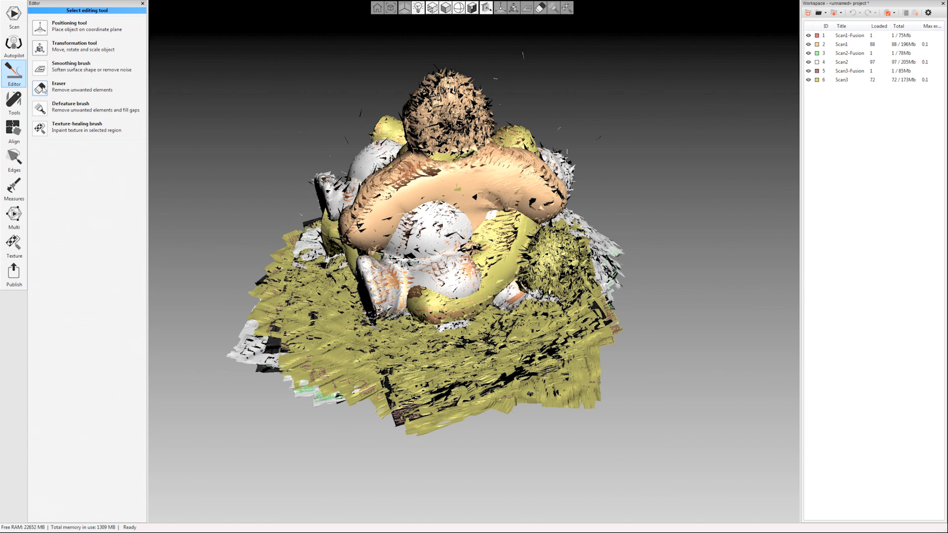
left_click(59, 87)
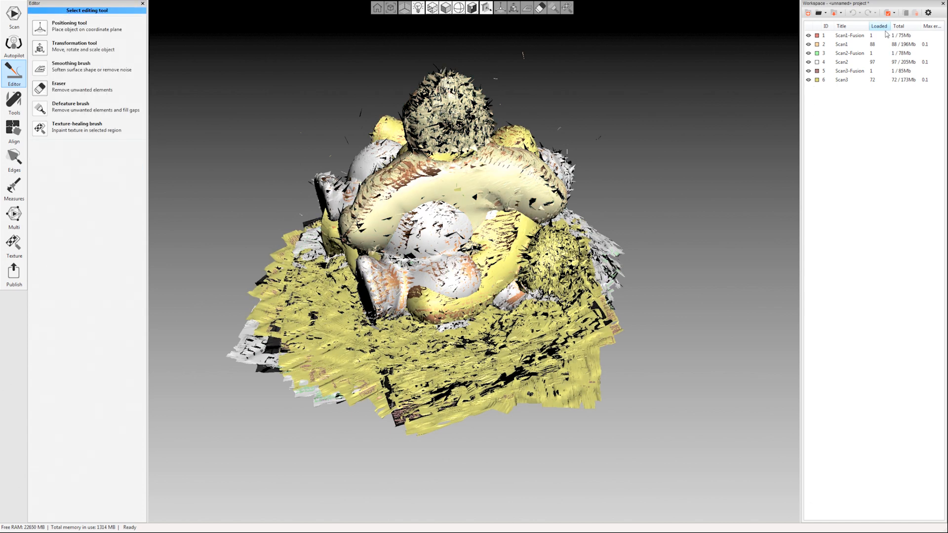
left_click(808, 61)
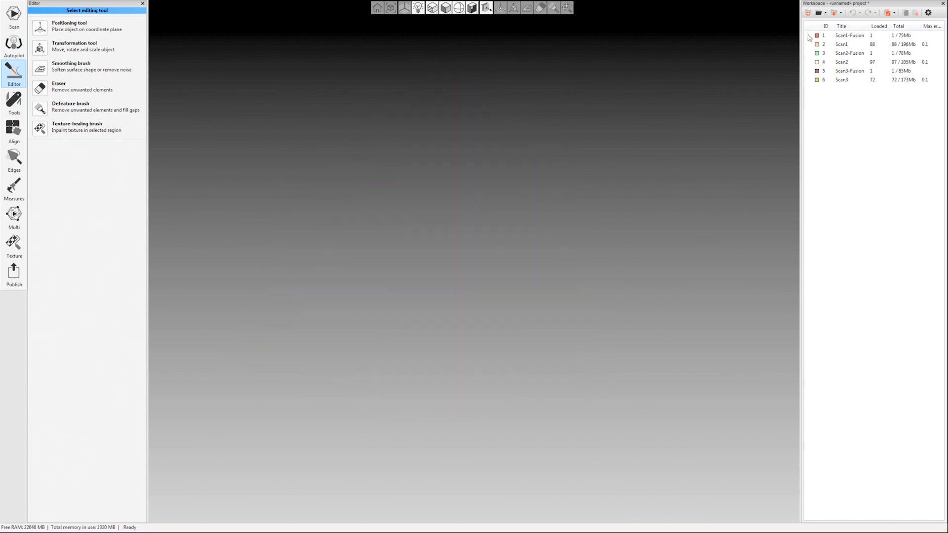
left_click(816, 44)
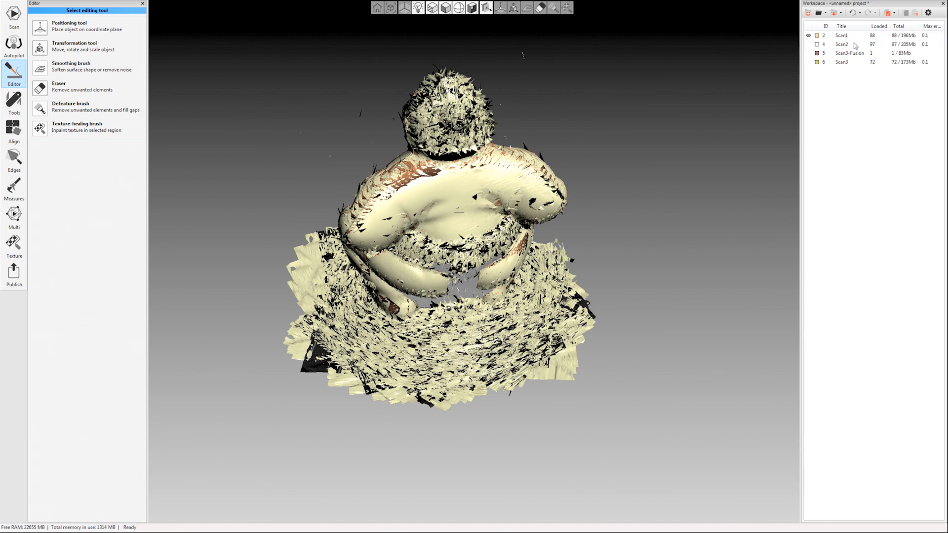
left_click(850, 53)
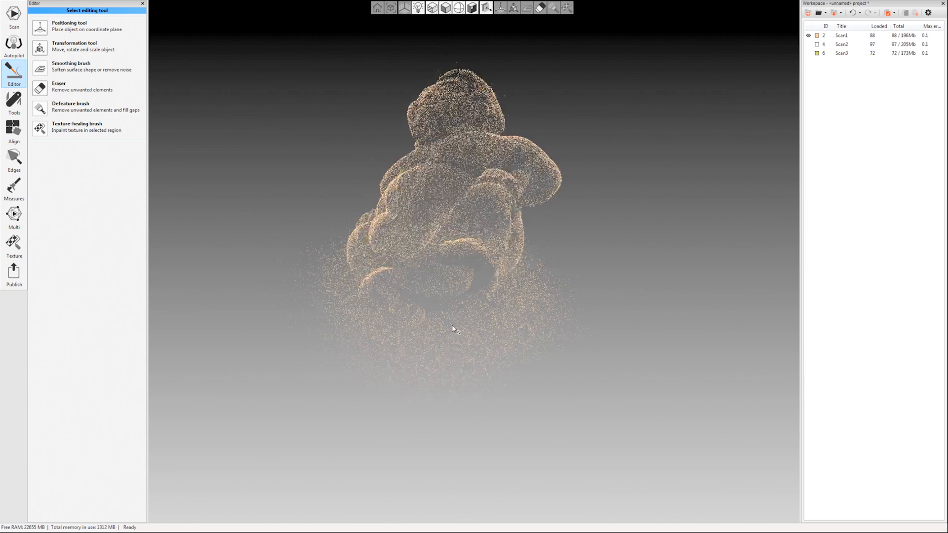
Start the Eraser on Scan1 with Cutoff-plane selection for the turntable base.
left_click(59, 88)
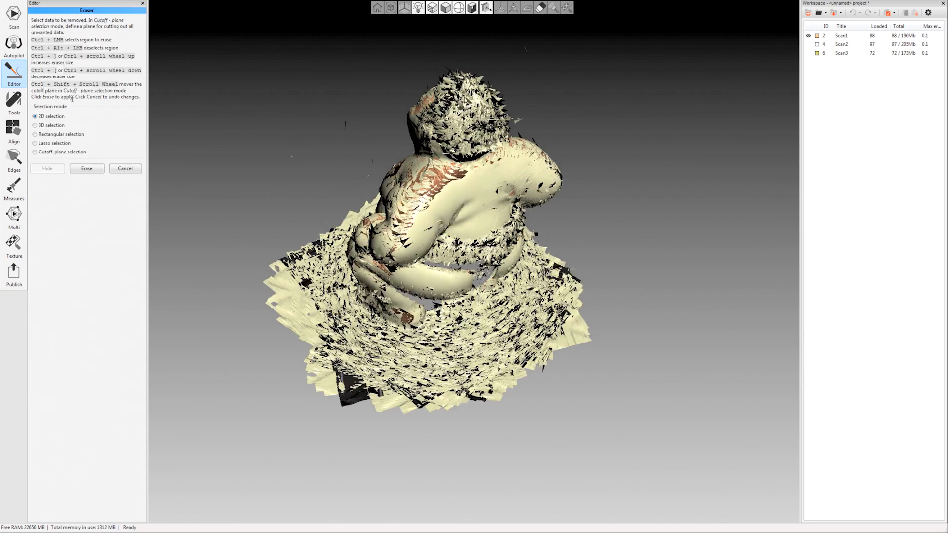
left_click(35, 152)
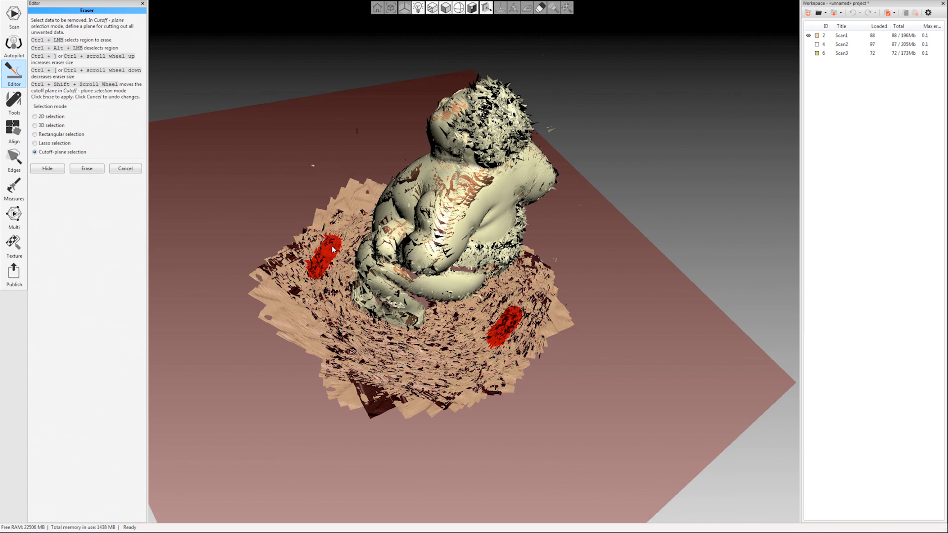
mouse_move(263, 240)
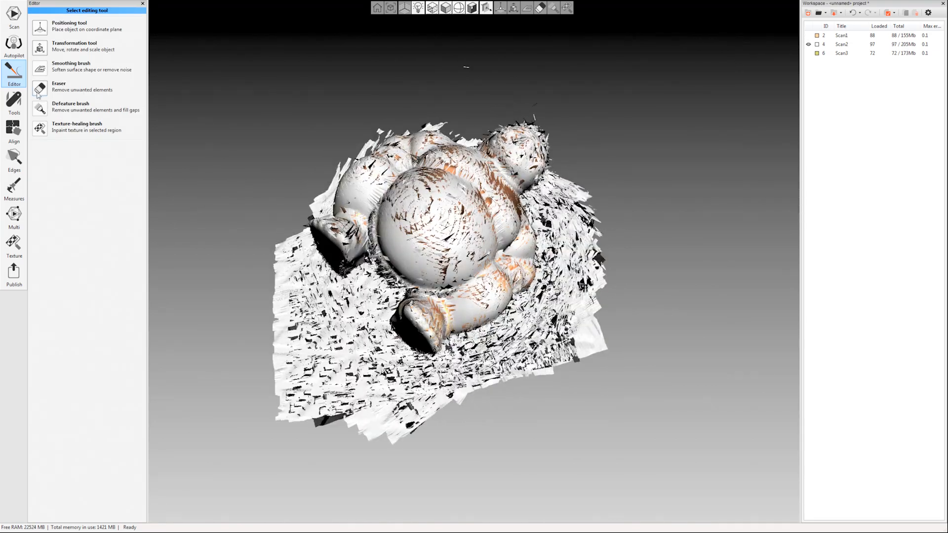
Cut away Scan2's turntable base with a cutoff plane marked on the base patches.
left_click(59, 87)
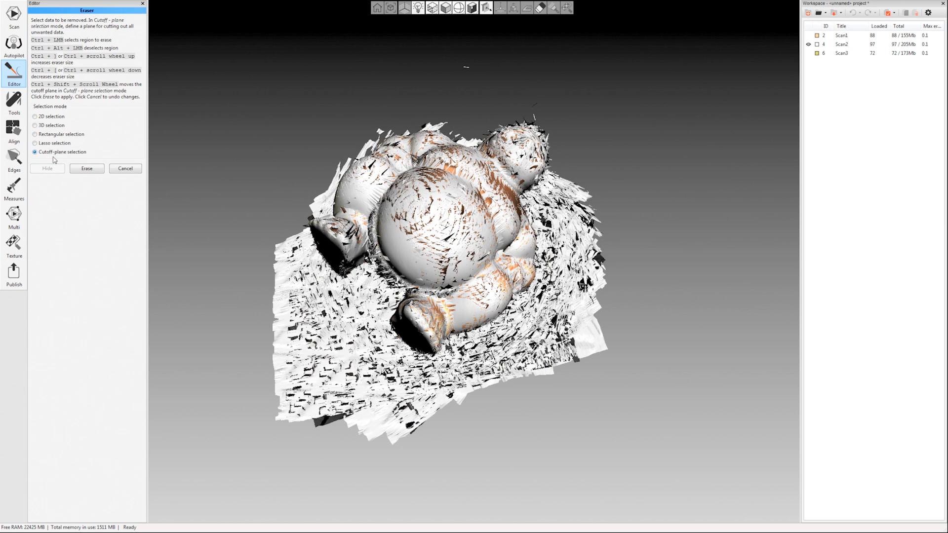
mouse_move(359, 313)
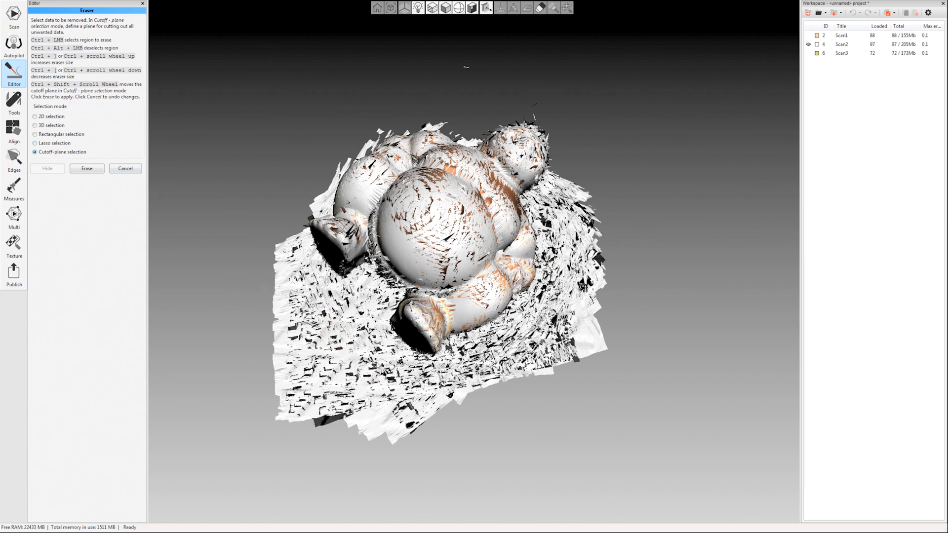
mouse_move(338, 340)
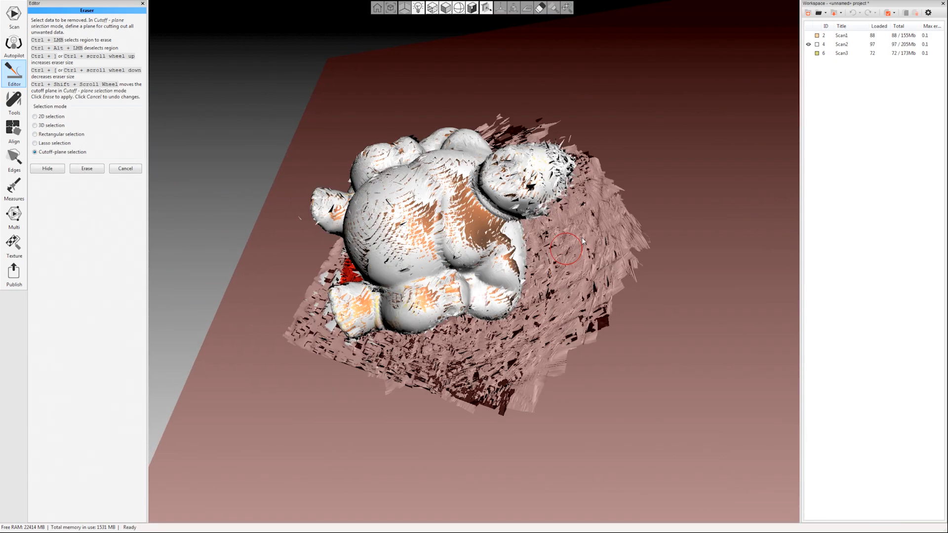
left_click(565, 248)
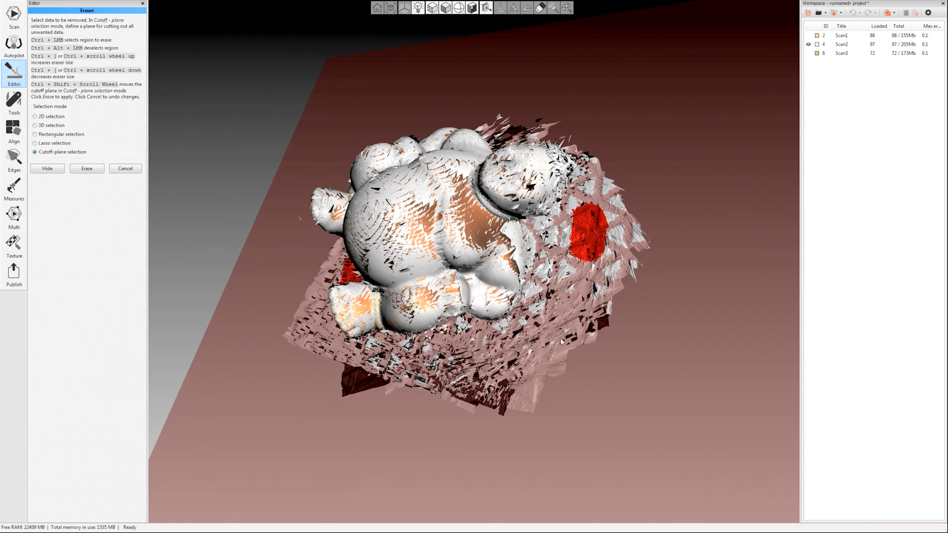
left_click_drag(561, 342, 604, 302)
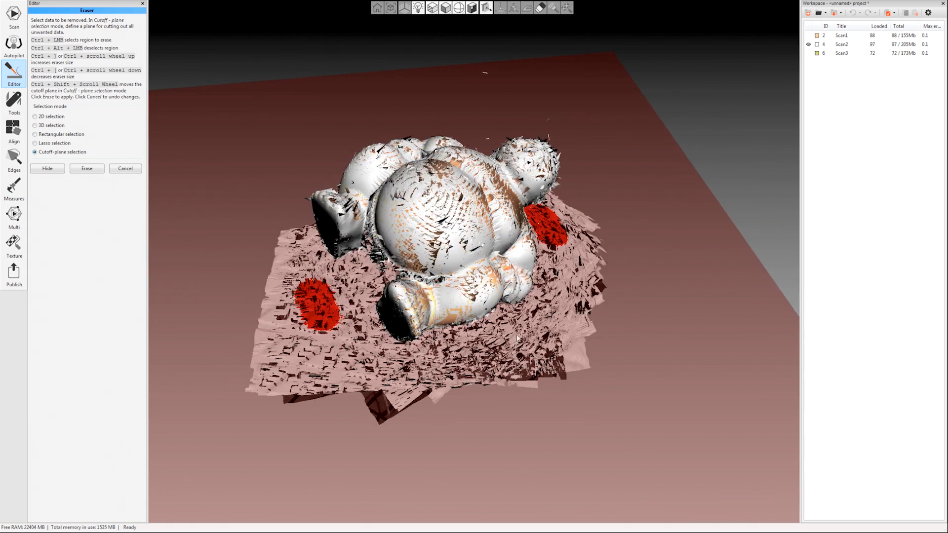
left_click(86, 168)
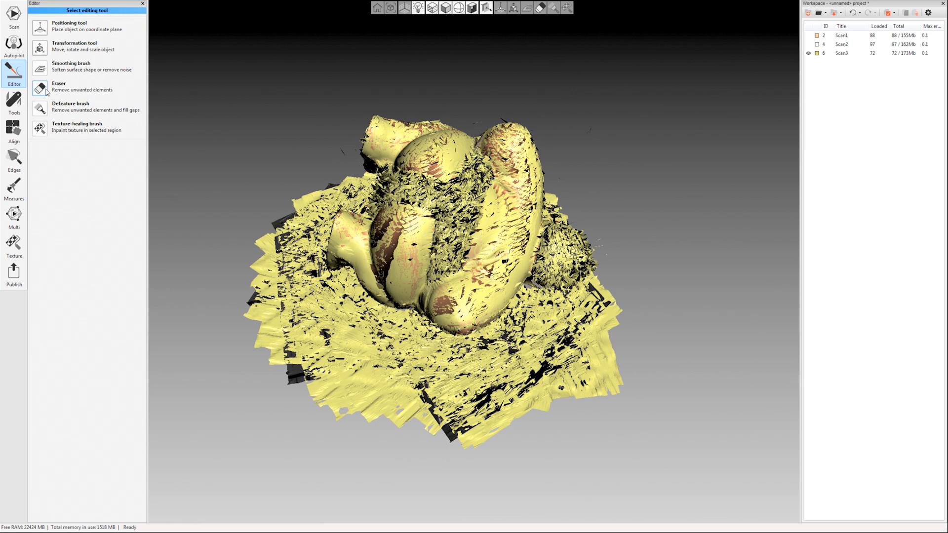
Erase the table surface below the cutoff plane from Scan3.
left_click(59, 86)
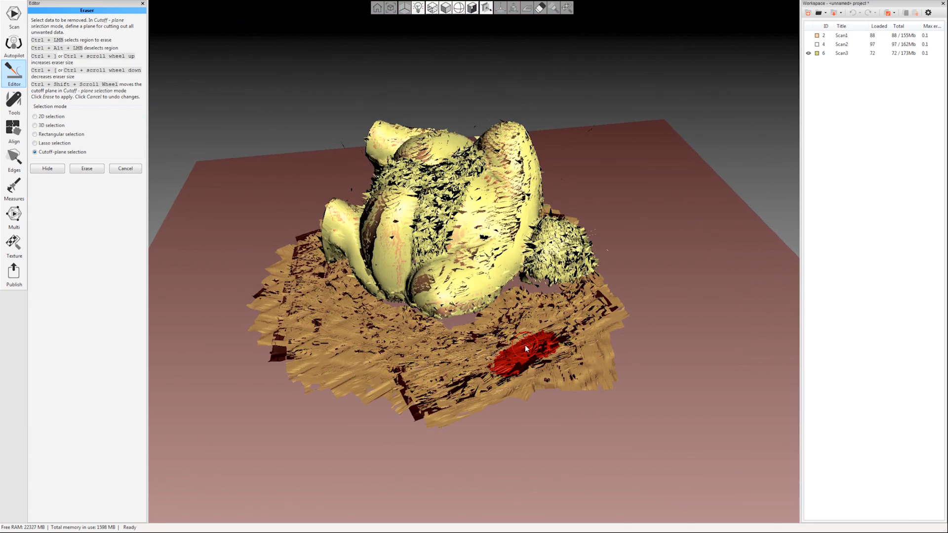
left_click(87, 168)
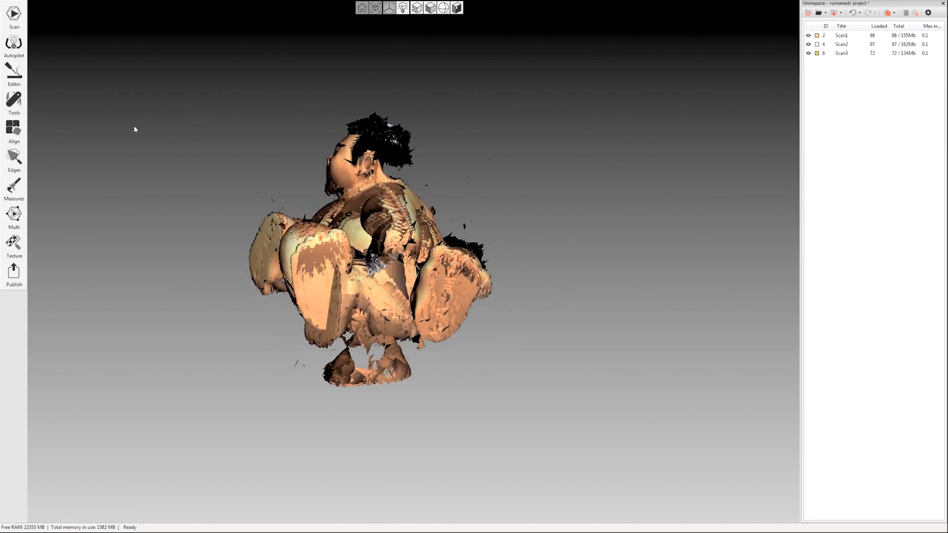
Auto-align Scan2 and Scan3 to Scan1 and apply the alignment result.
left_click(13, 127)
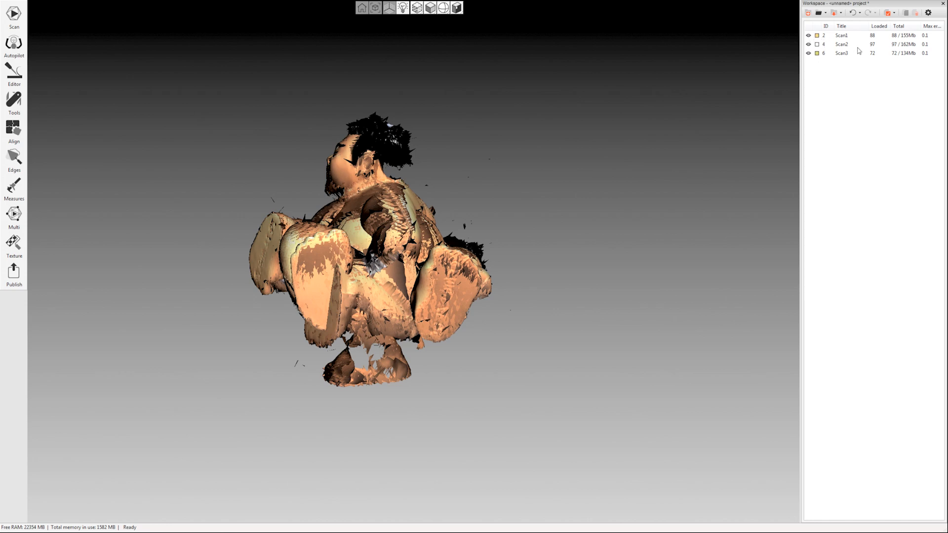
left_click(13, 98)
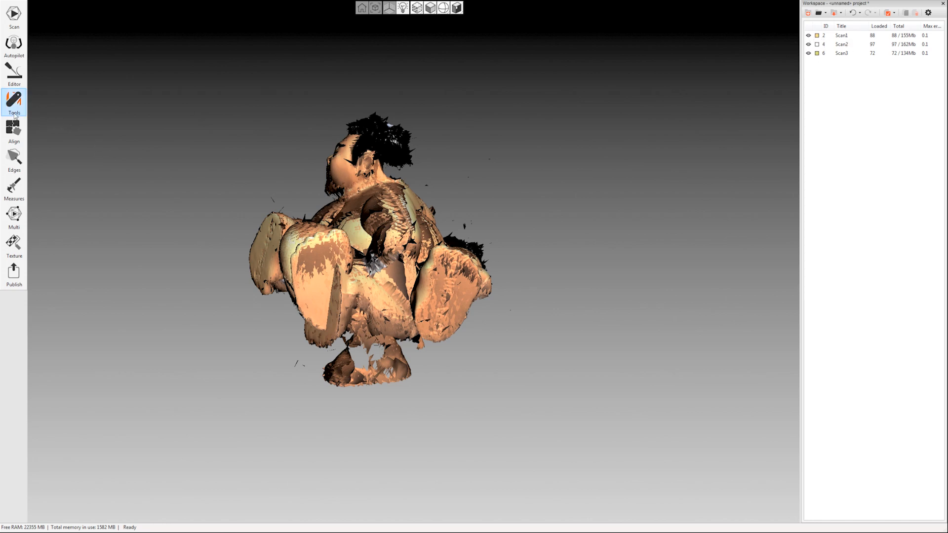
left_click(13, 132)
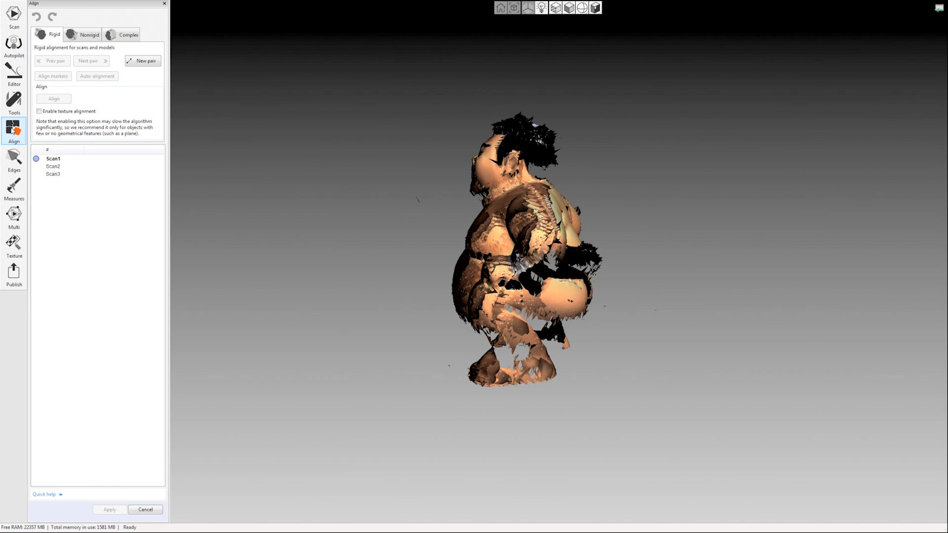
mouse_move(429, 216)
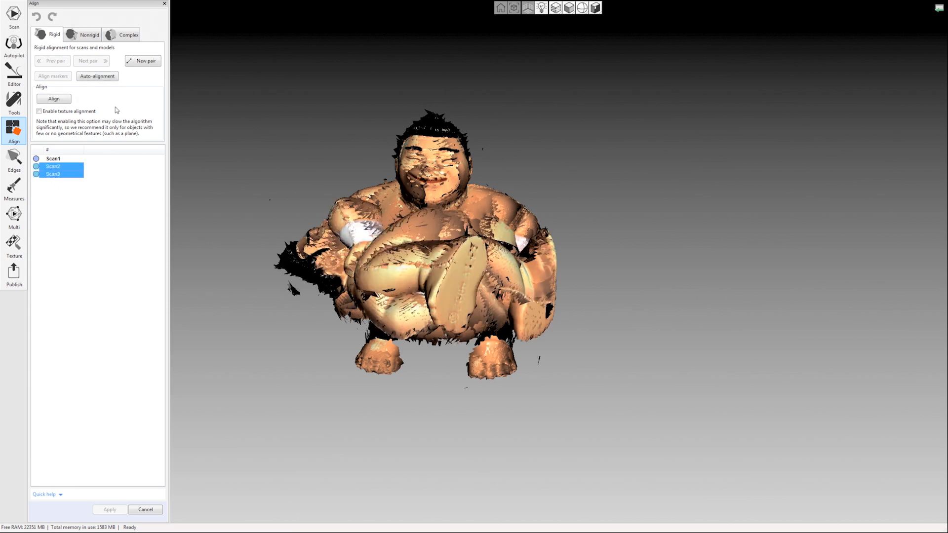
left_click(98, 76)
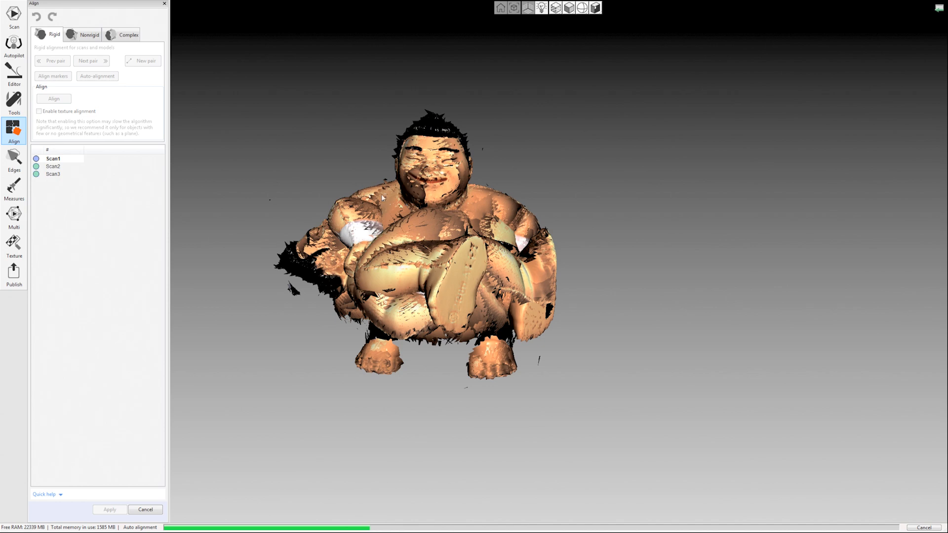
mouse_move(335, 188)
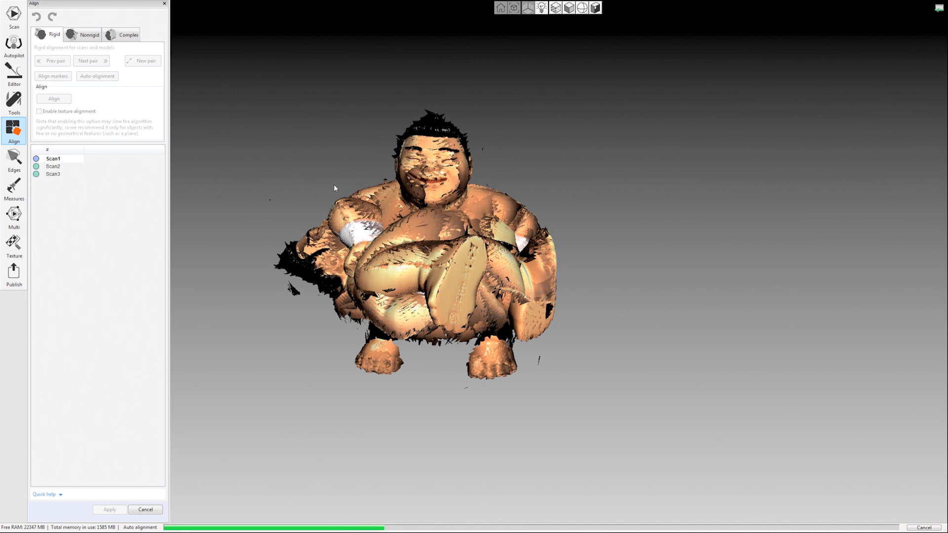
mouse_move(593, 168)
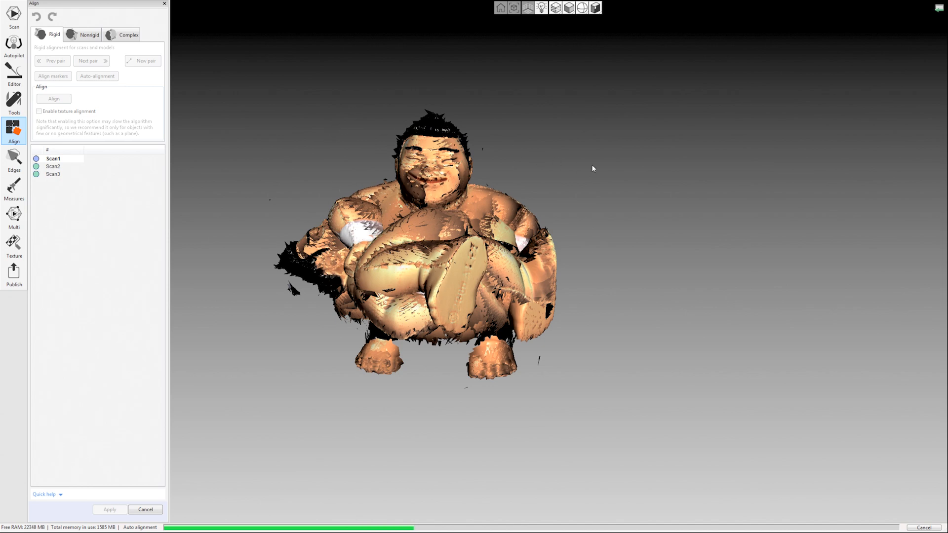
left_click(96, 76)
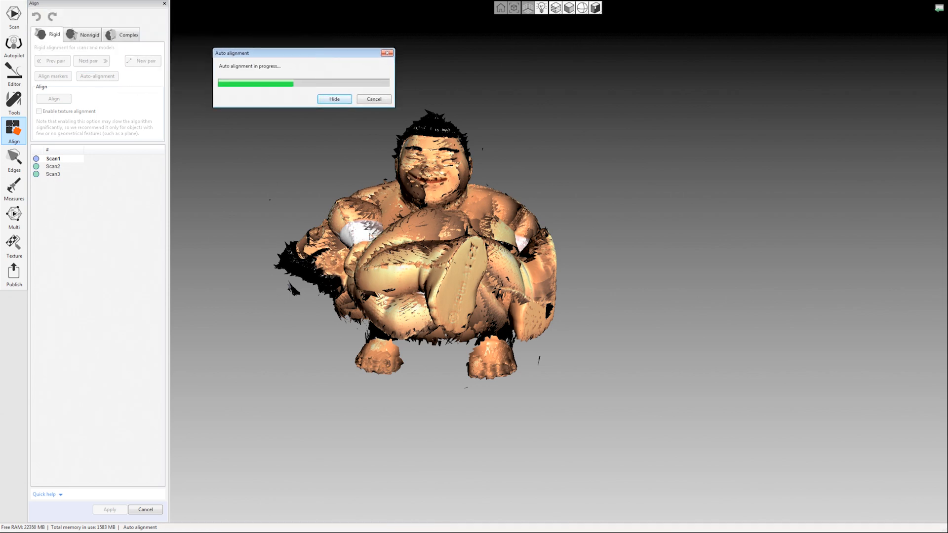
mouse_move(282, 208)
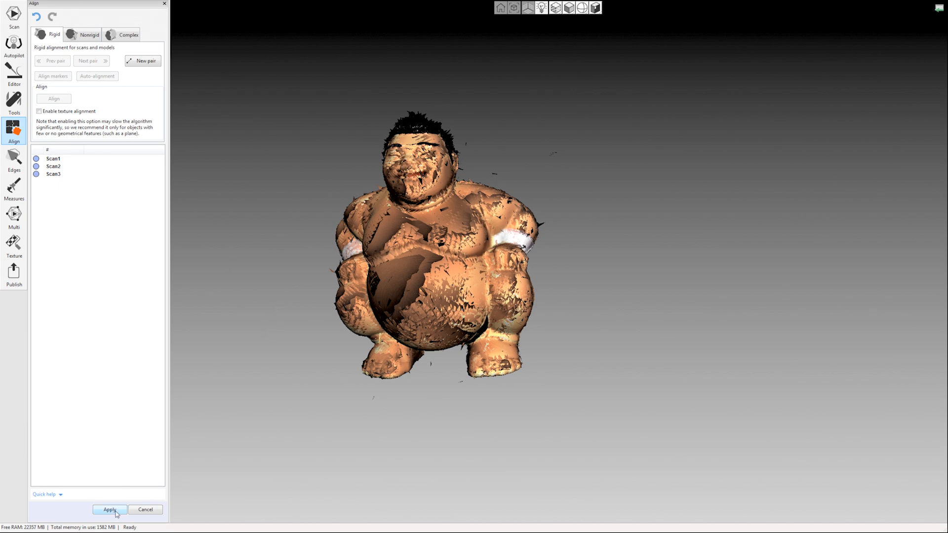
left_click(110, 510)
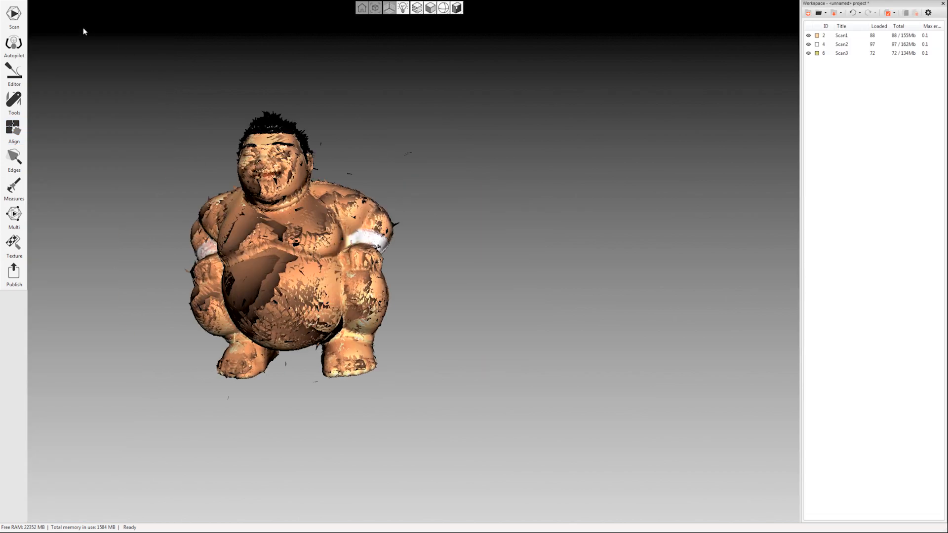
Review the Global registration settings in Tools, keeping the Geometry algorithm for now.
left_click(13, 101)
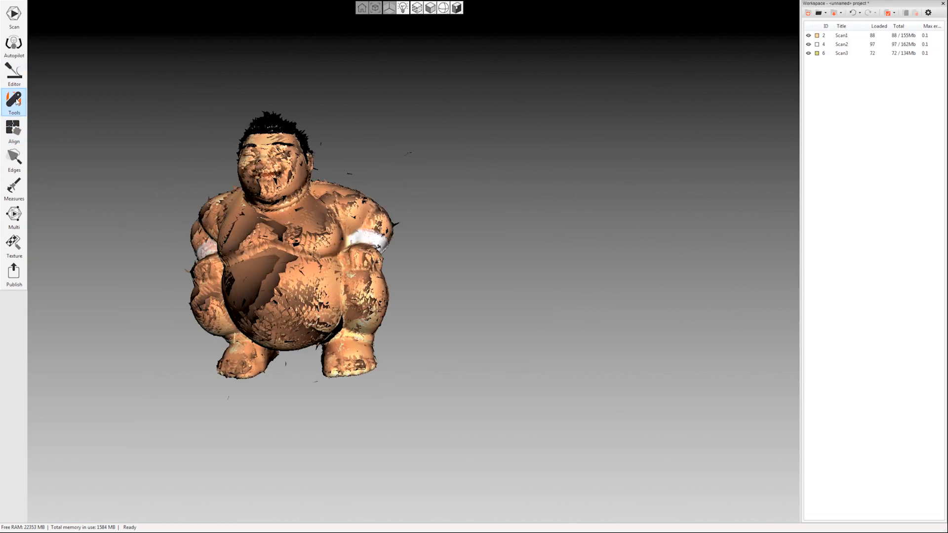
left_click(13, 103)
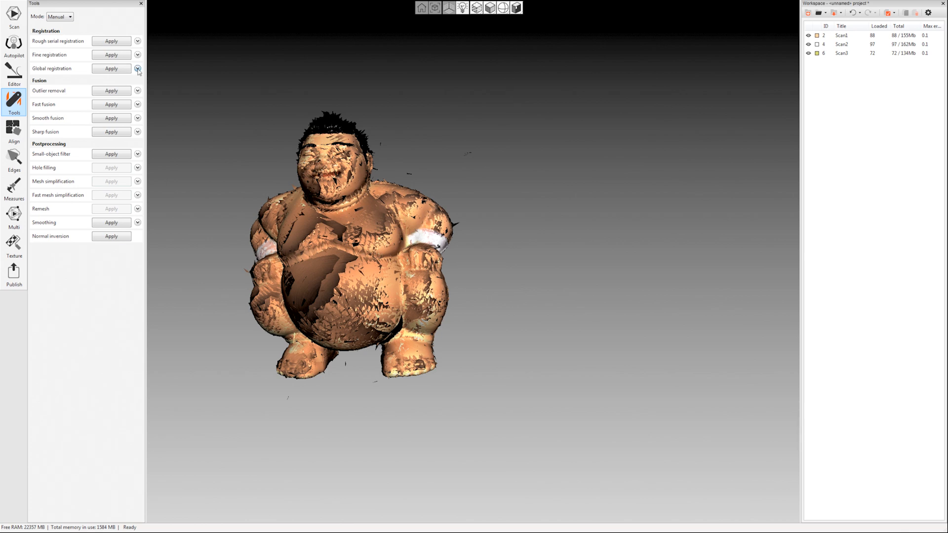
left_click(138, 68)
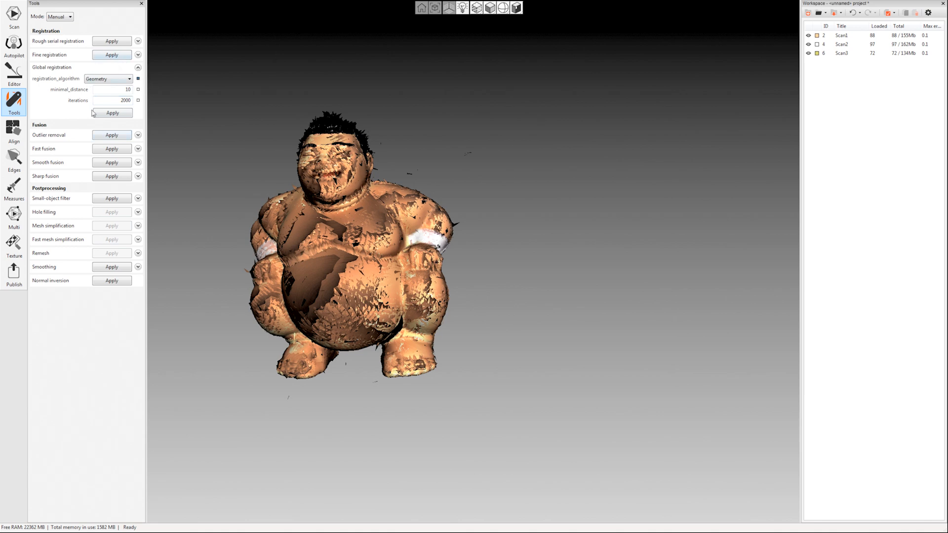
left_click(112, 90)
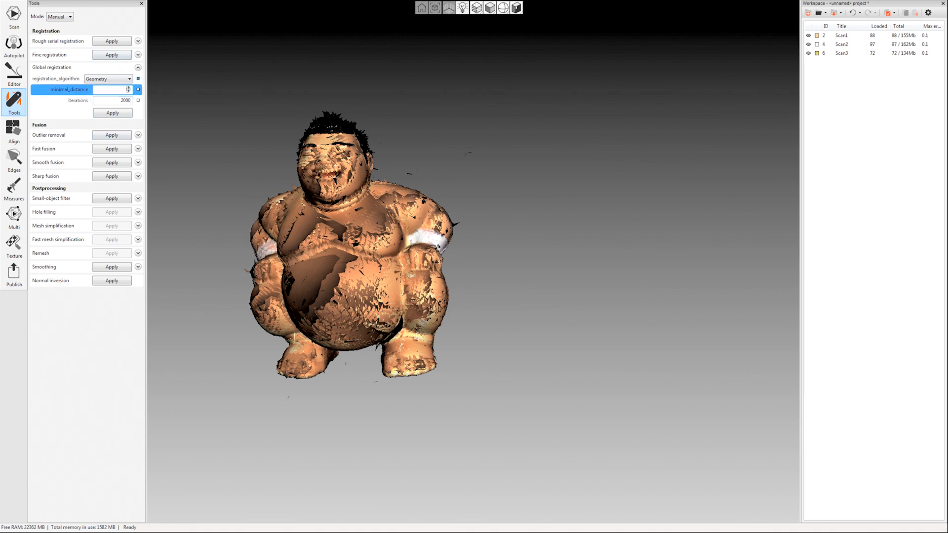
left_click(128, 79)
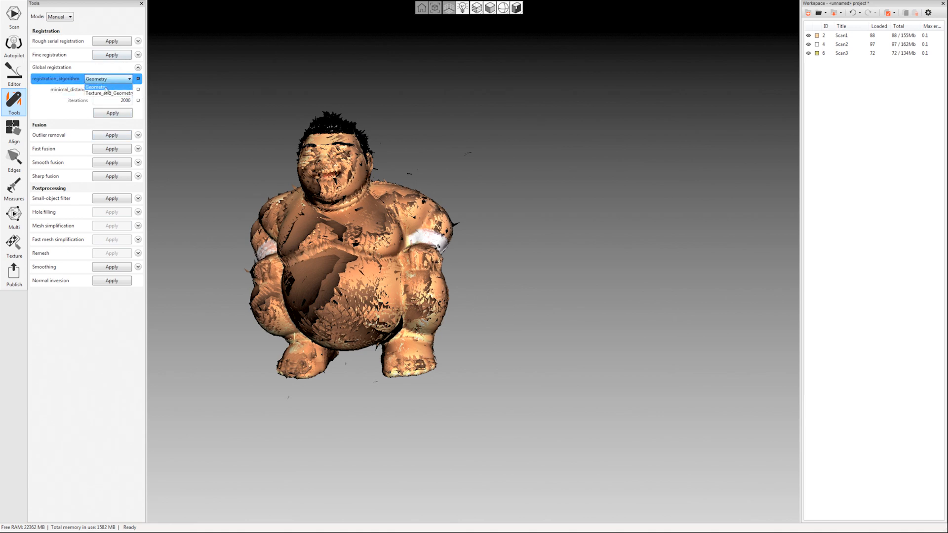
left_click(96, 87)
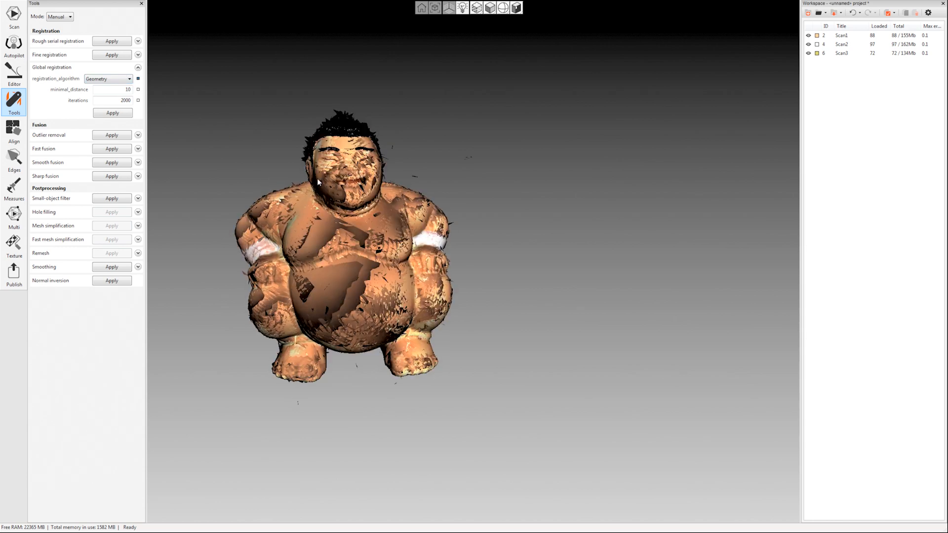
mouse_move(298, 149)
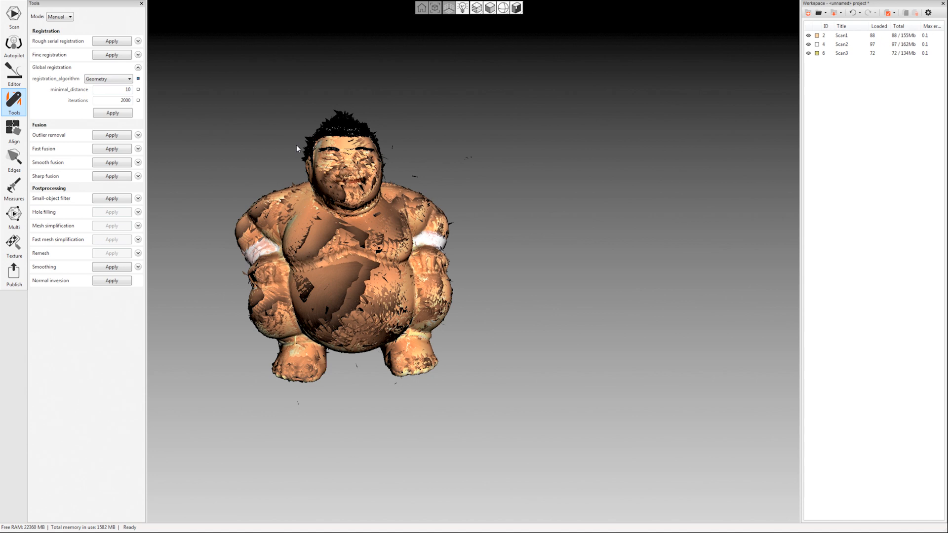
mouse_move(279, 131)
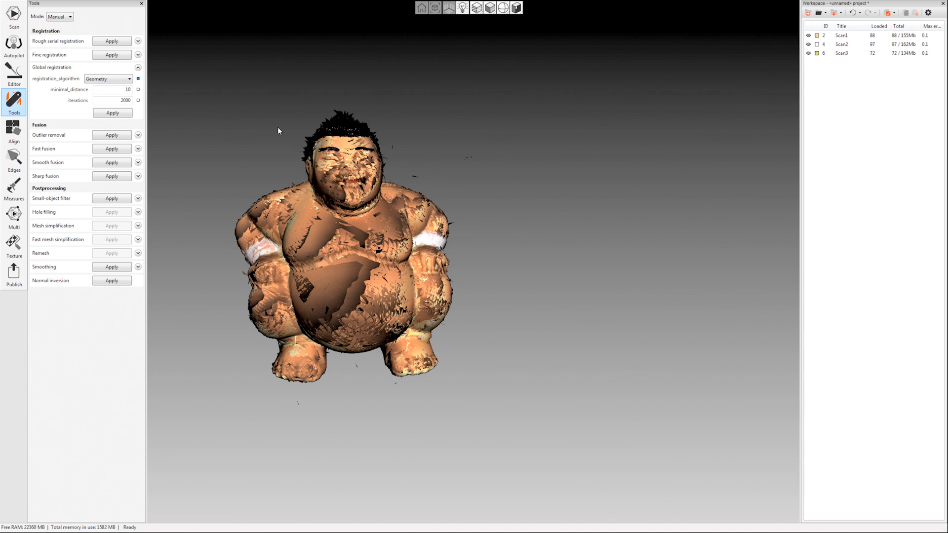
Set registration_algorithm to Texture_and_Geometry and run global registration on the scans.
left_click(109, 79)
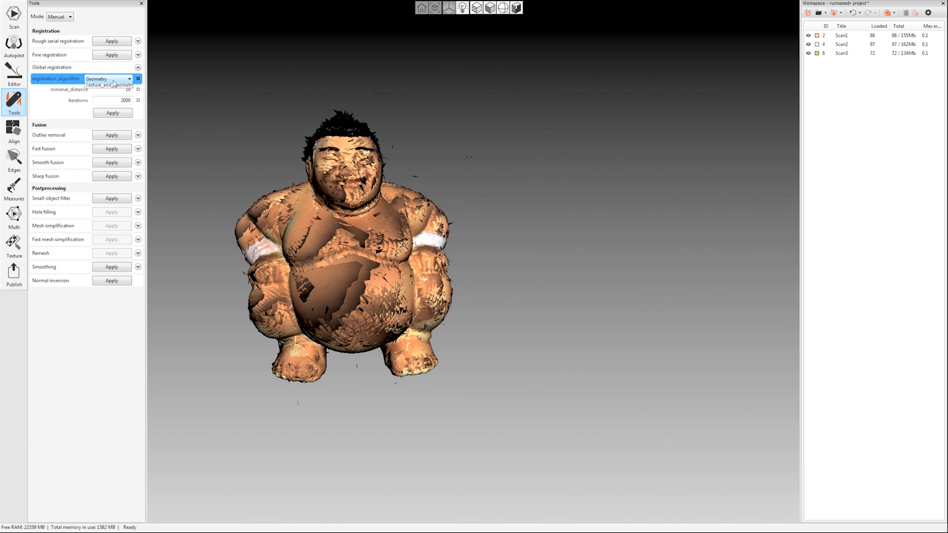
left_click(108, 85)
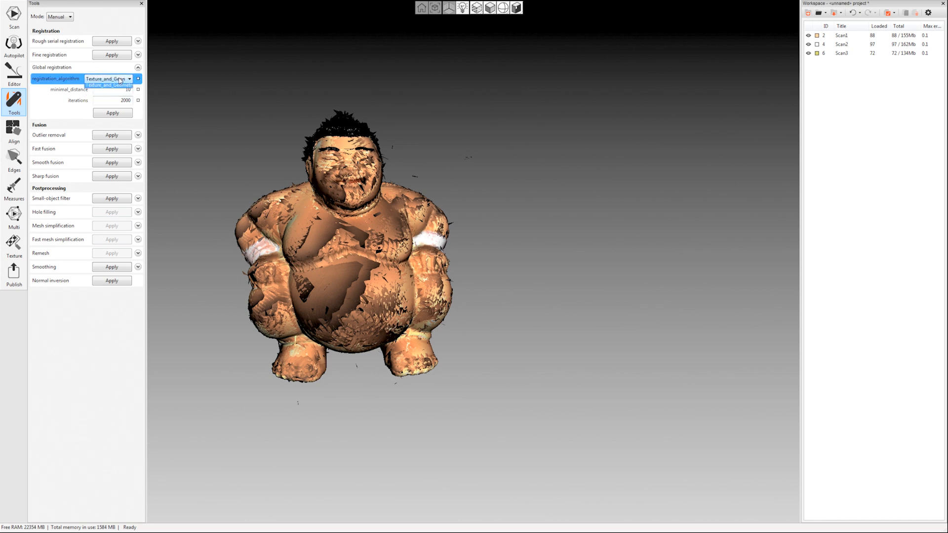
left_click(112, 113)
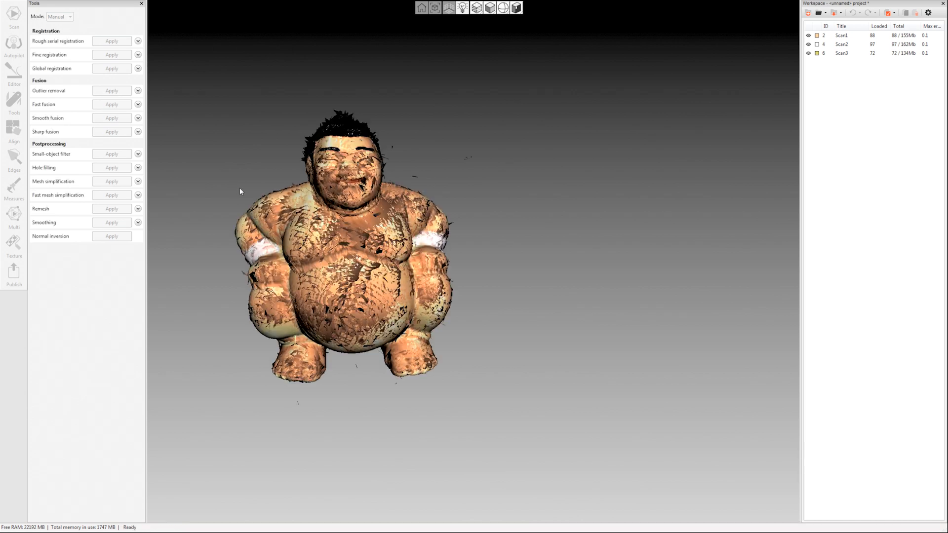
left_click(13, 102)
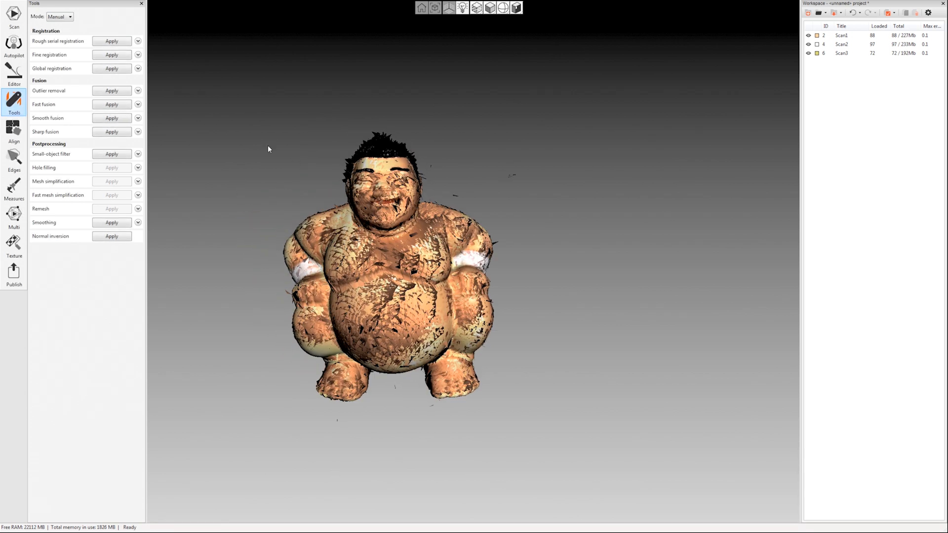
mouse_move(231, 87)
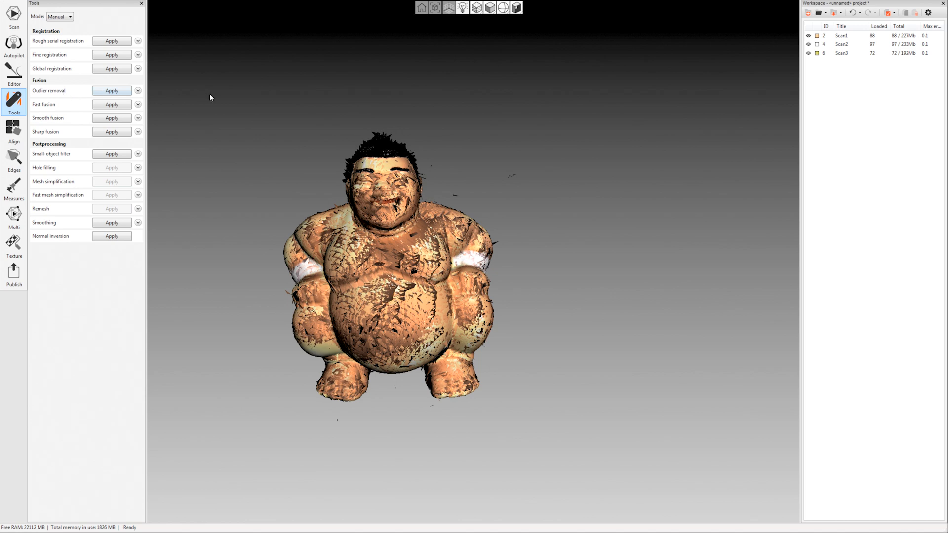
Expand the Outlier removal settings in the Tools panel for the registered figurine.
left_click_drag(212, 98, 284, 227)
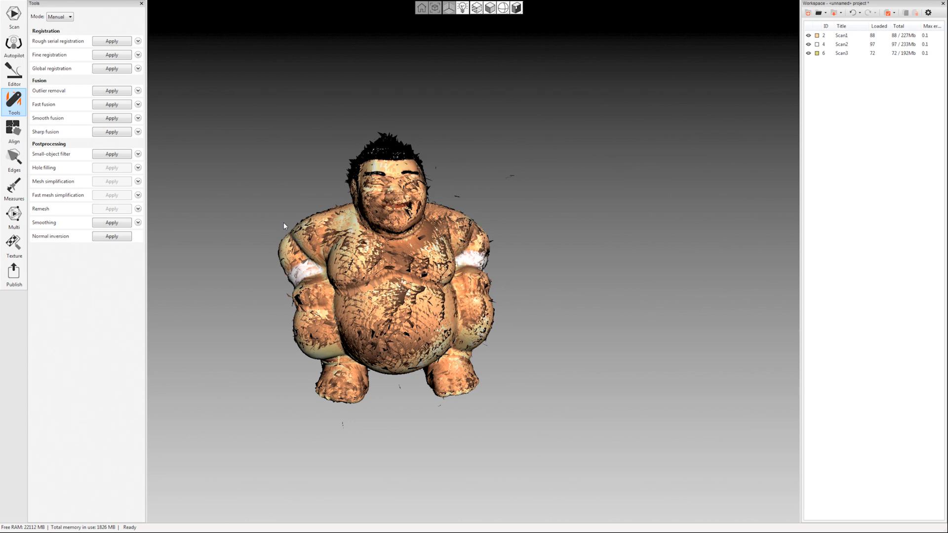
left_click(138, 91)
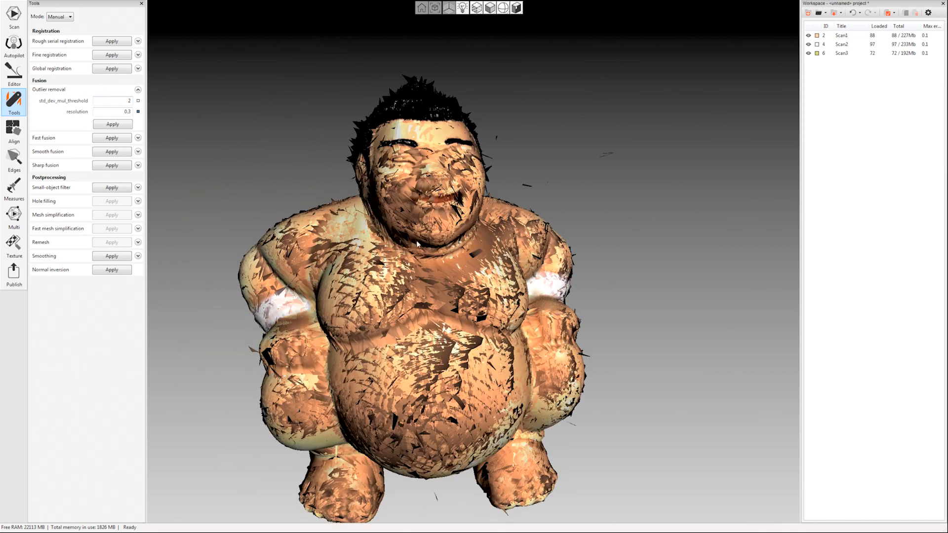
Run outlier removal on the registered scans at resolution 0.3.
left_click_drag(417, 242, 363, 248)
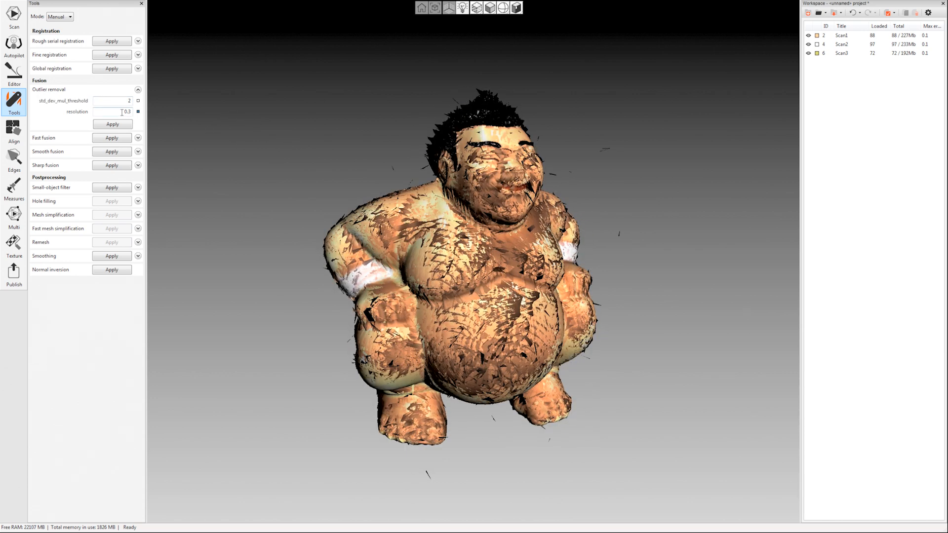
left_click(120, 112)
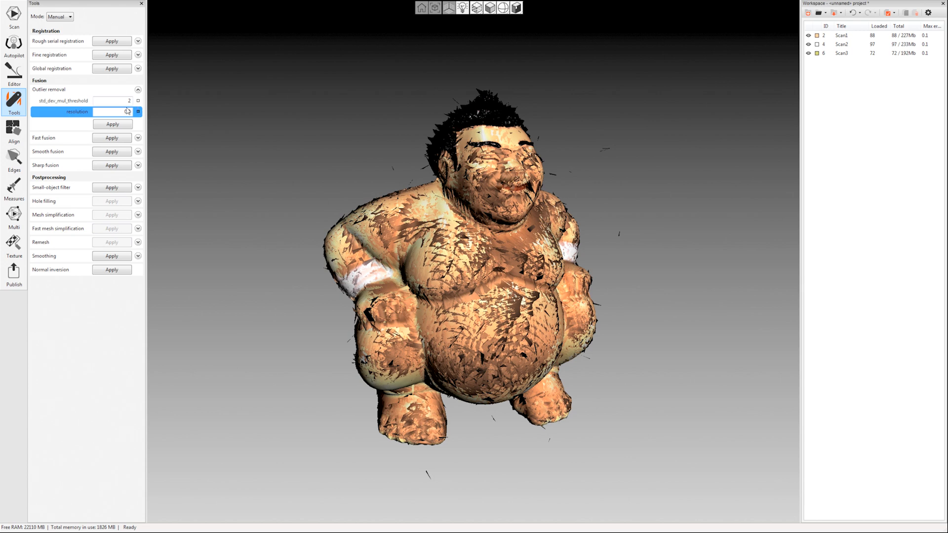
type("0.3")
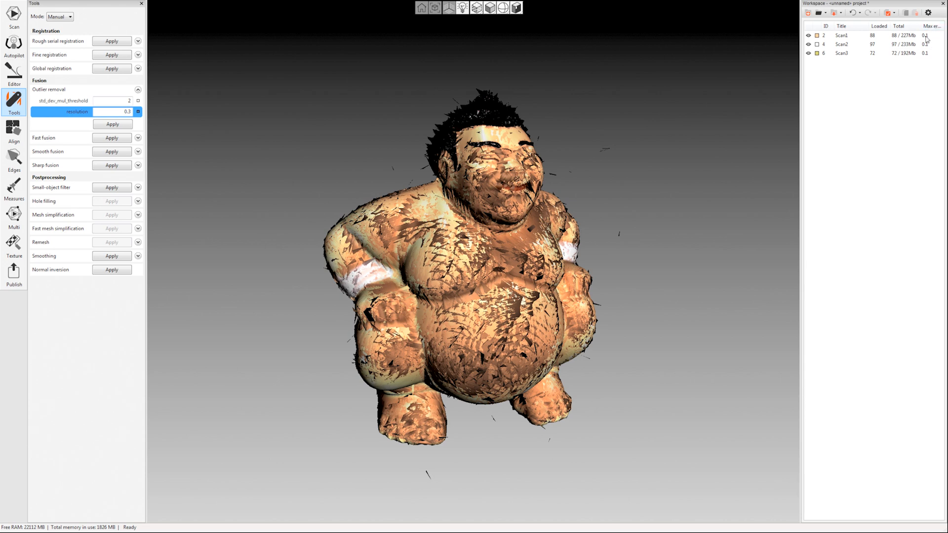
mouse_move(247, 89)
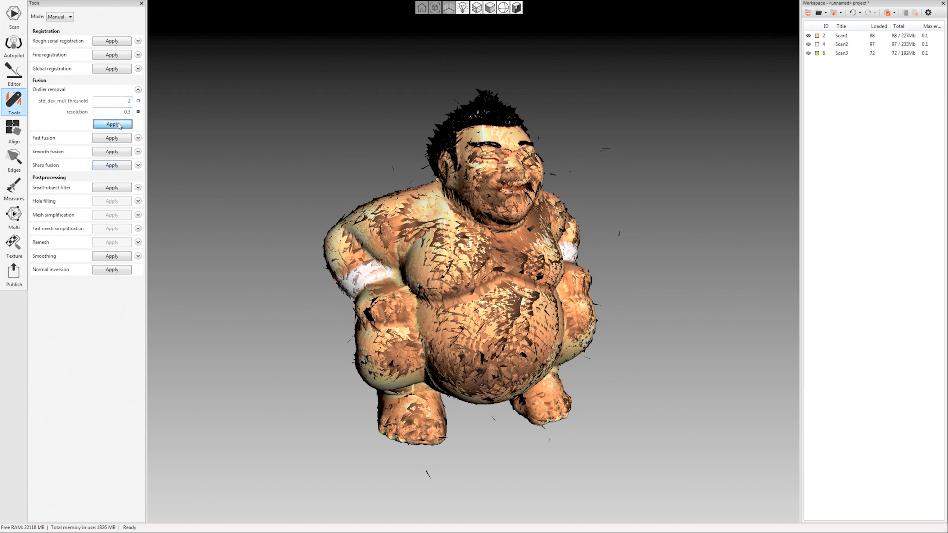
left_click(112, 125)
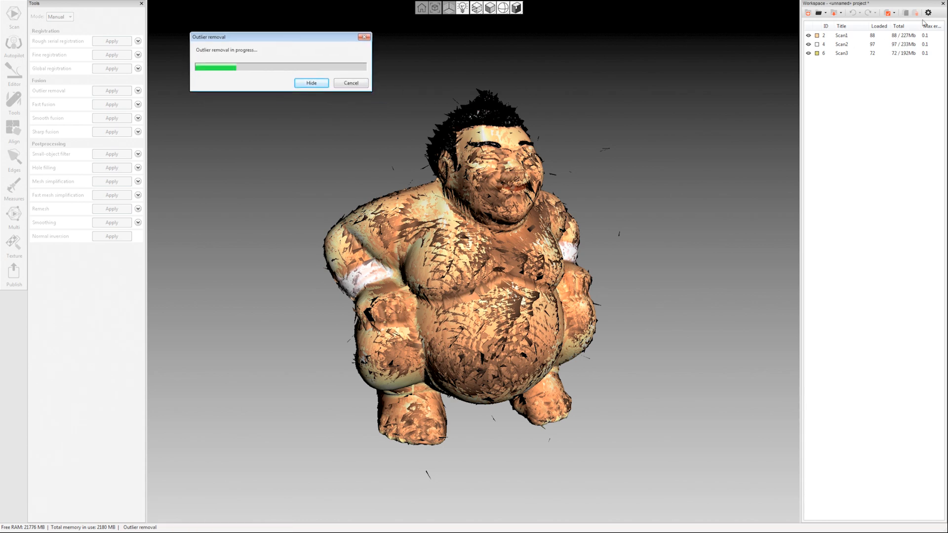
mouse_move(581, 28)
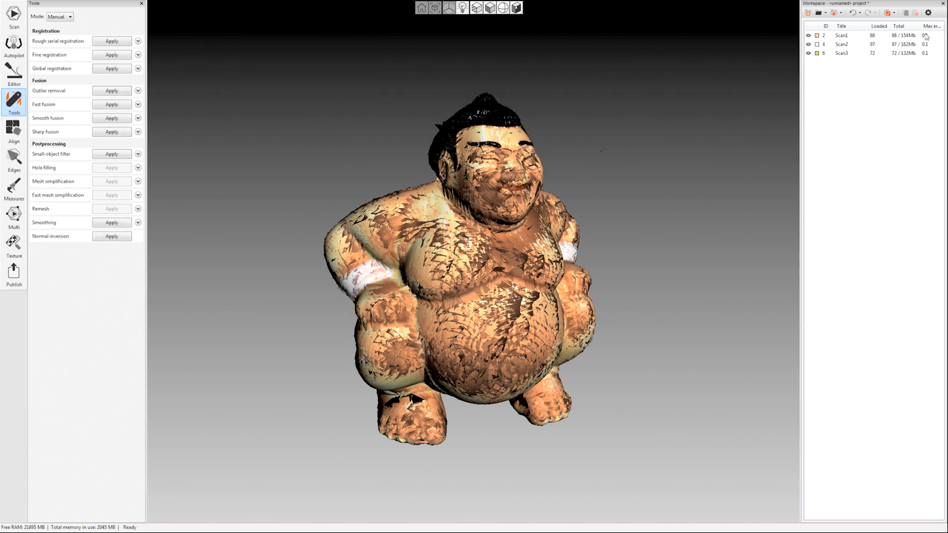
mouse_move(635, 113)
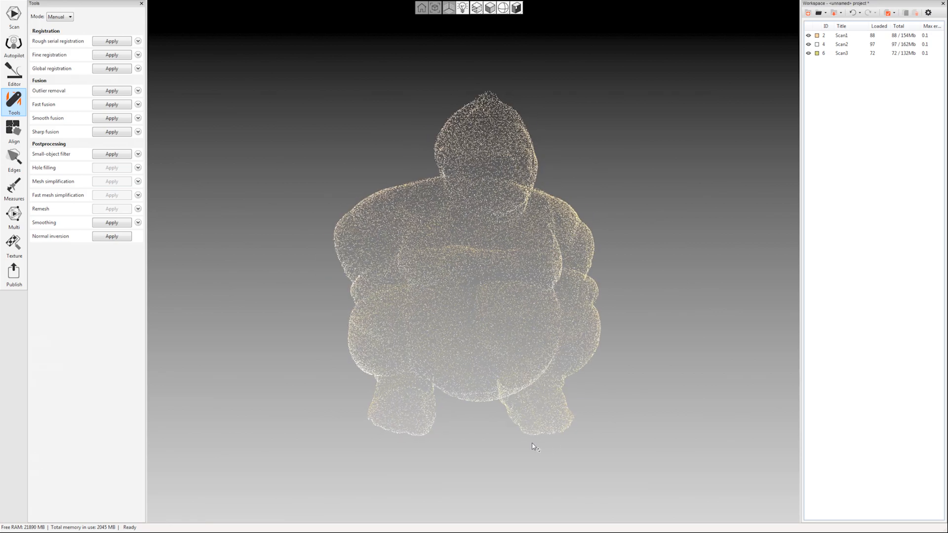
Rotate the cleaned figurine scans to a frontal view.
left_click_drag(534, 447, 490, 279)
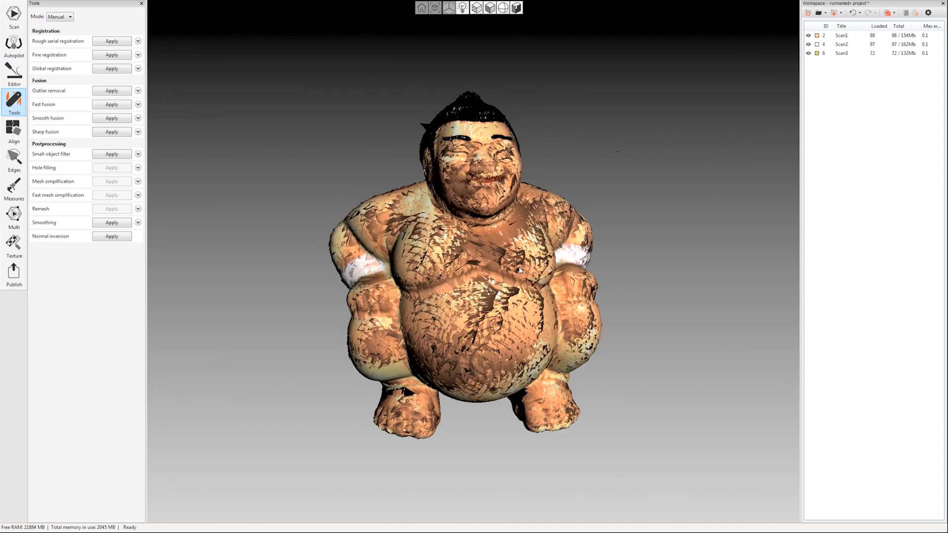
mouse_move(205, 112)
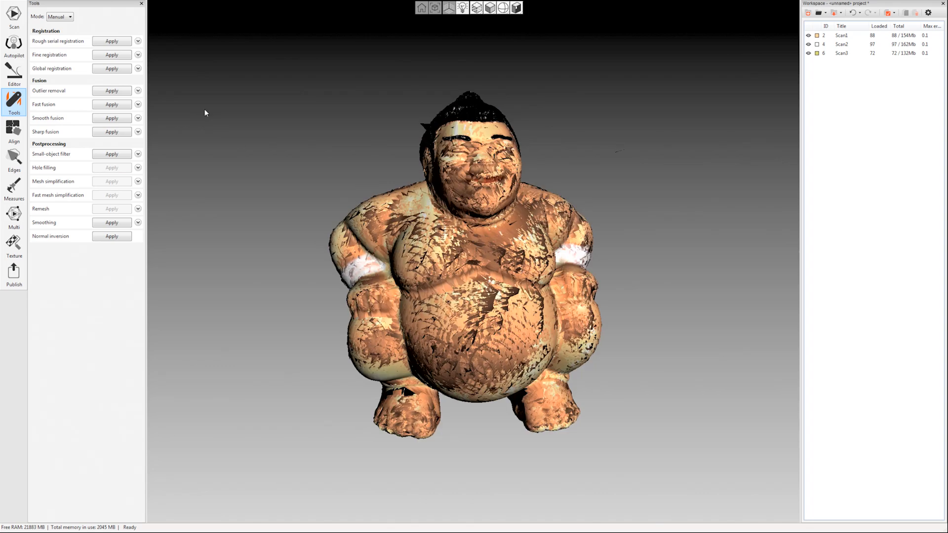
mouse_move(79, 128)
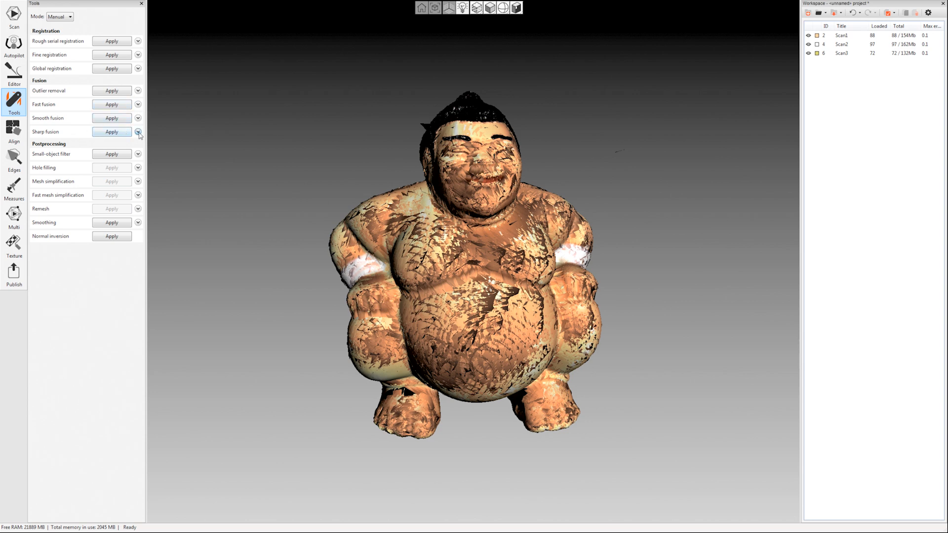
Configure sharp fusion with watertight hole filling and resolution 0.3.
left_click(139, 132)
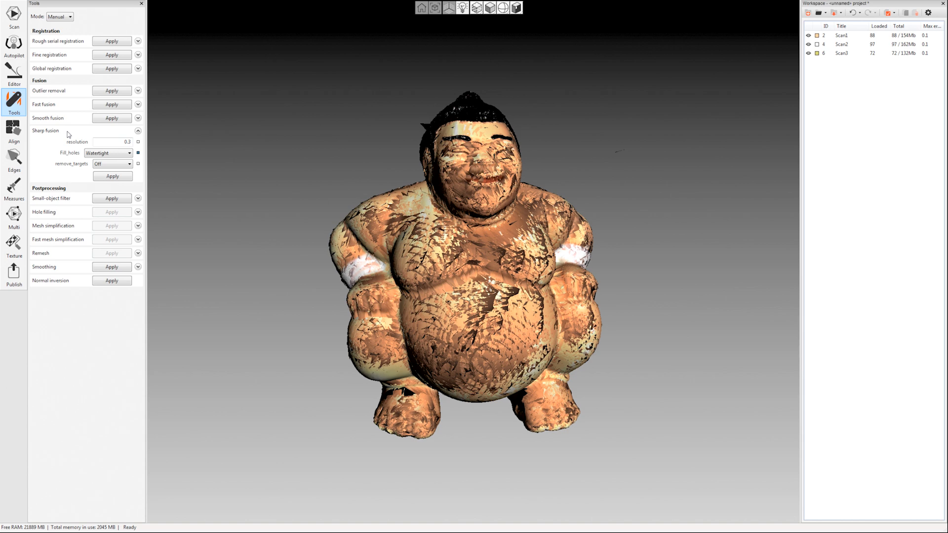
mouse_move(68, 136)
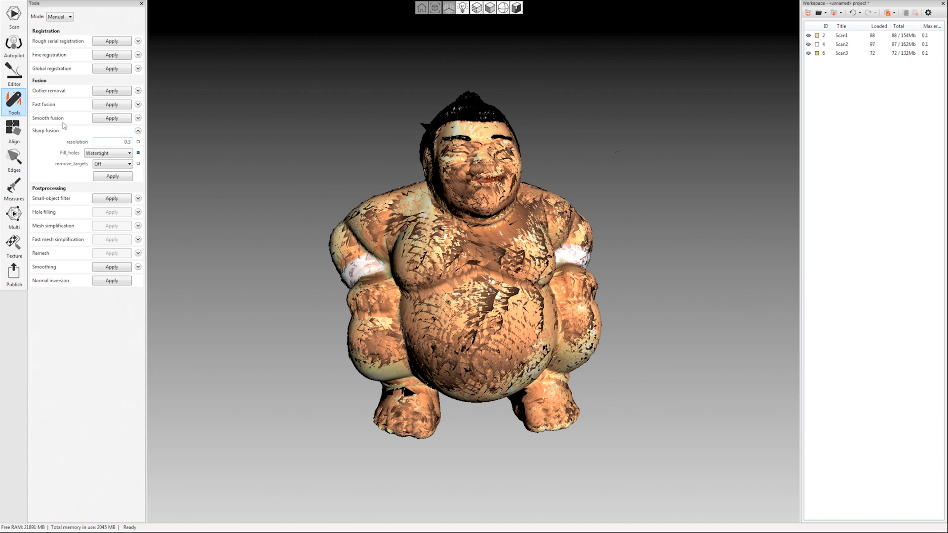
mouse_move(66, 120)
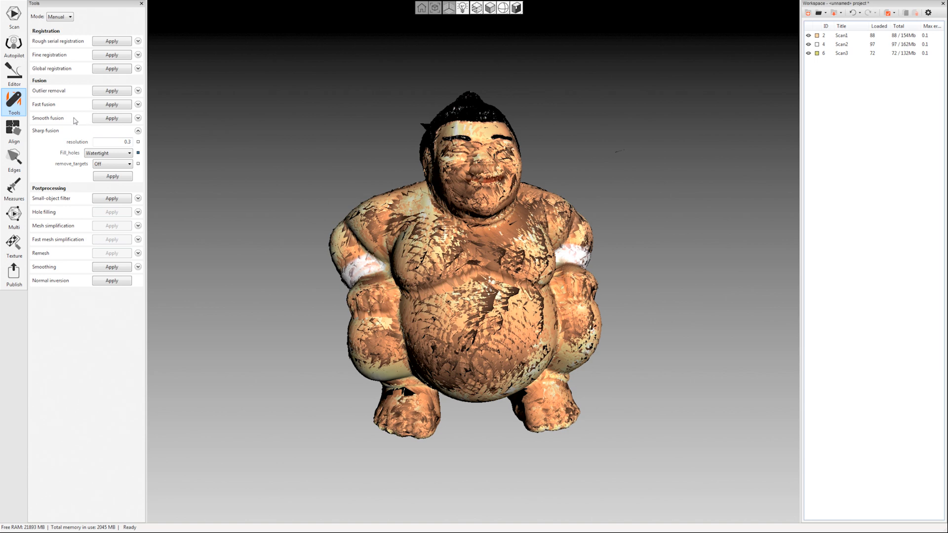
left_click(107, 152)
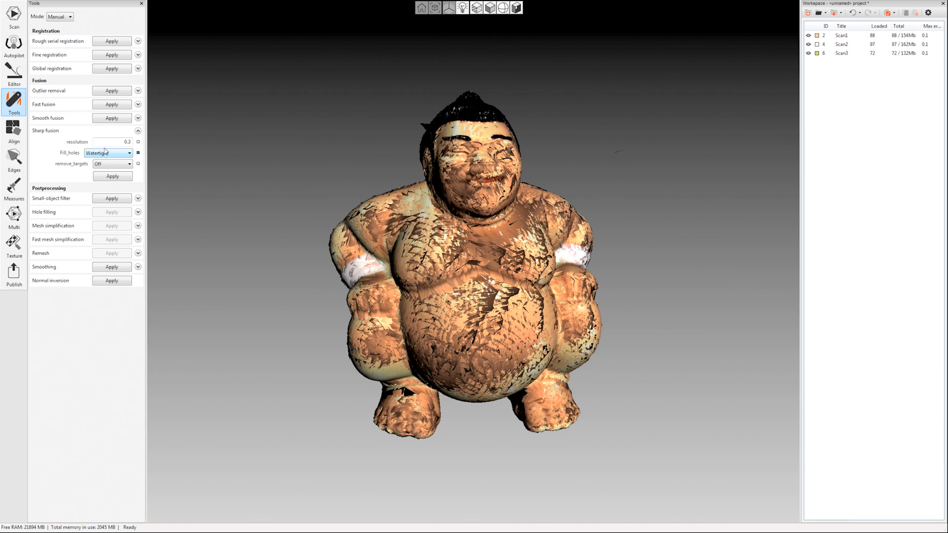
left_click(112, 141)
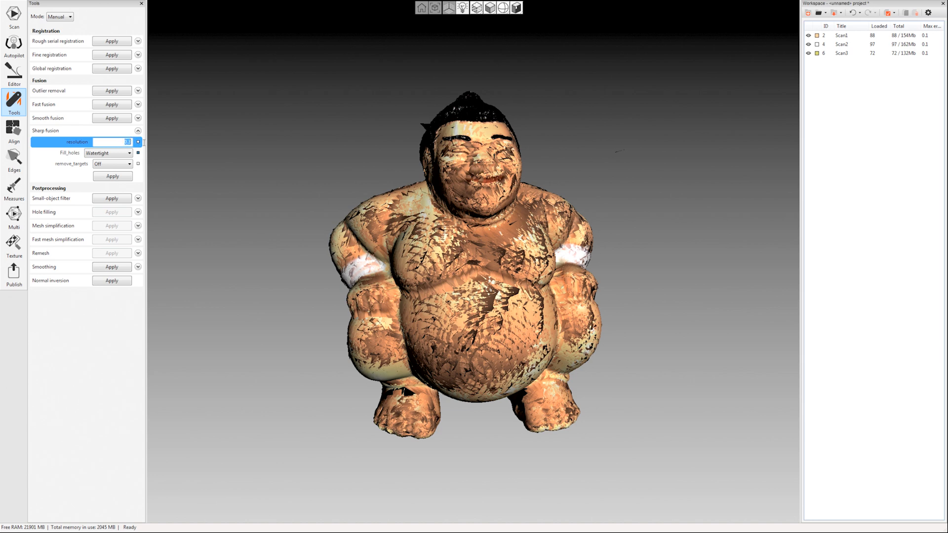
type("0.3")
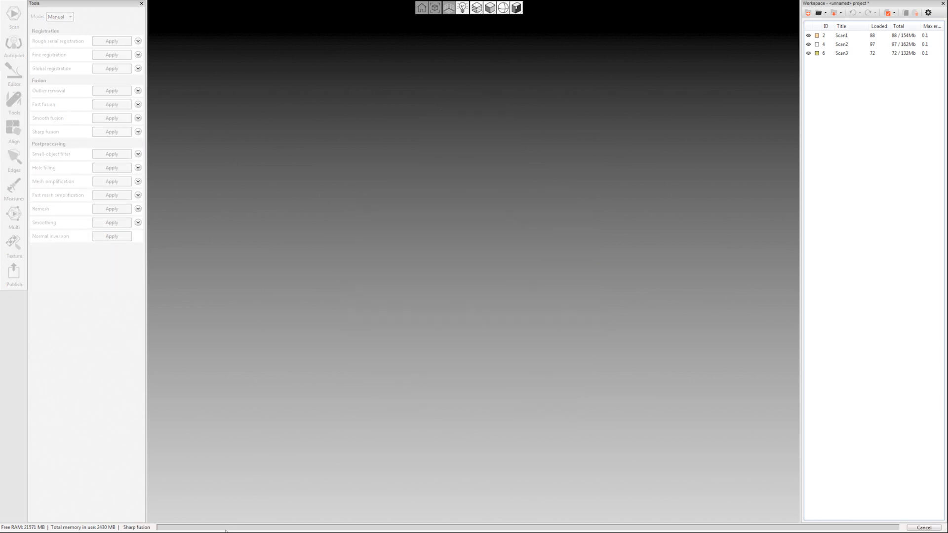
Apply sharp fusion and let it merge the cleaned scans.
left_click(112, 132)
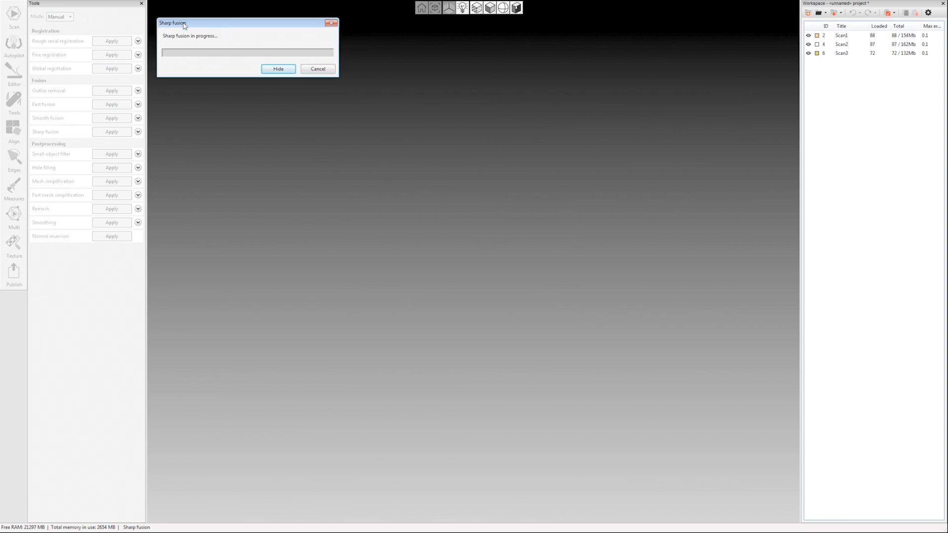
left_click_drag(172, 23, 184, 26)
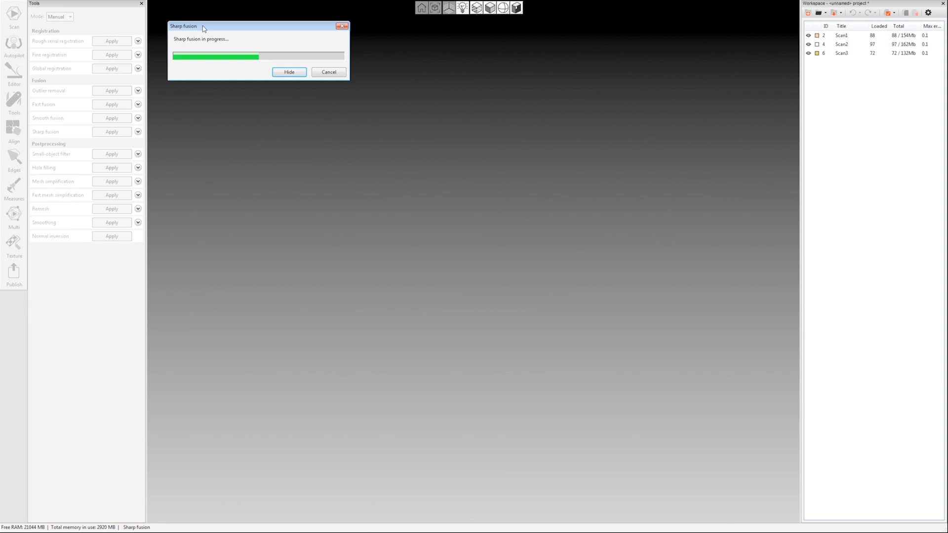
mouse_move(288, 101)
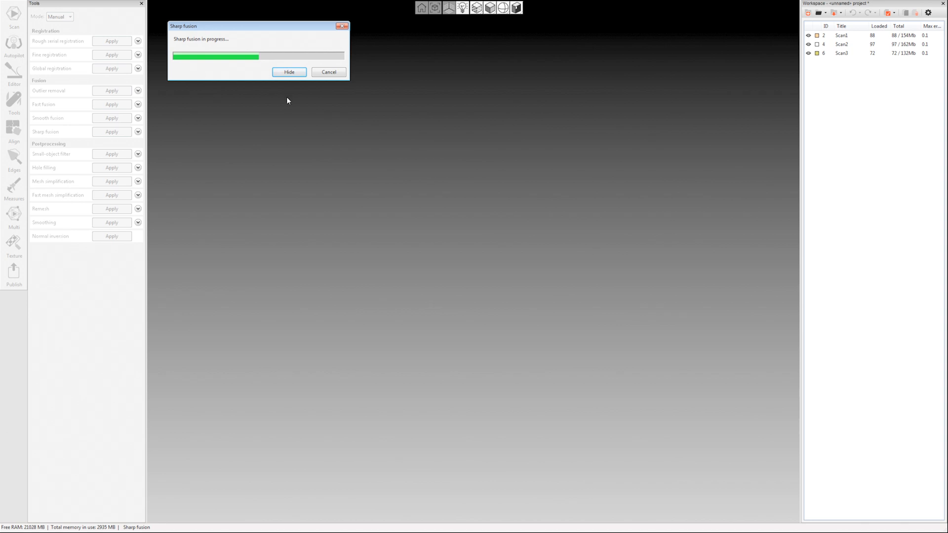
mouse_move(406, 142)
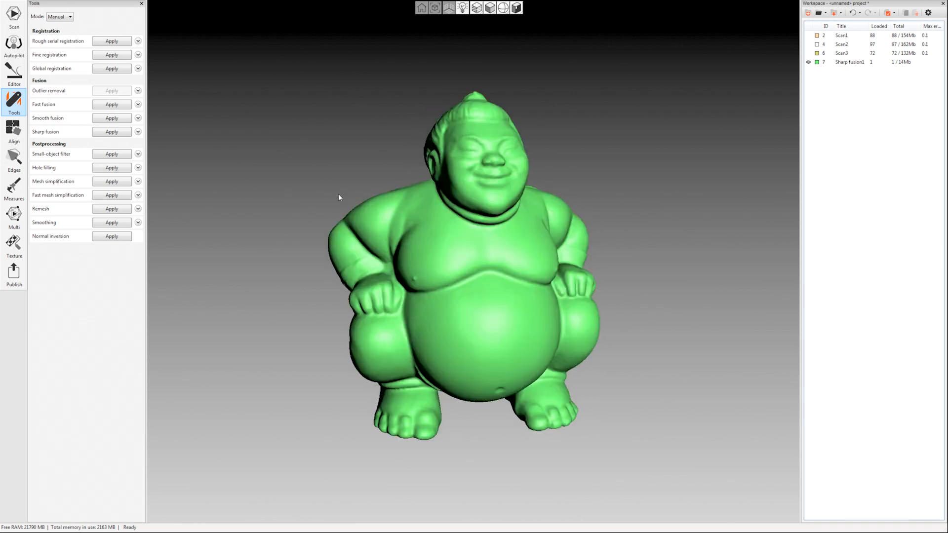
mouse_move(188, 164)
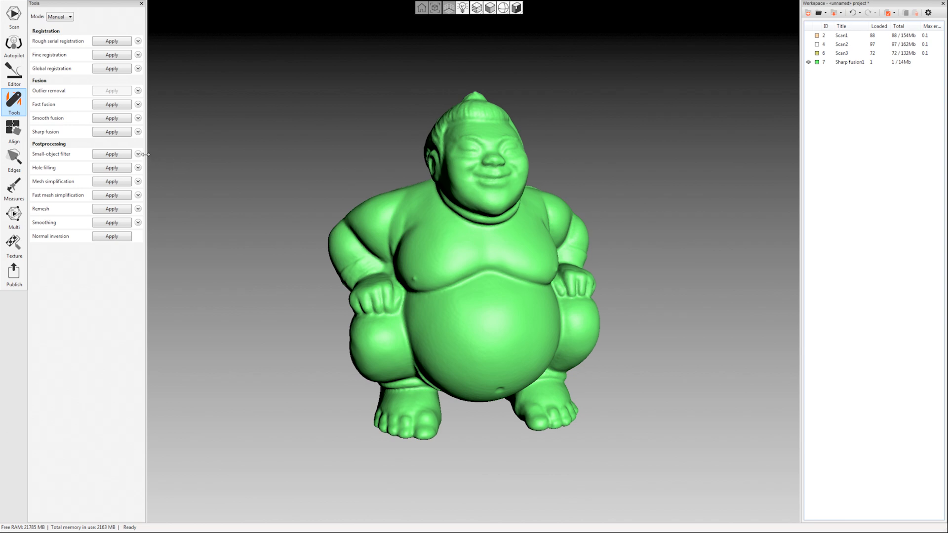
Run the small-object filter in Leave_biggest_object mode on the fused mesh.
left_click(139, 154)
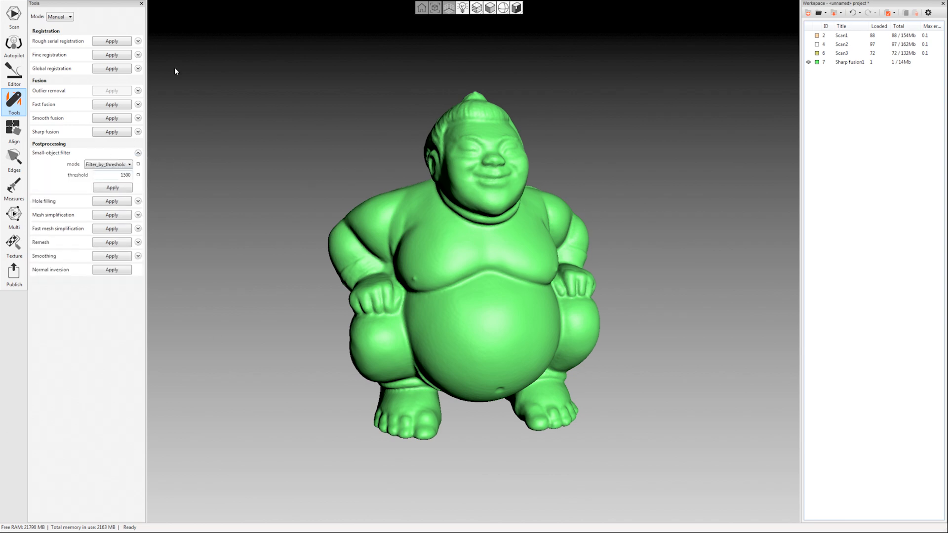
left_click(108, 164)
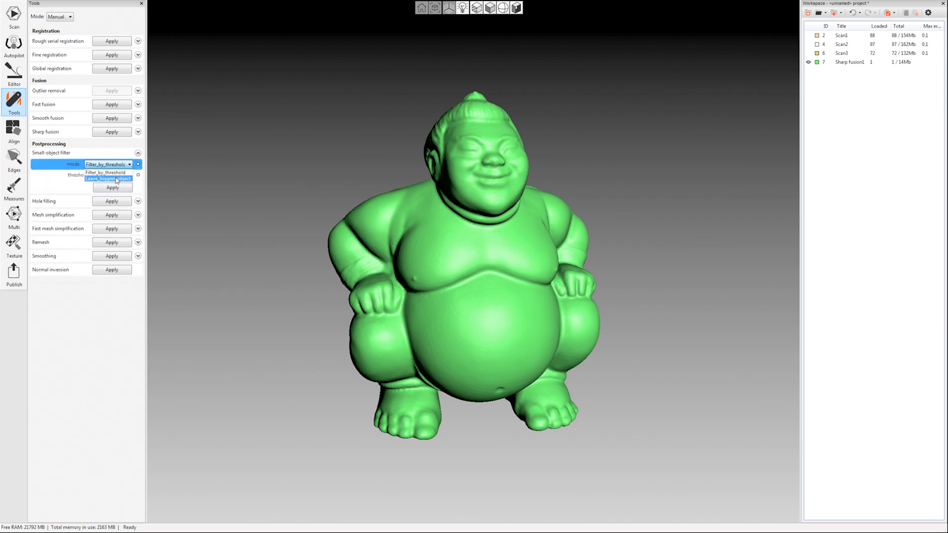
left_click(100, 179)
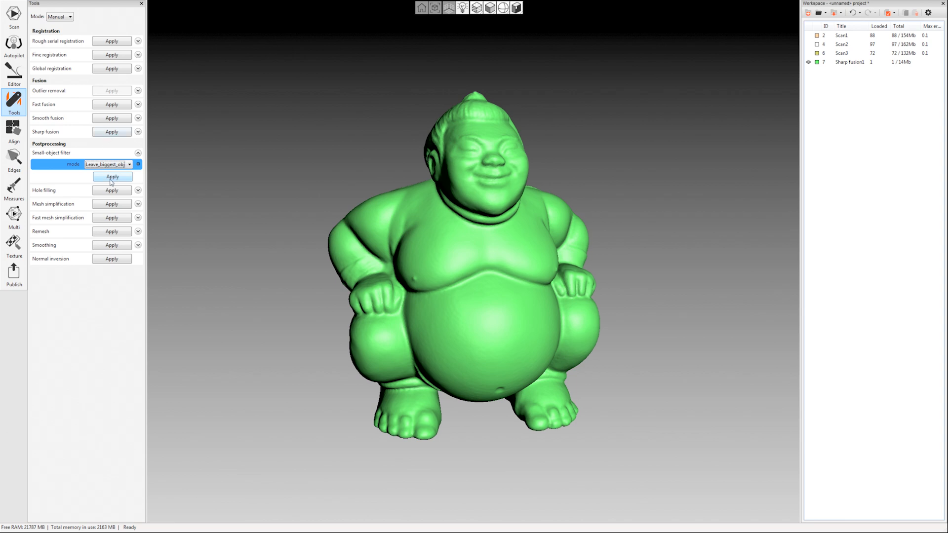
left_click(107, 164)
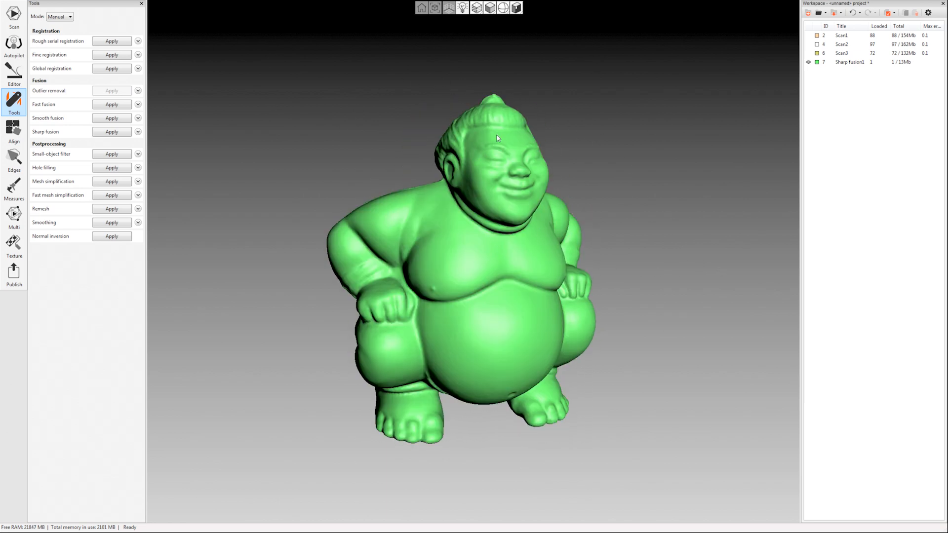
Orbit the fused figurine to inspect it from all sides.
left_click_drag(496, 138, 561, 247)
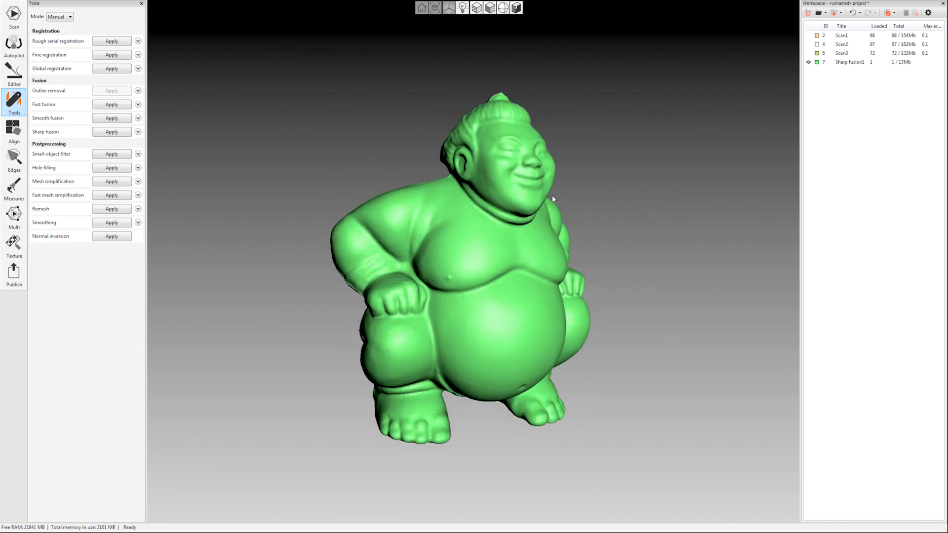
left_click_drag(551, 199, 342, 170)
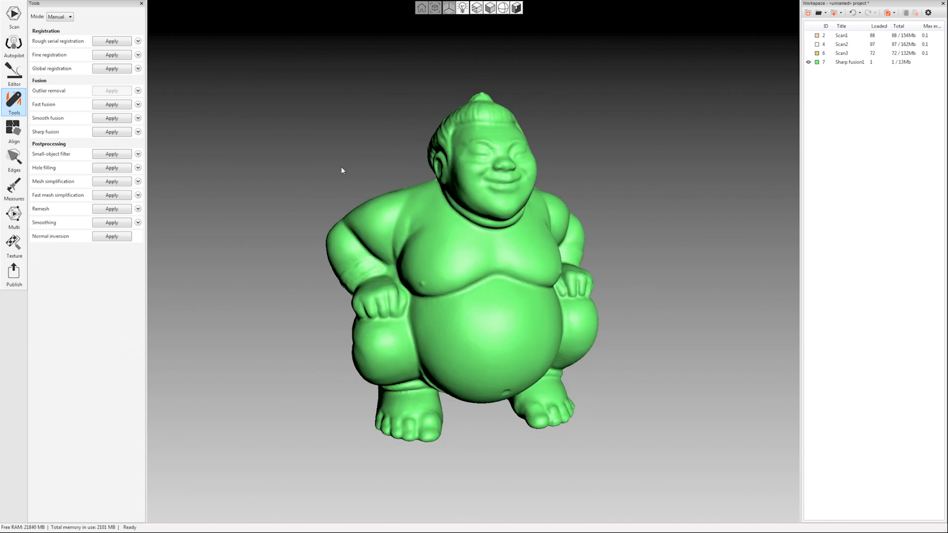
left_click_drag(342, 170, 600, 179)
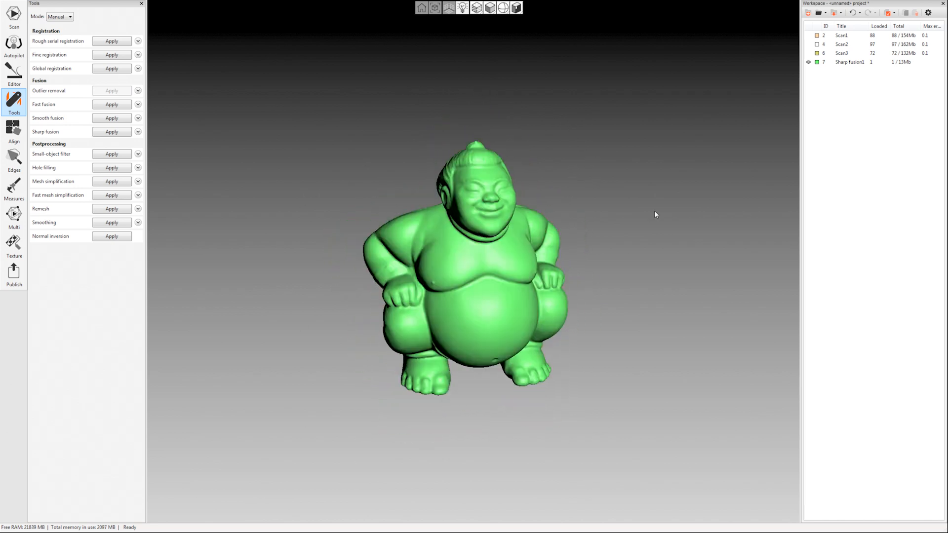
mouse_move(450, 459)
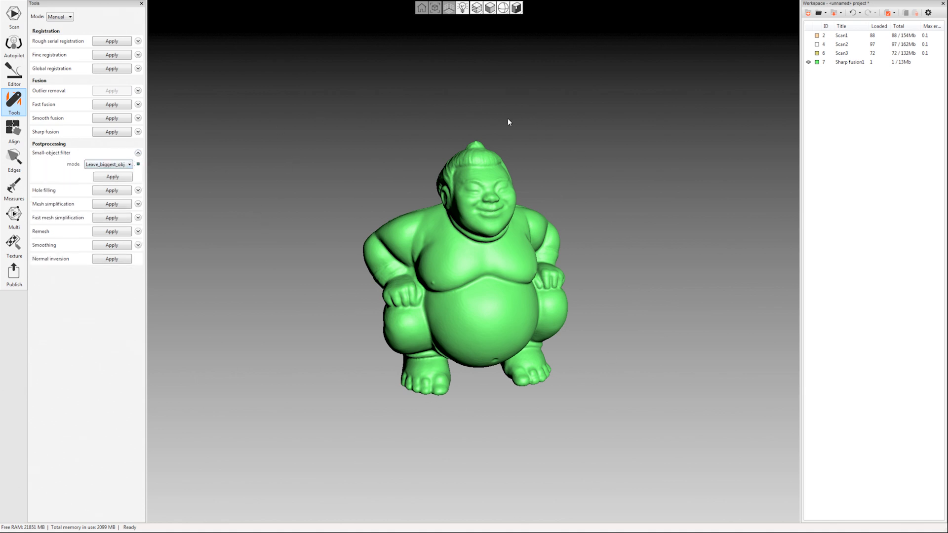
mouse_move(156, 174)
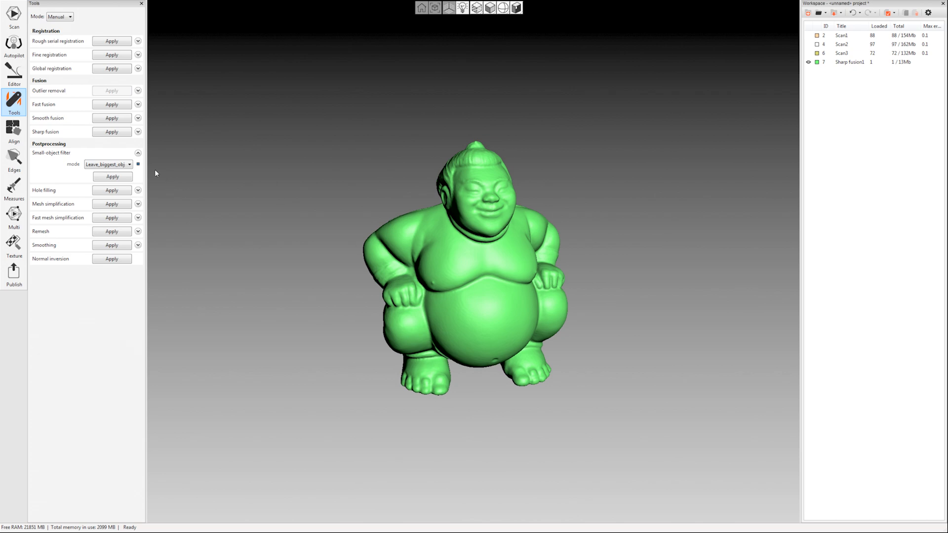
mouse_move(318, 218)
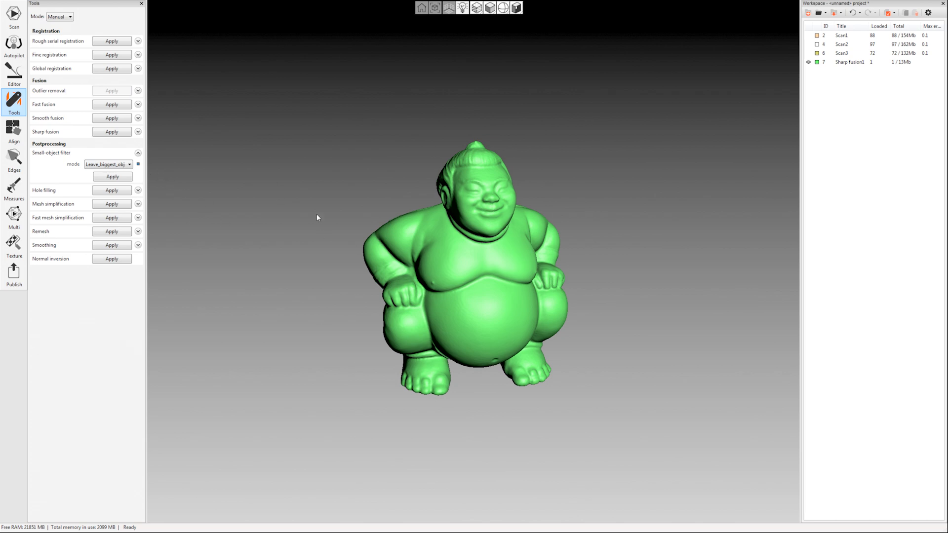
Run the small-object filter in Filter_by_threshold mode with a 1500 threshold.
left_click(108, 164)
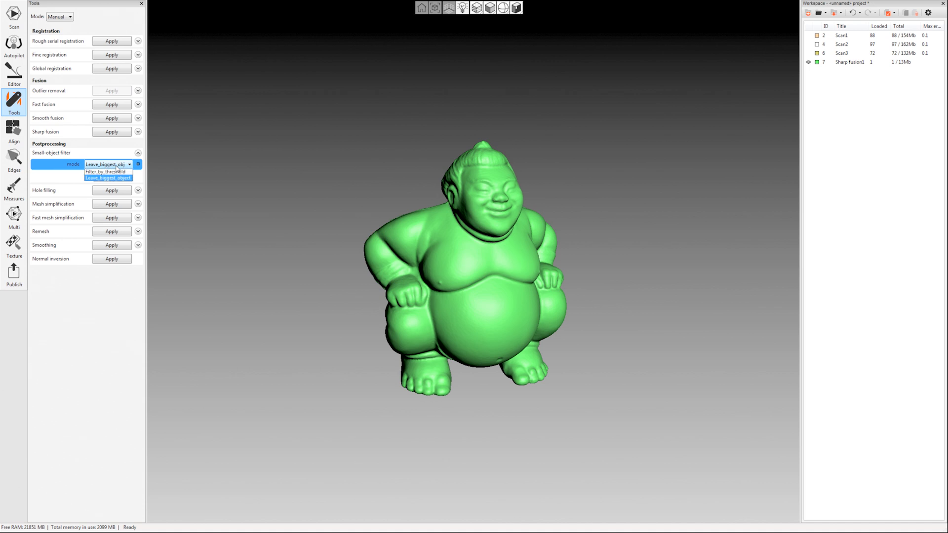
left_click(108, 171)
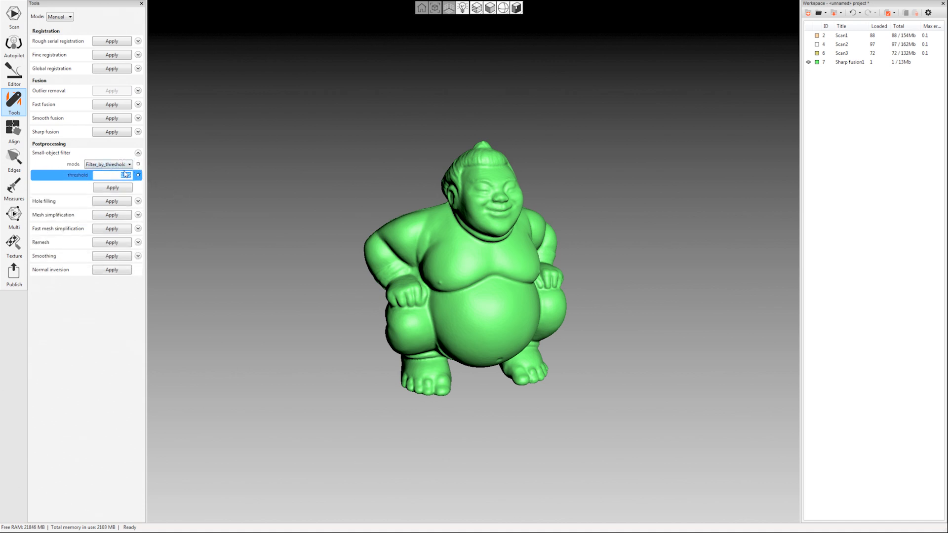
type("1500")
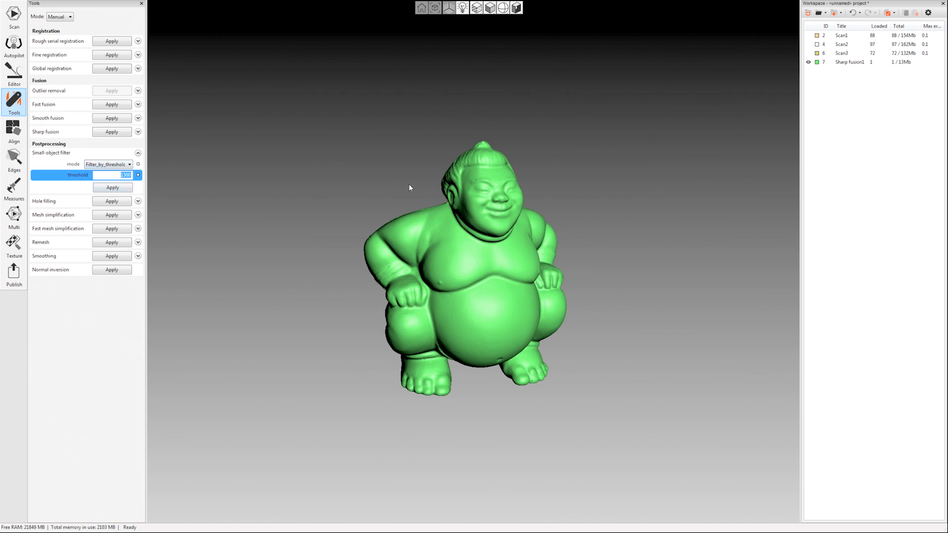
left_click(138, 153)
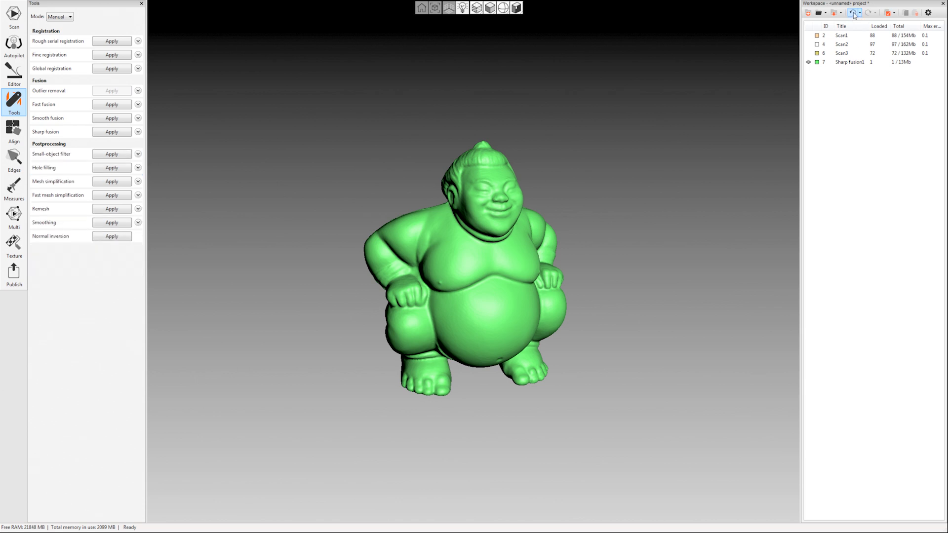
left_click(138, 155)
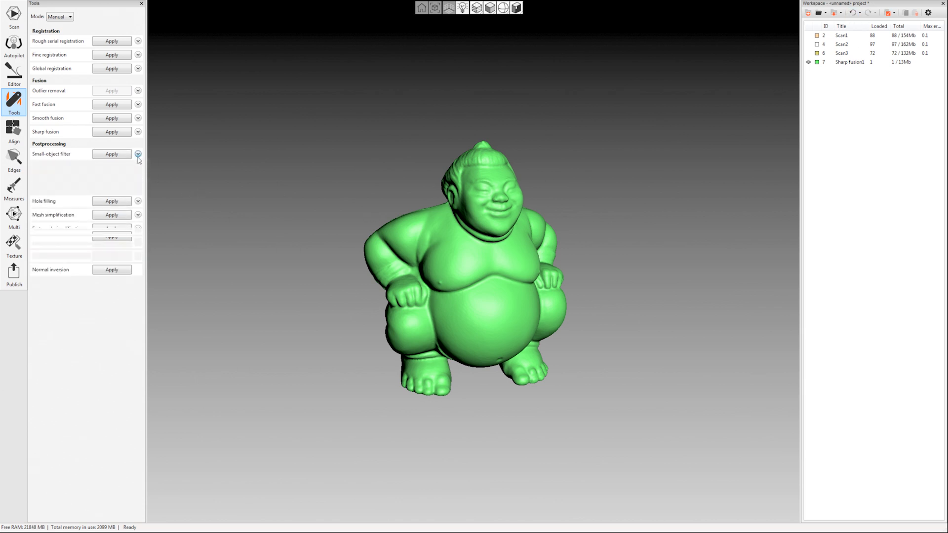
left_click(138, 154)
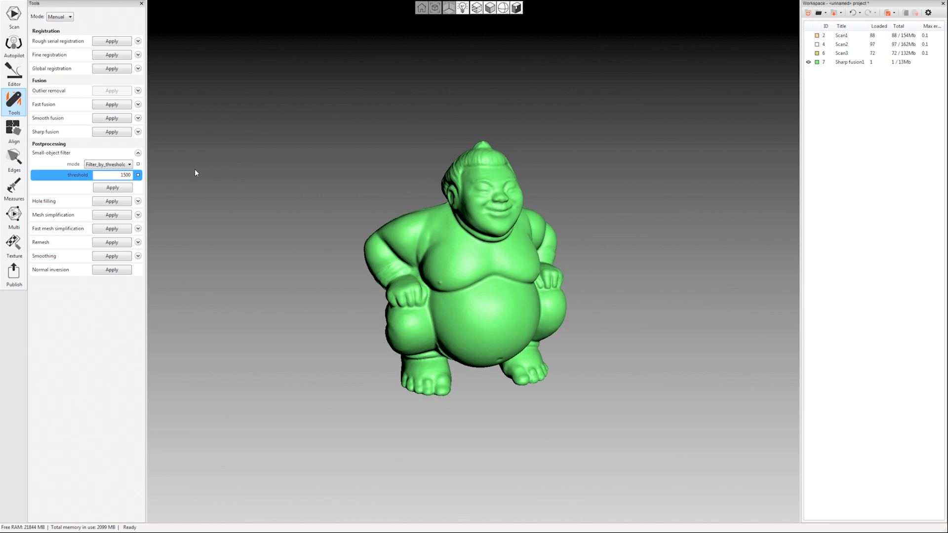
left_click(139, 153)
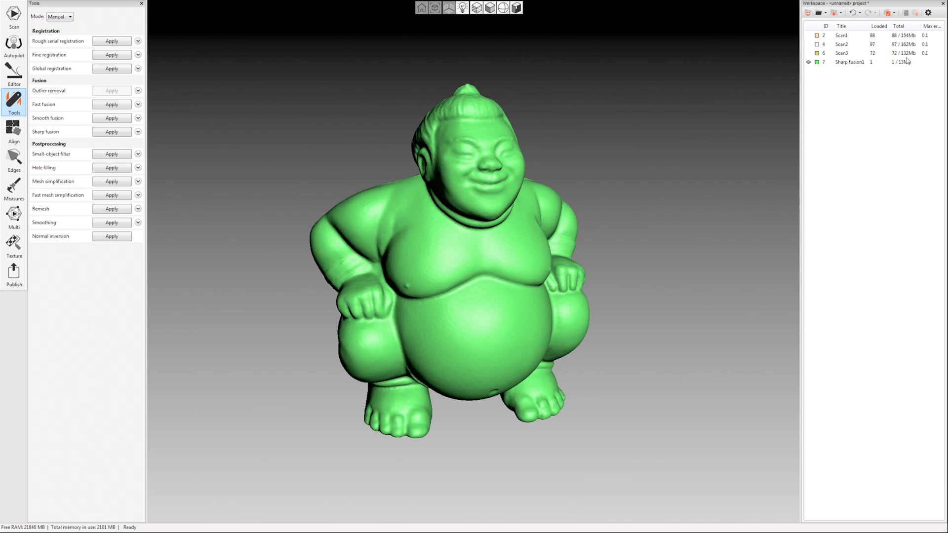
left_click(850, 61)
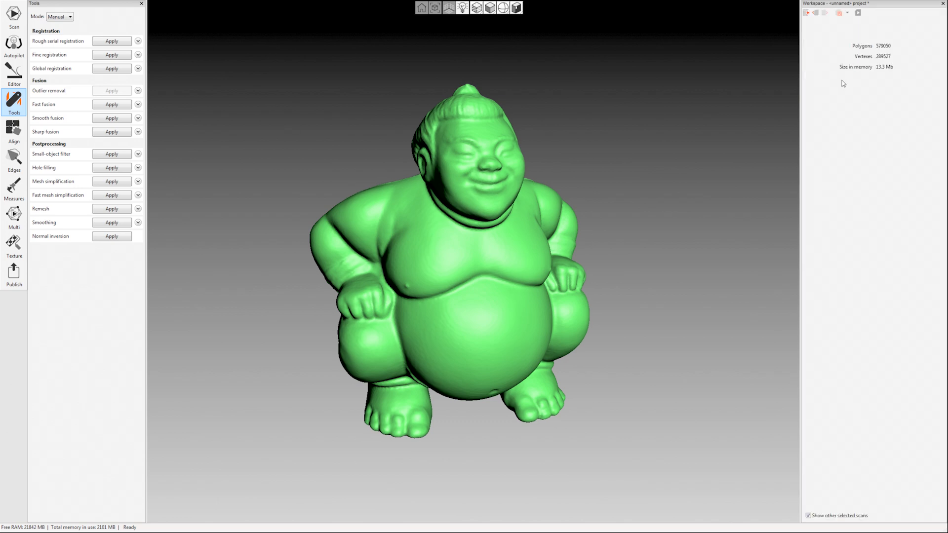
mouse_move(871, 49)
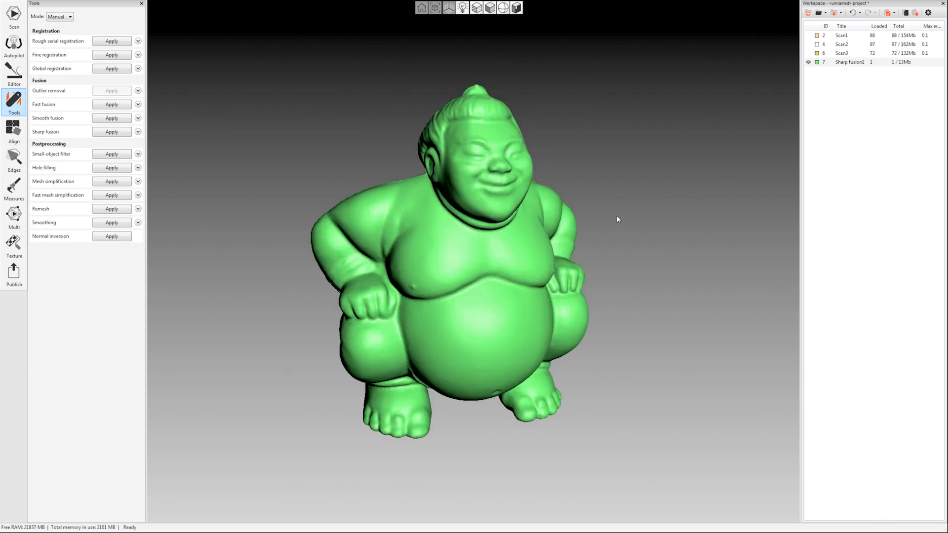
mouse_move(614, 217)
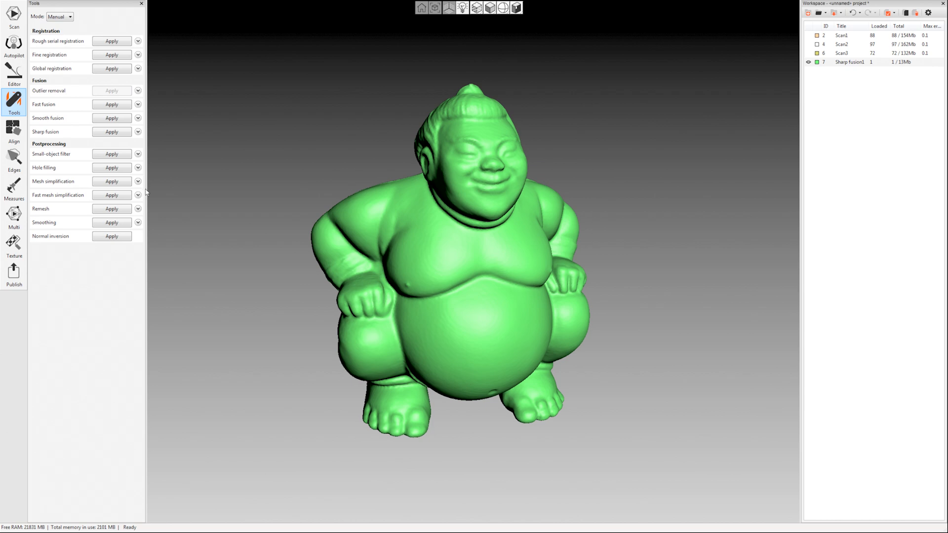
Simplify the fused mesh to 200,000 triangles and select Sharp fusion1.
left_click(139, 195)
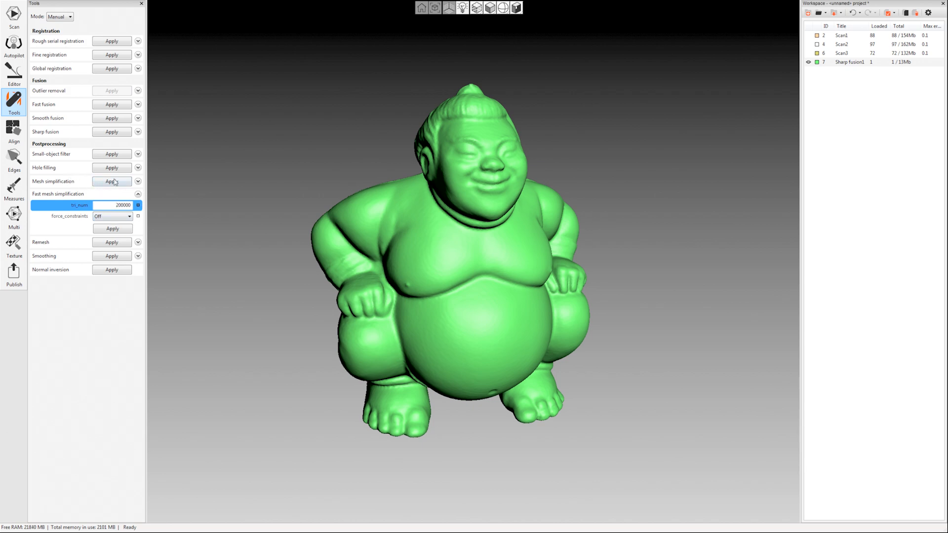
mouse_move(151, 190)
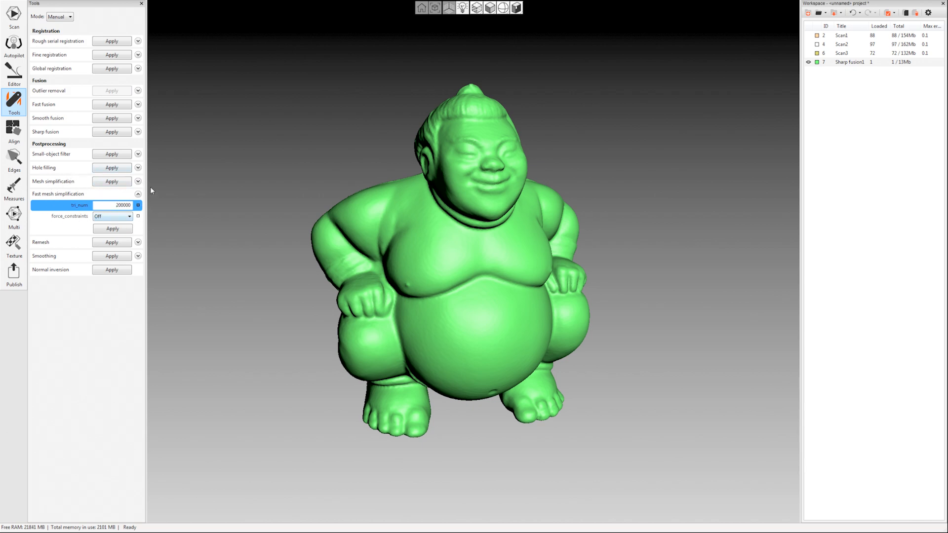
mouse_move(112, 168)
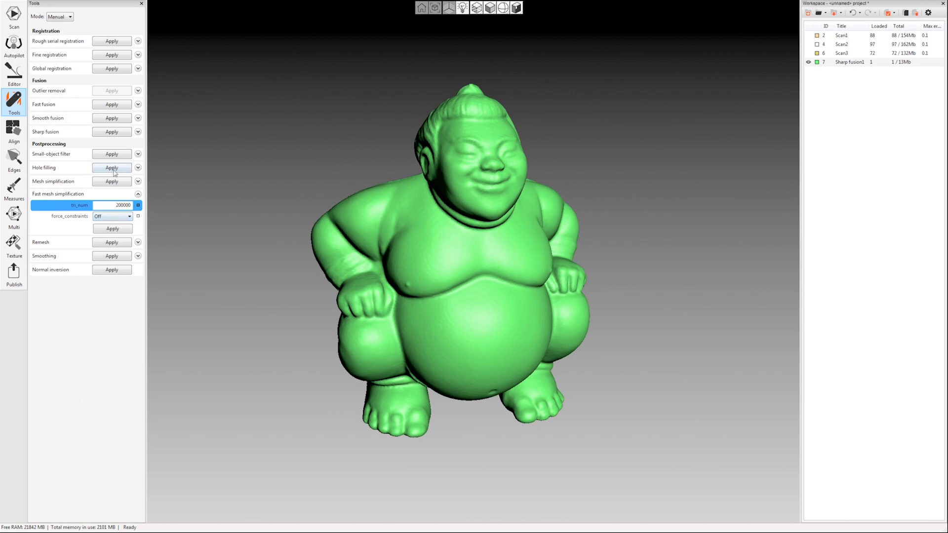
left_click(139, 182)
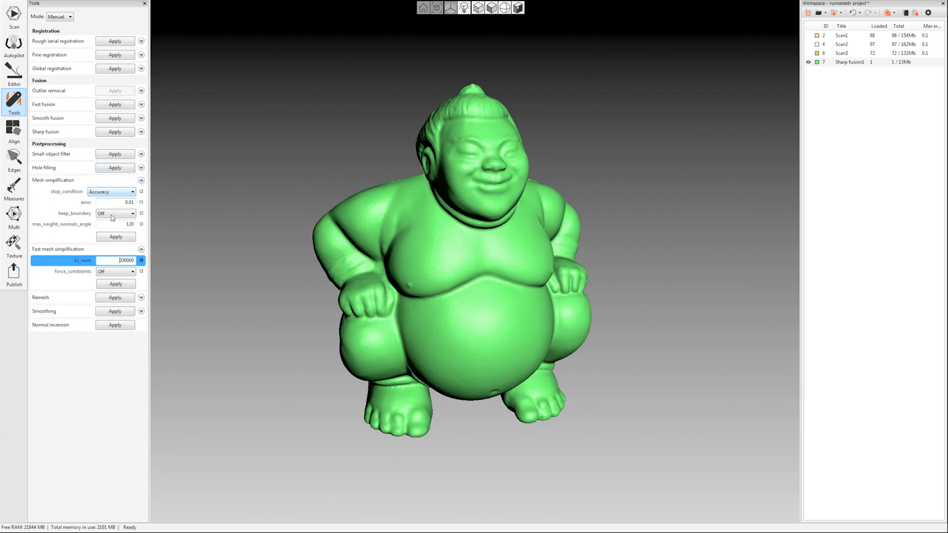
mouse_move(152, 219)
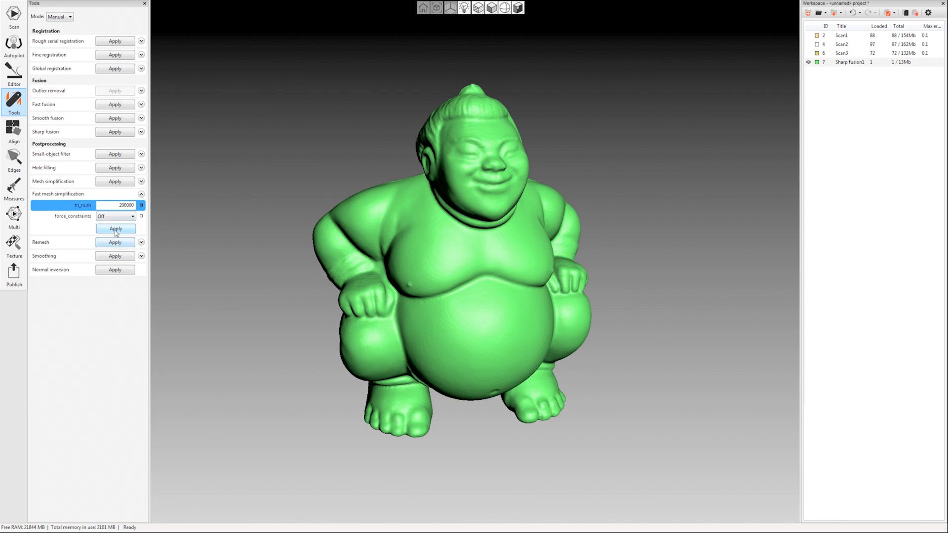
left_click(114, 228)
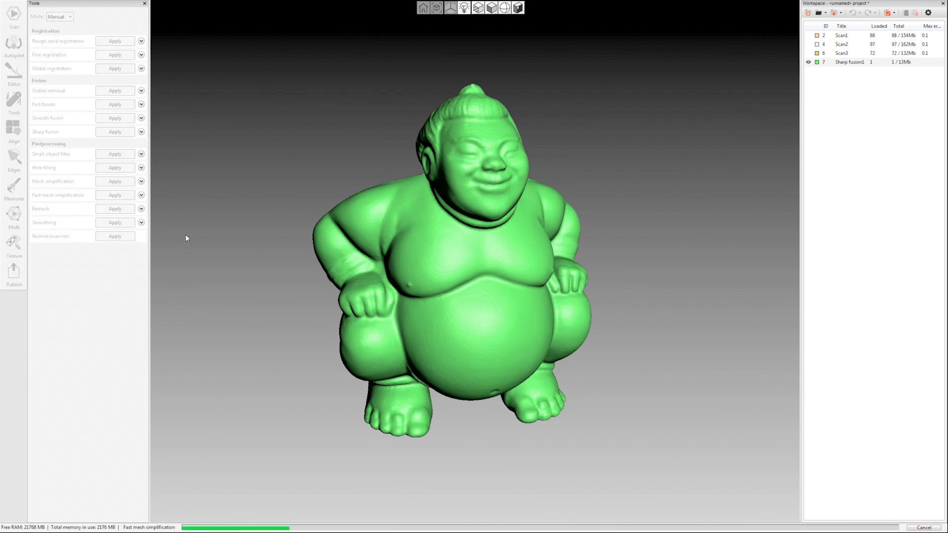
left_click(115, 194)
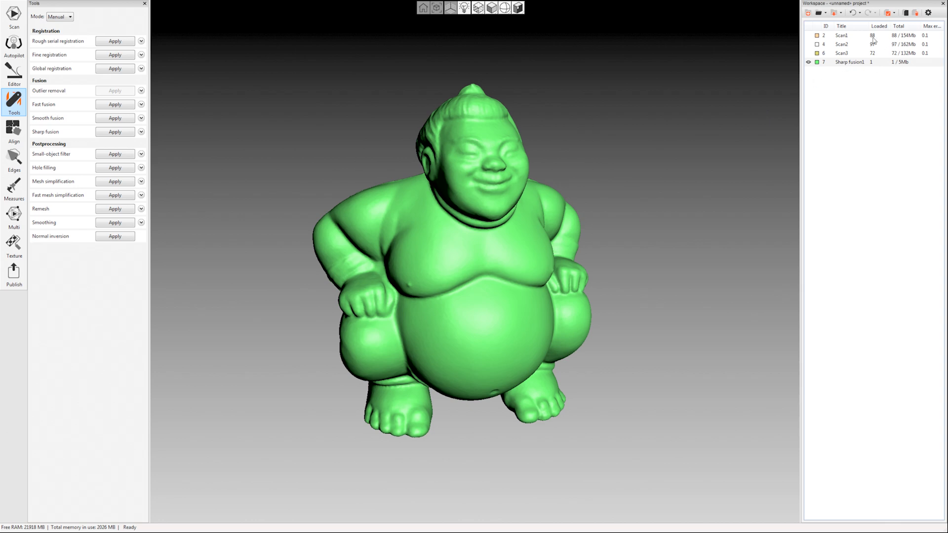
left_click(849, 62)
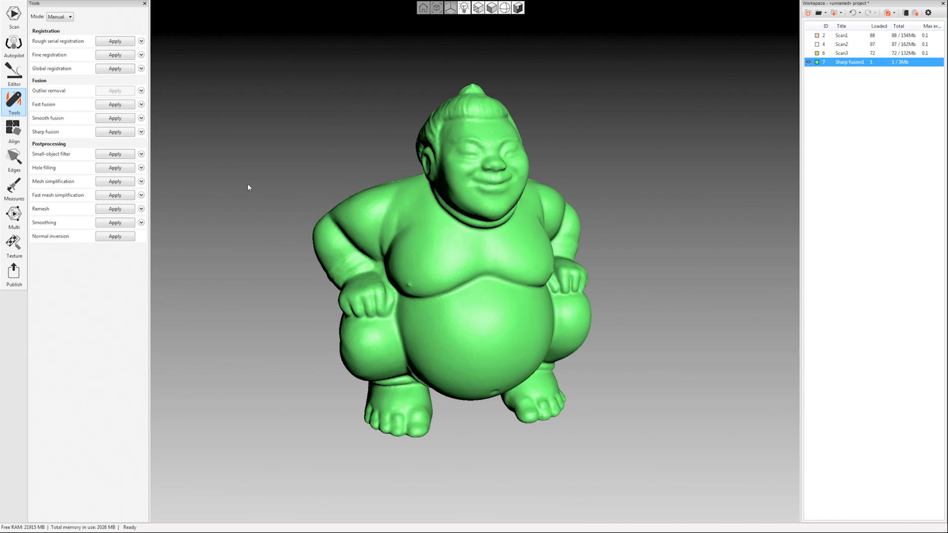
mouse_move(115, 154)
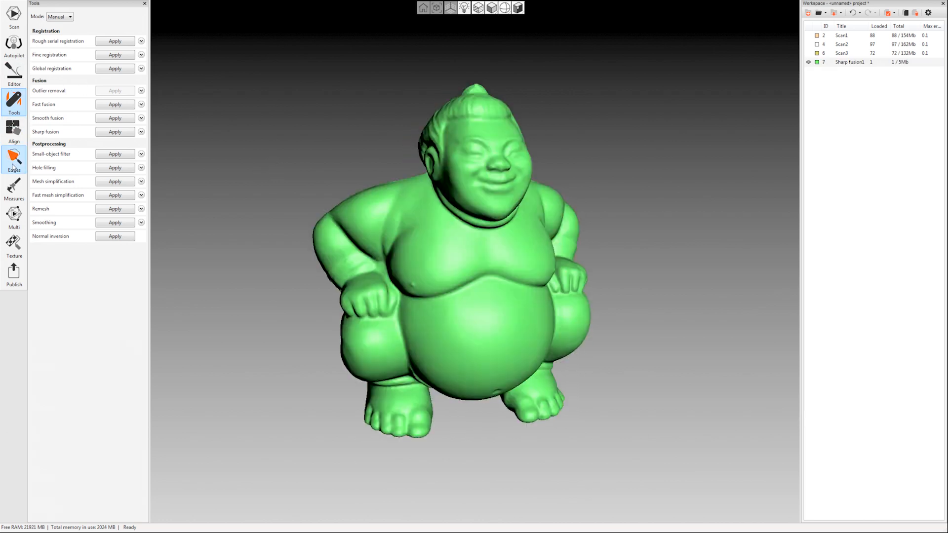
Inspect the simplified mesh for holes and return to the workspace view.
left_click(13, 160)
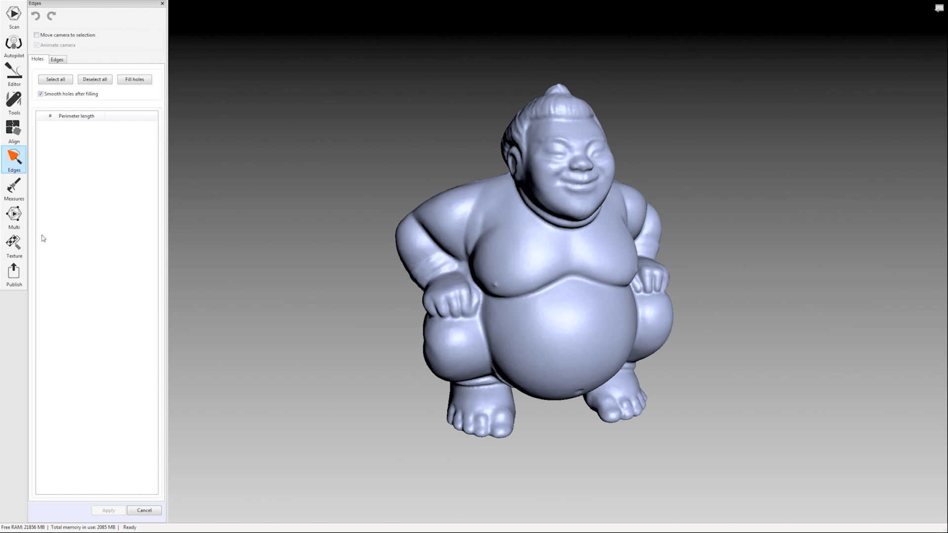
mouse_move(102, 237)
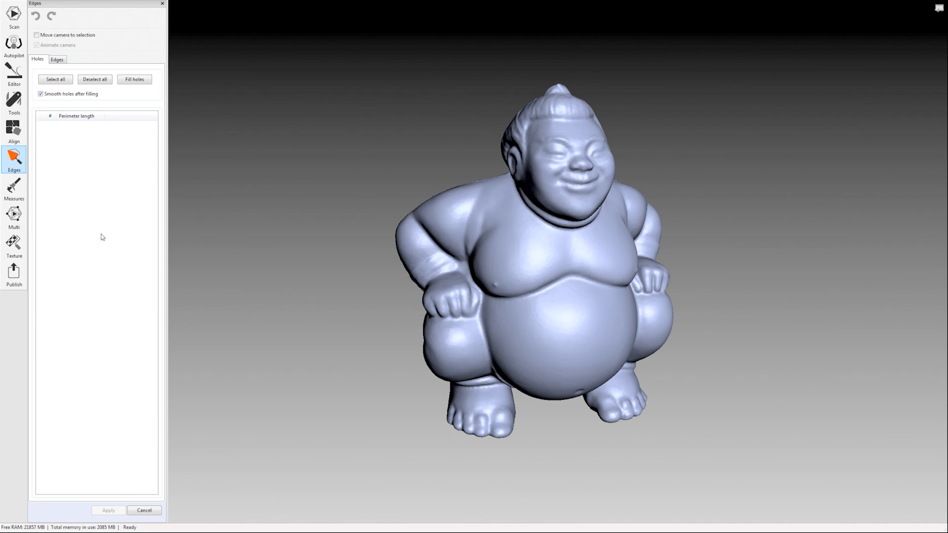
mouse_move(52, 228)
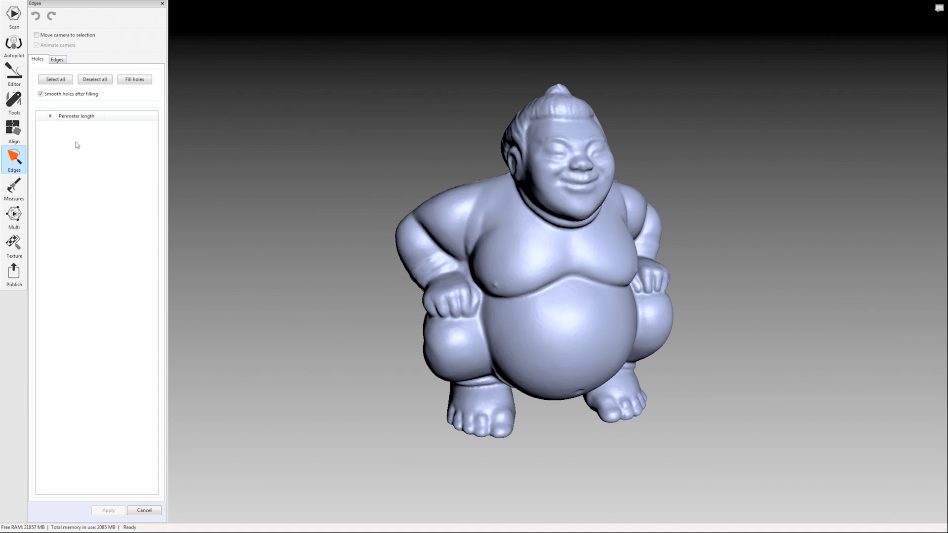
mouse_move(513, 79)
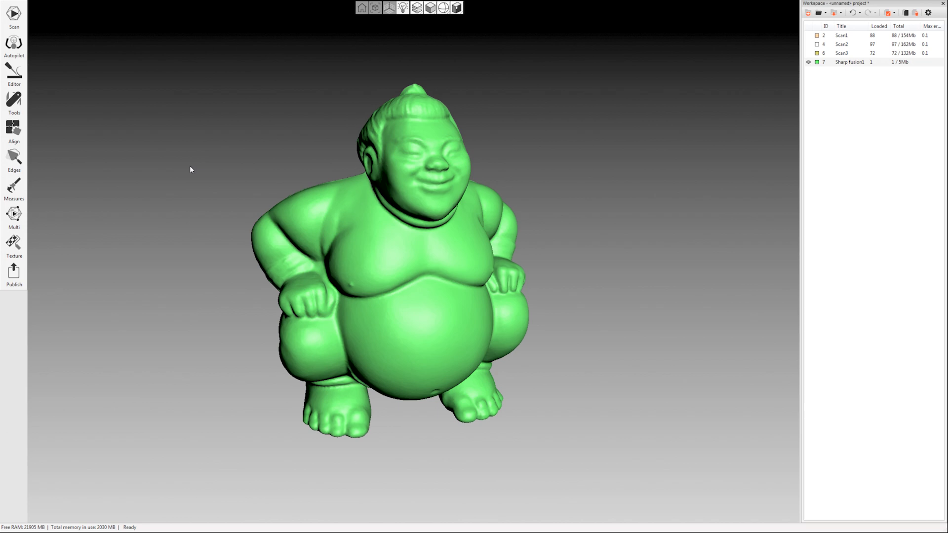
mouse_move(190, 174)
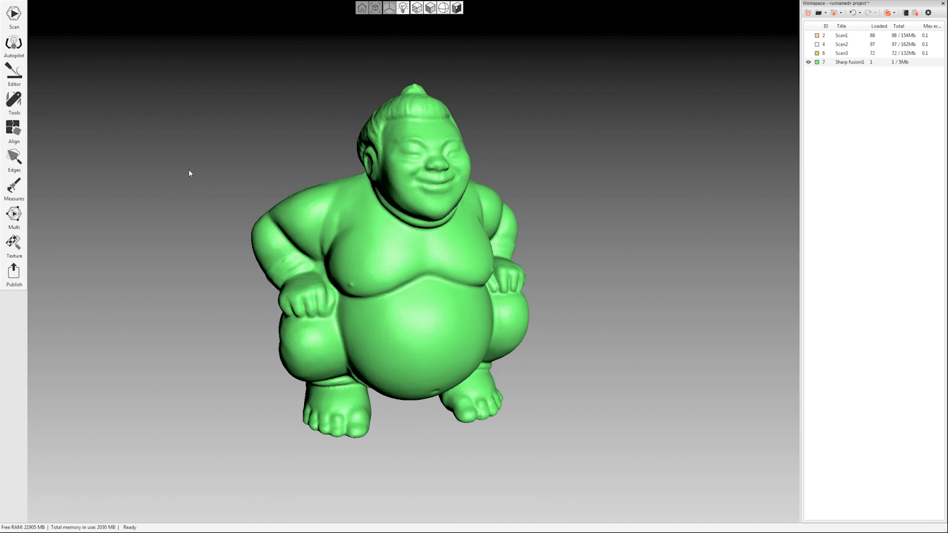
mouse_move(178, 154)
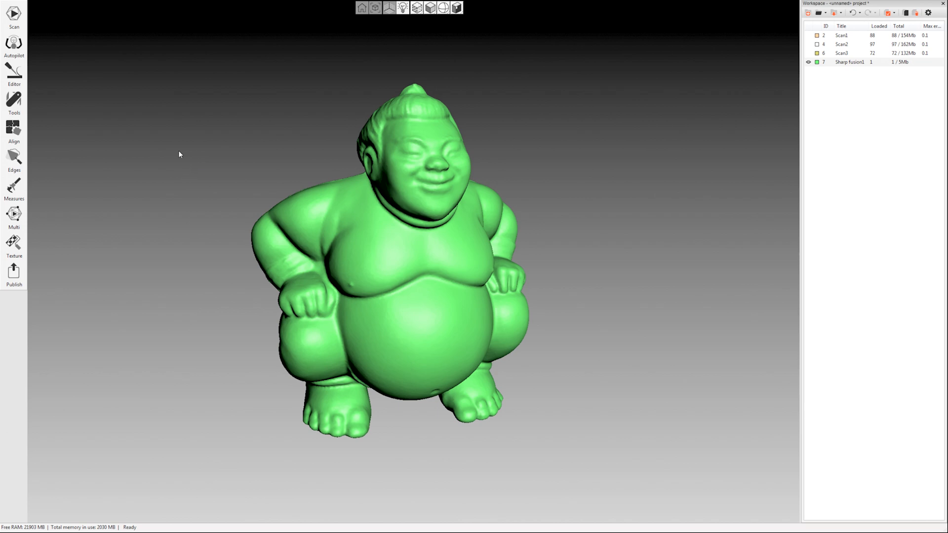
left_click_drag(179, 154, 172, 98)
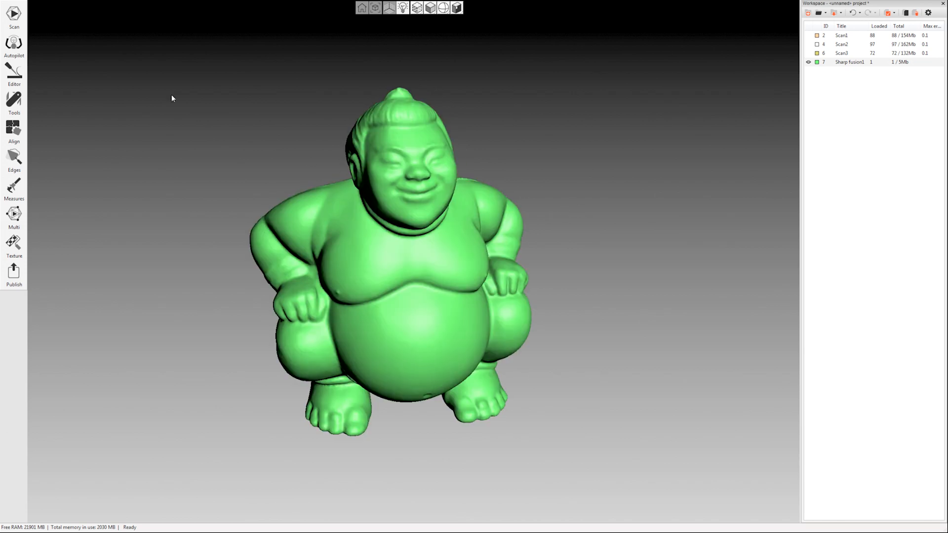
left_click(12, 103)
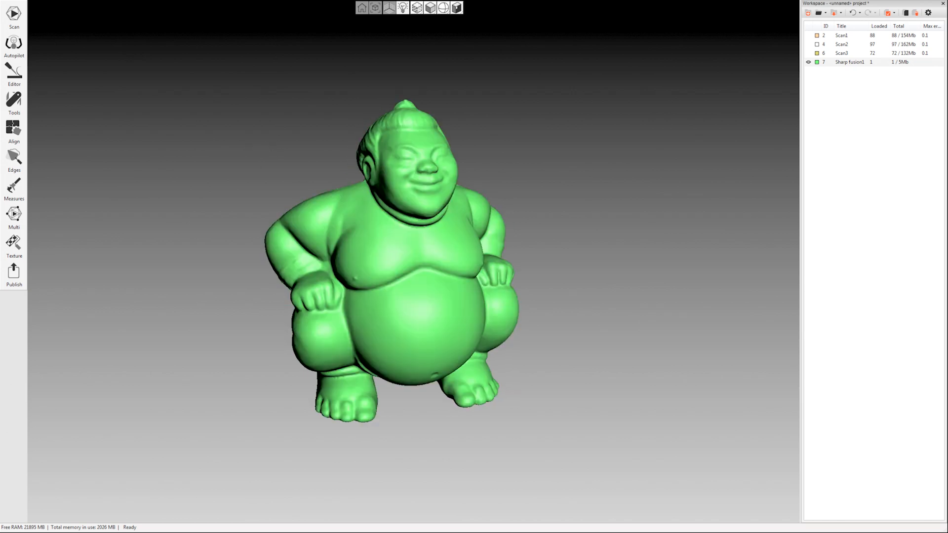
Choose Sharp fusion1 as the model to texture in the Texture tool.
left_click(13, 15)
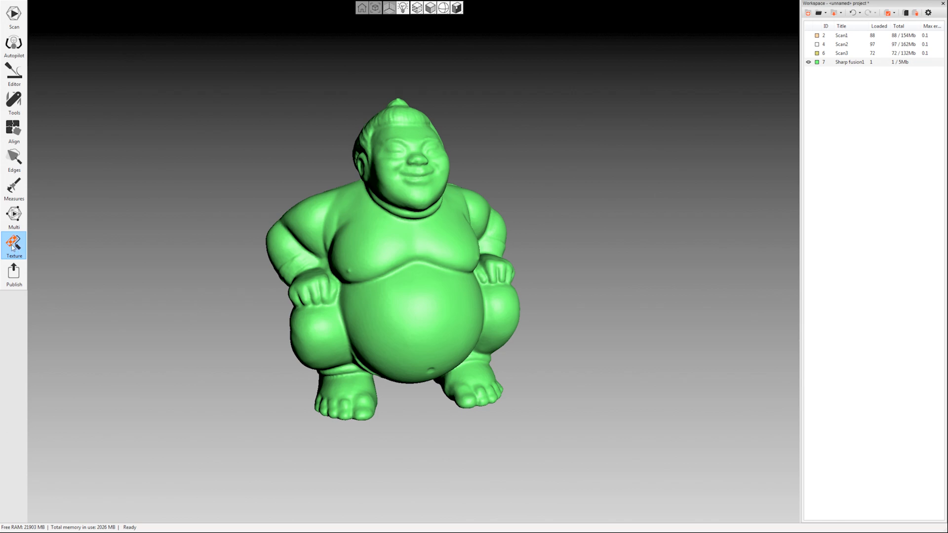
left_click(13, 245)
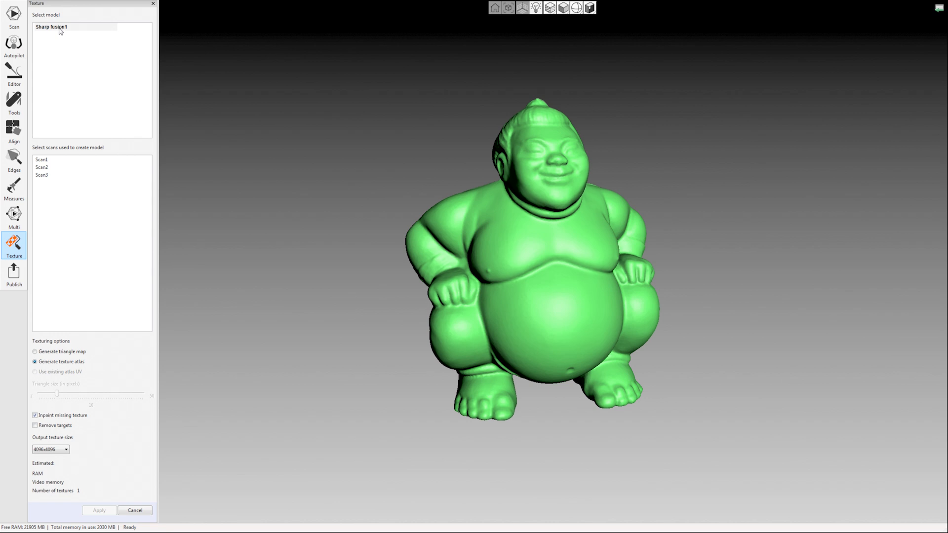
left_click(60, 26)
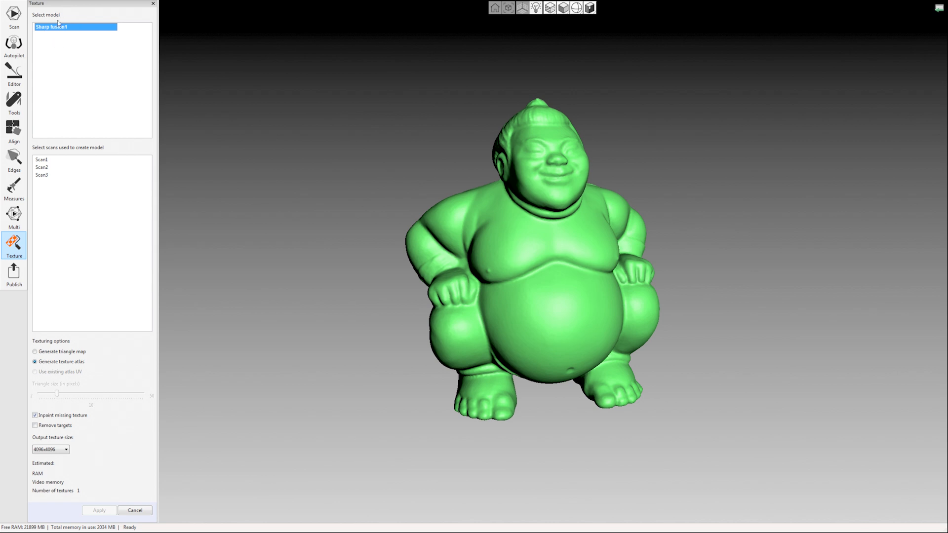
mouse_move(72, 87)
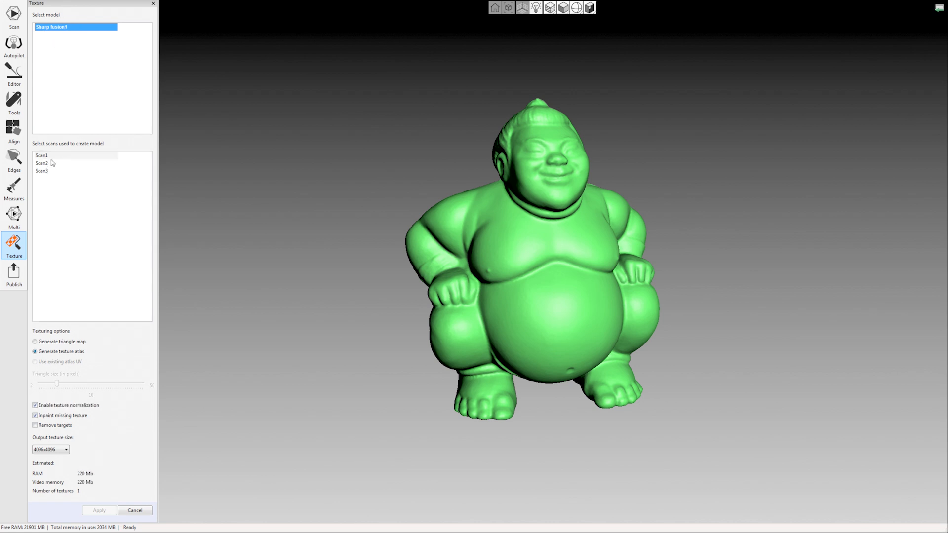
Select Scan1, Scan2 and Scan3 as texture sources and start the atlas computation.
left_click(42, 163)
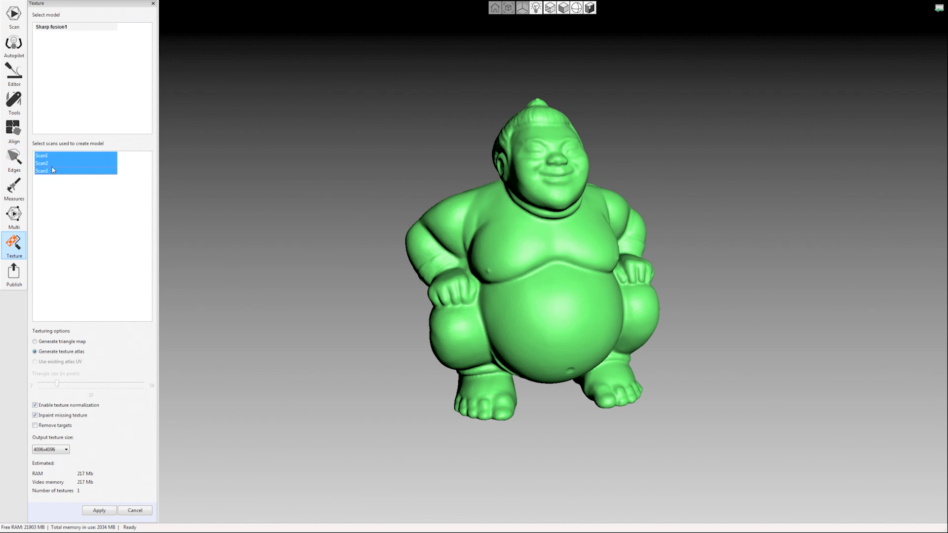
mouse_move(64, 155)
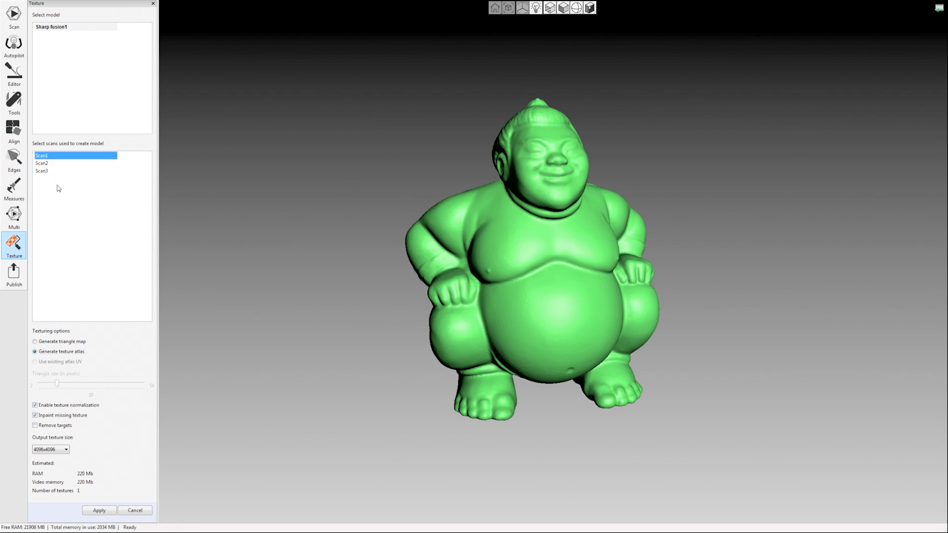
left_click(41, 163)
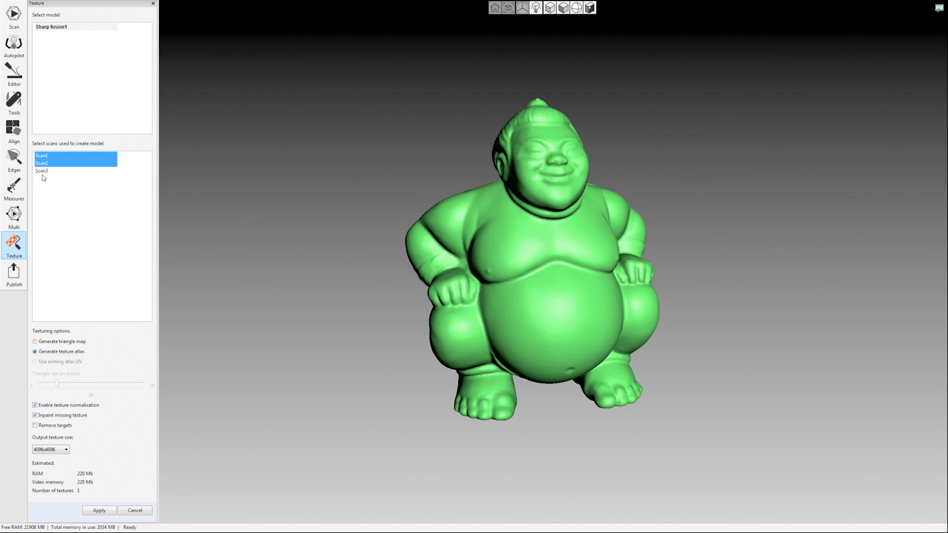
left_click(42, 171)
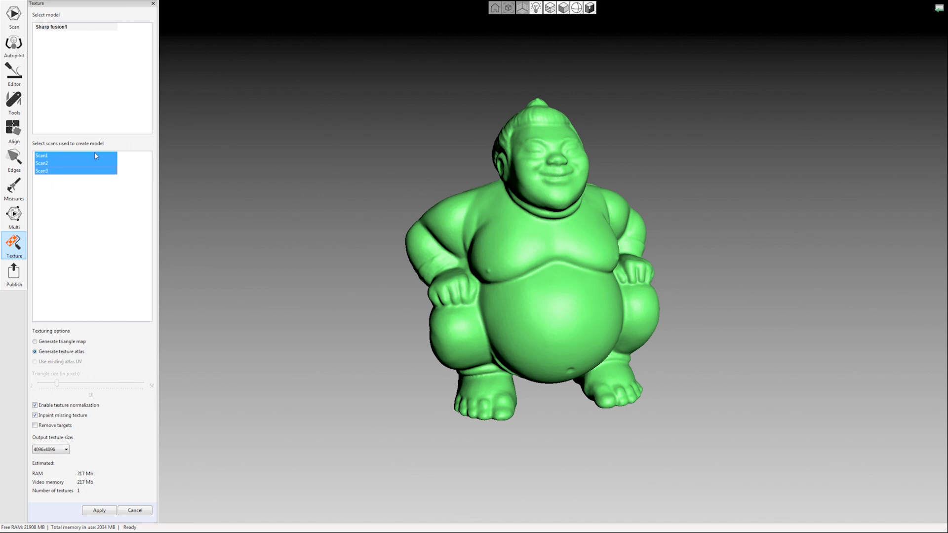
mouse_move(124, 424)
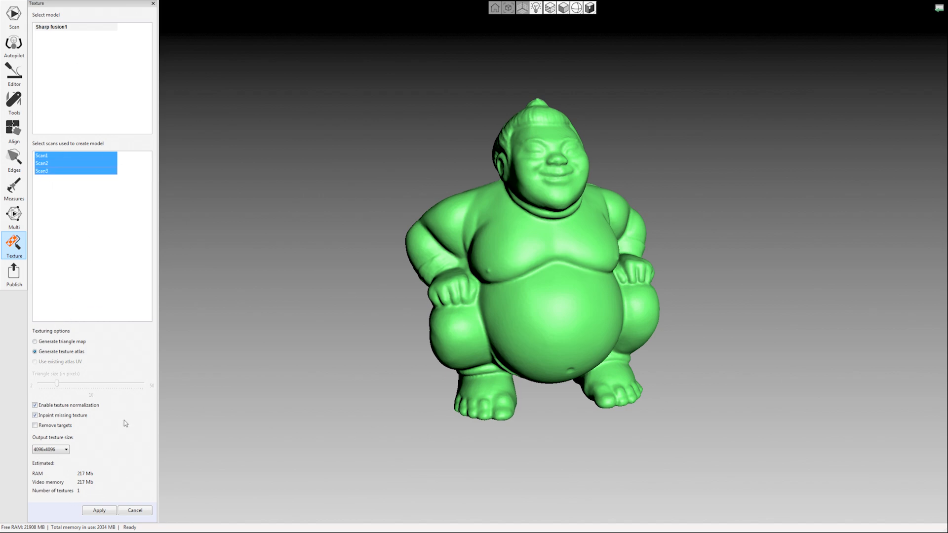
mouse_move(71, 483)
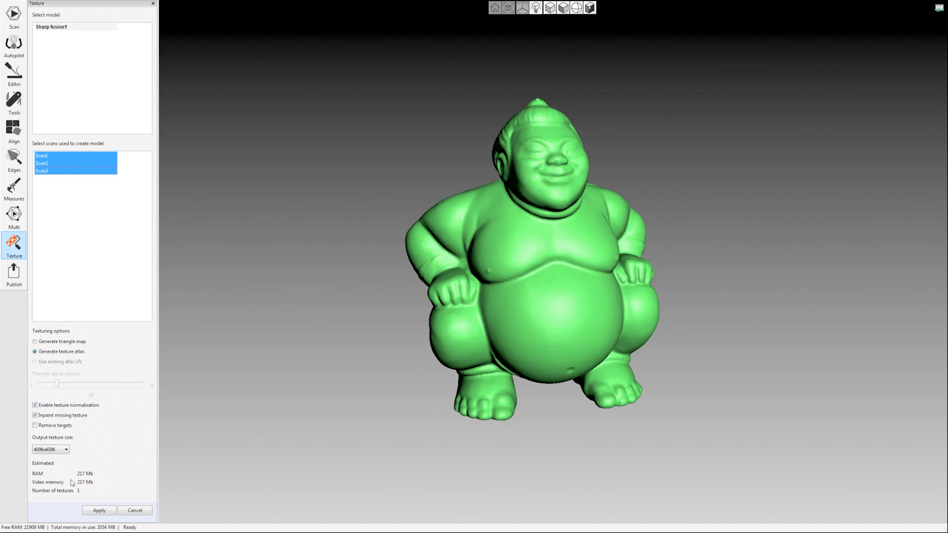
mouse_move(112, 320)
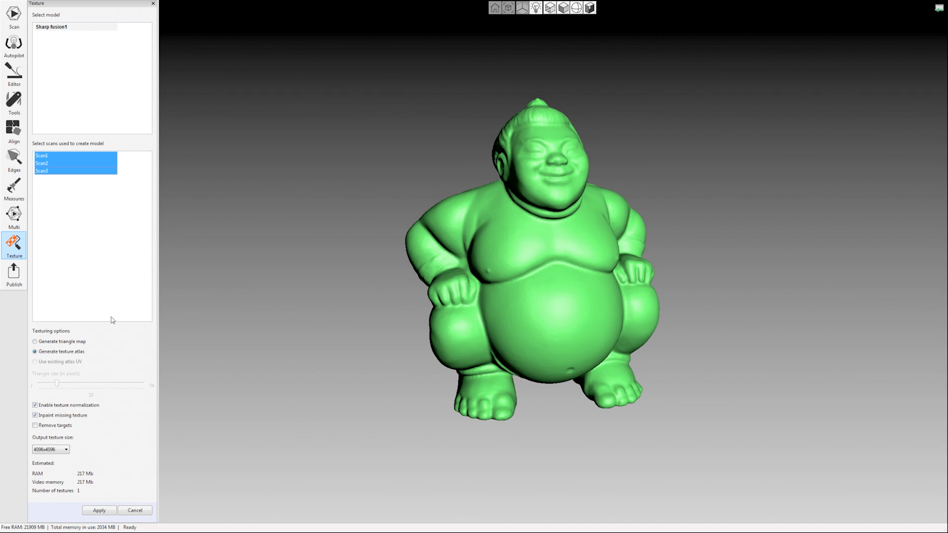
left_click(99, 510)
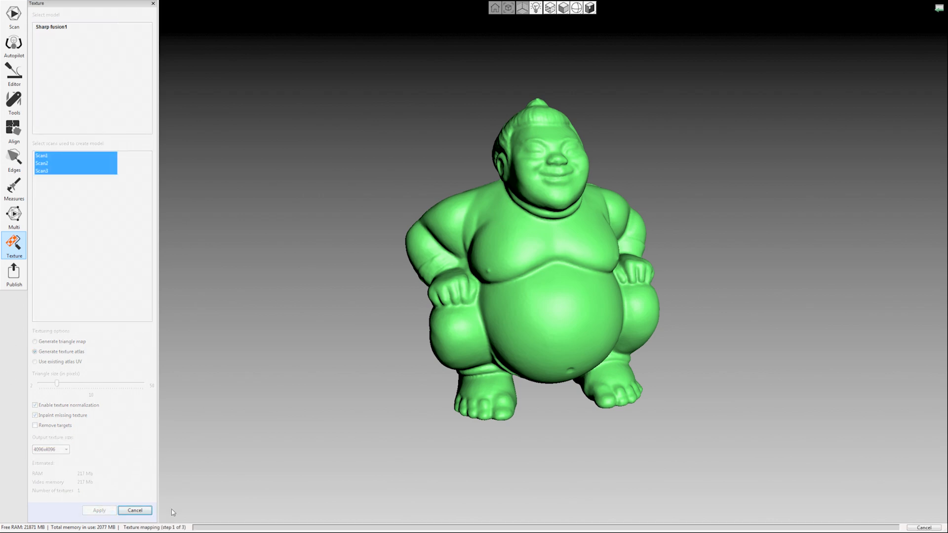
Let texture mapping and inpainting finish so the figurine shows skin, hair and white wristband colours.
left_click(99, 511)
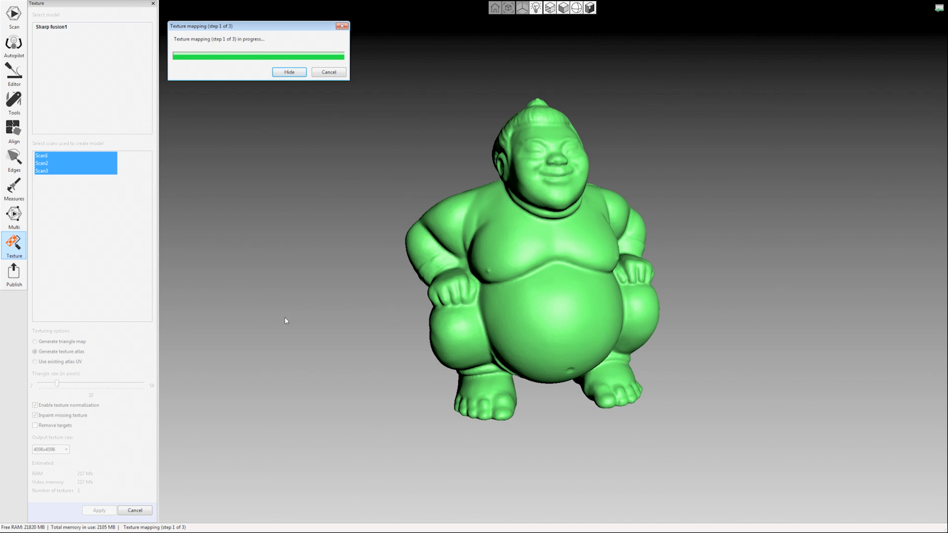
mouse_move(312, 370)
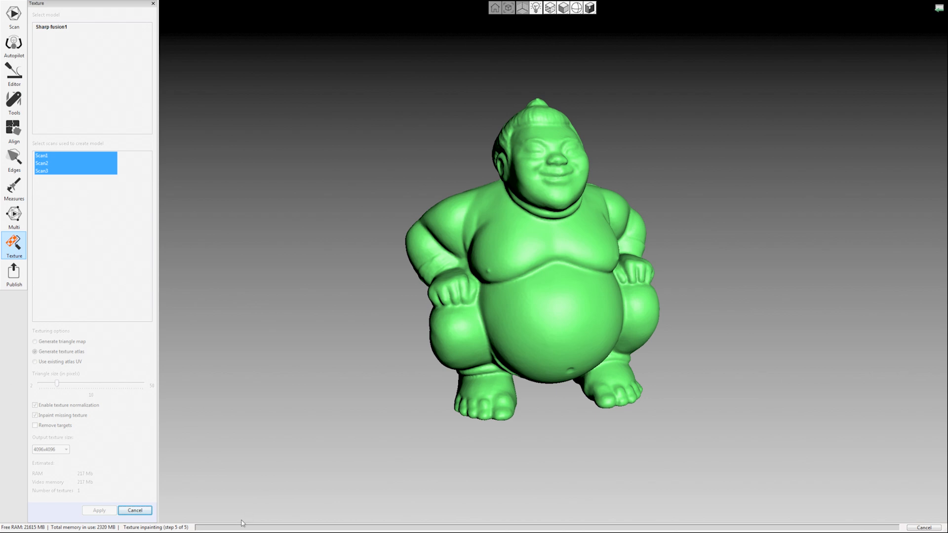
left_click(99, 510)
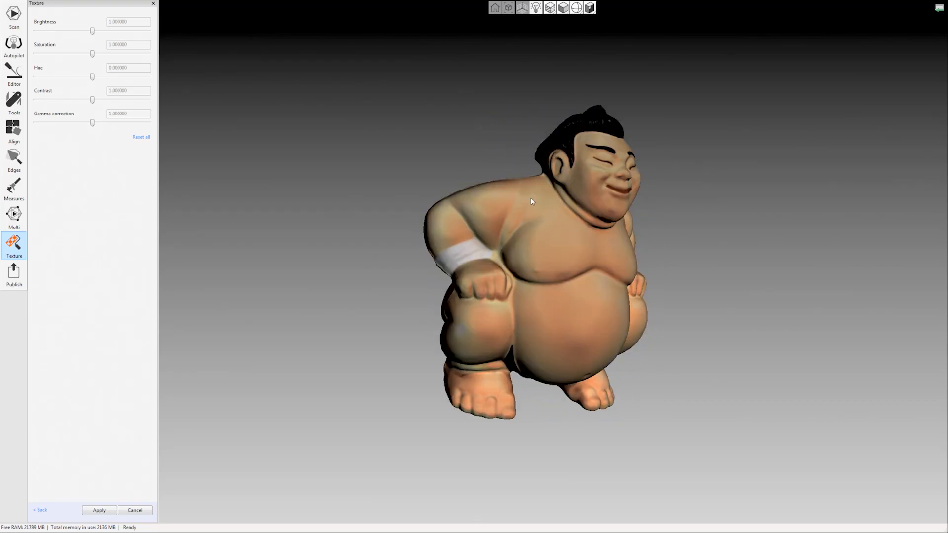
mouse_move(506, 212)
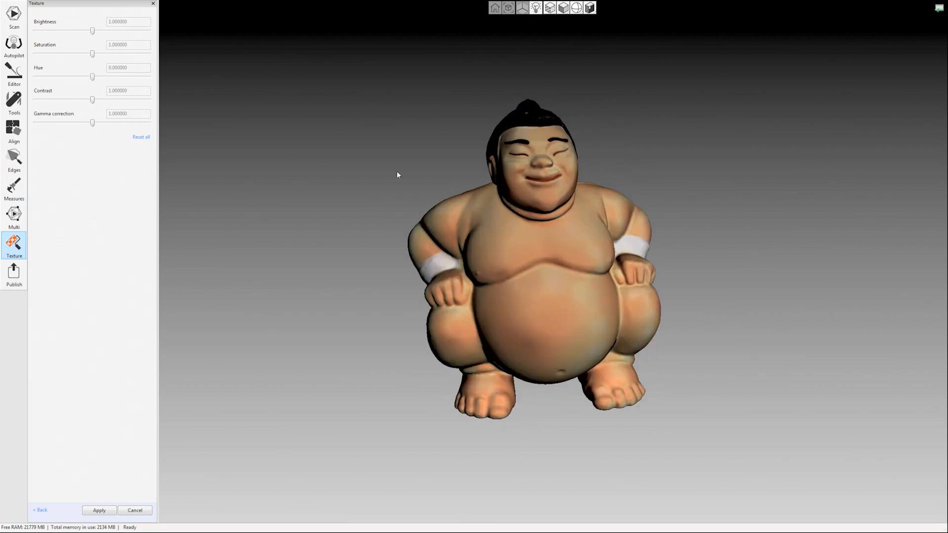
Raise texture brightness to about 1.38, lower gamma slightly, and apply the adjustment.
left_click_drag(398, 176, 426, 160)
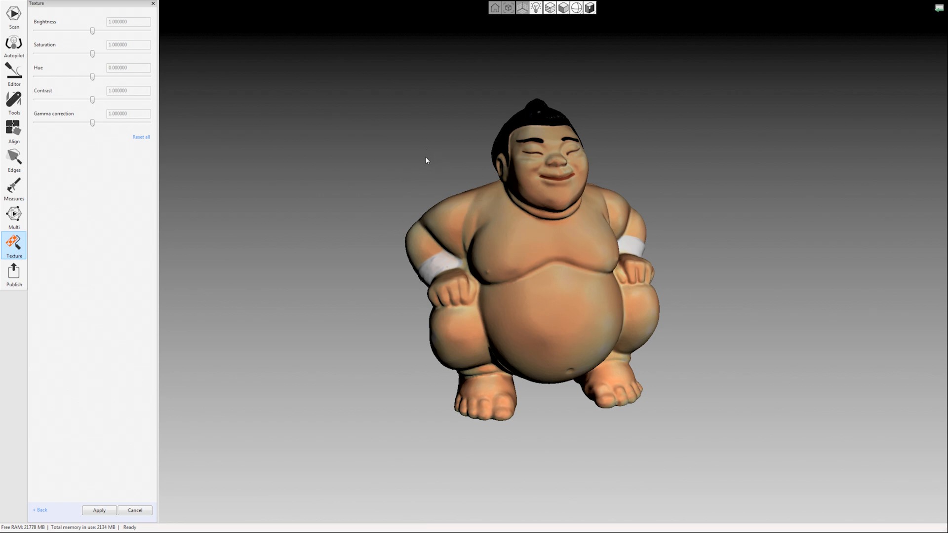
mouse_move(187, 79)
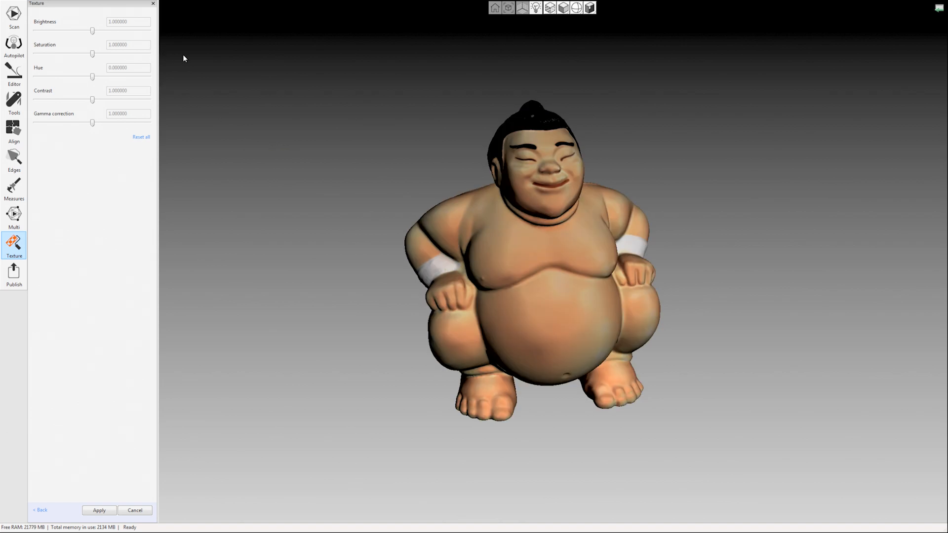
mouse_move(96, 32)
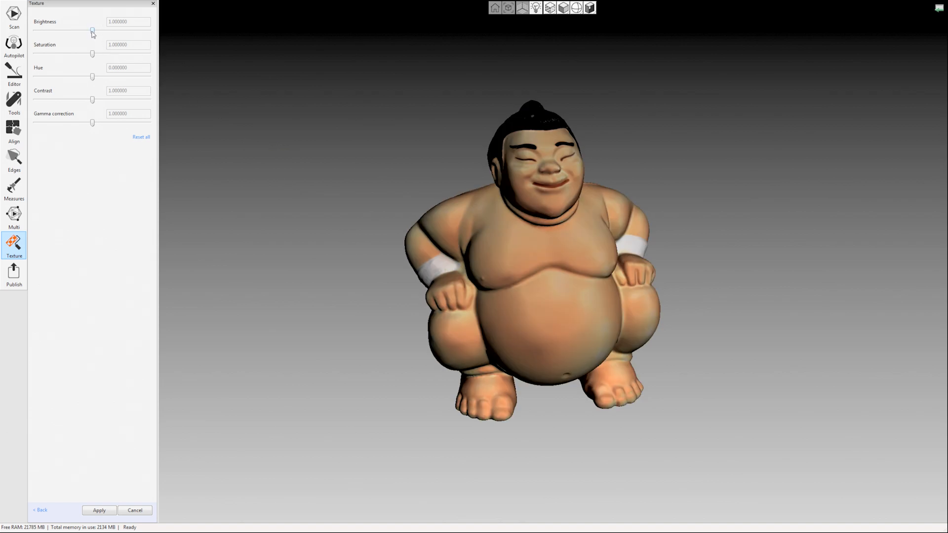
left_click_drag(92, 30, 101, 31)
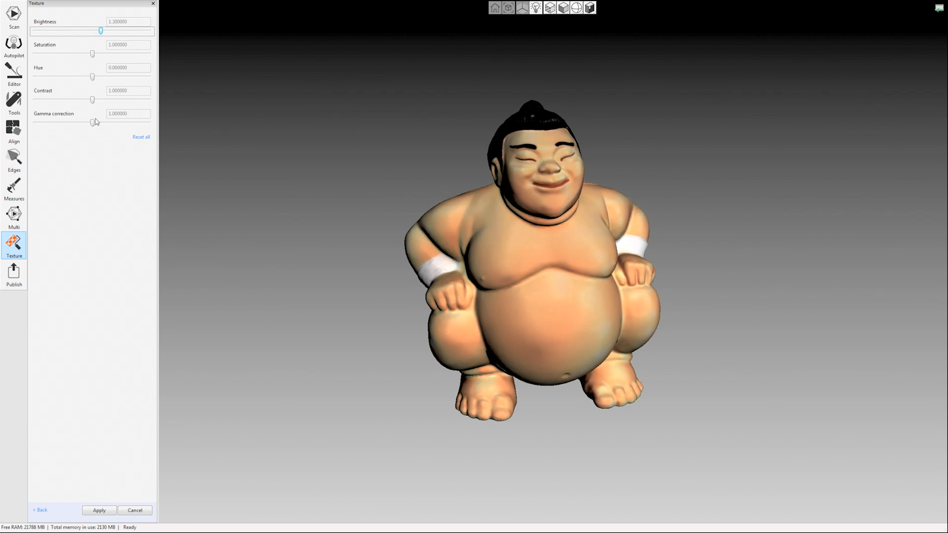
left_click_drag(92, 123, 89, 123)
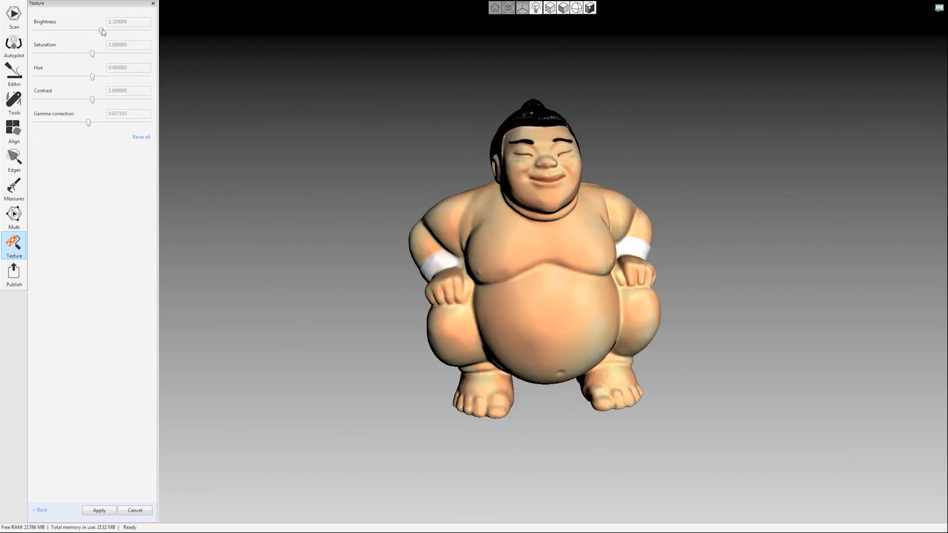
left_click_drag(92, 31, 103, 31)
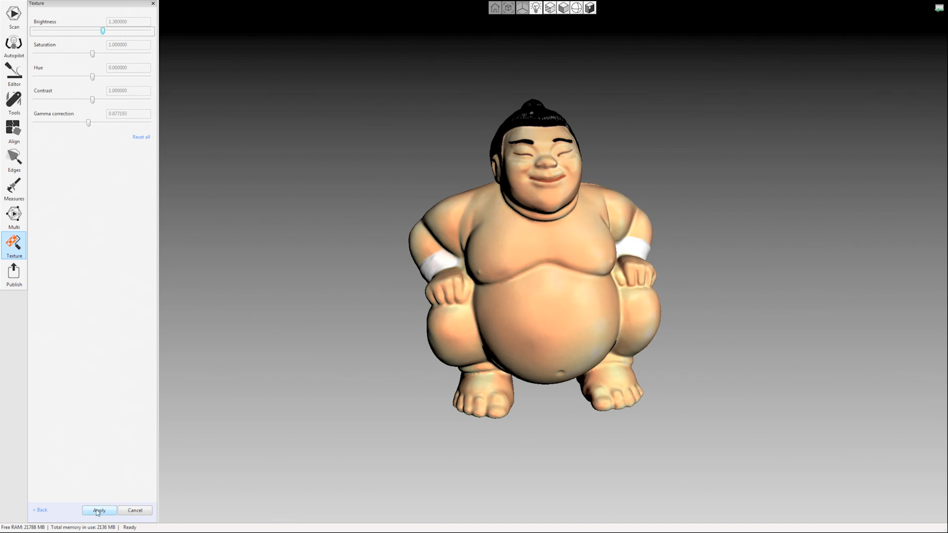
left_click(99, 511)
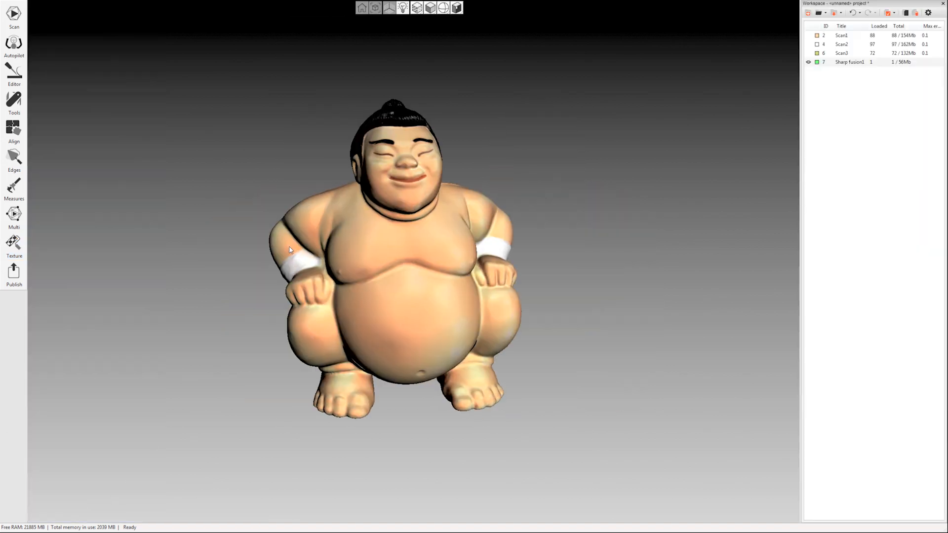
left_click_drag(291, 250, 234, 190)
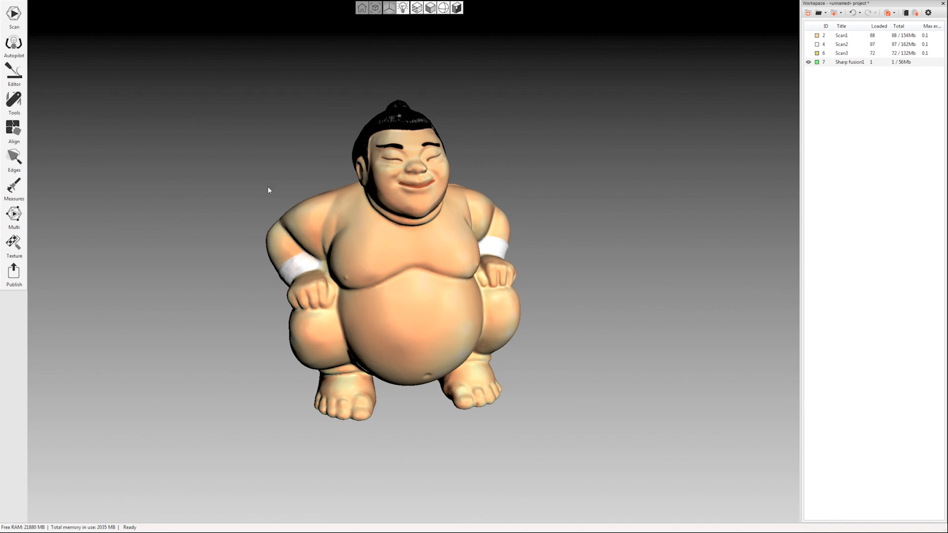
mouse_move(265, 141)
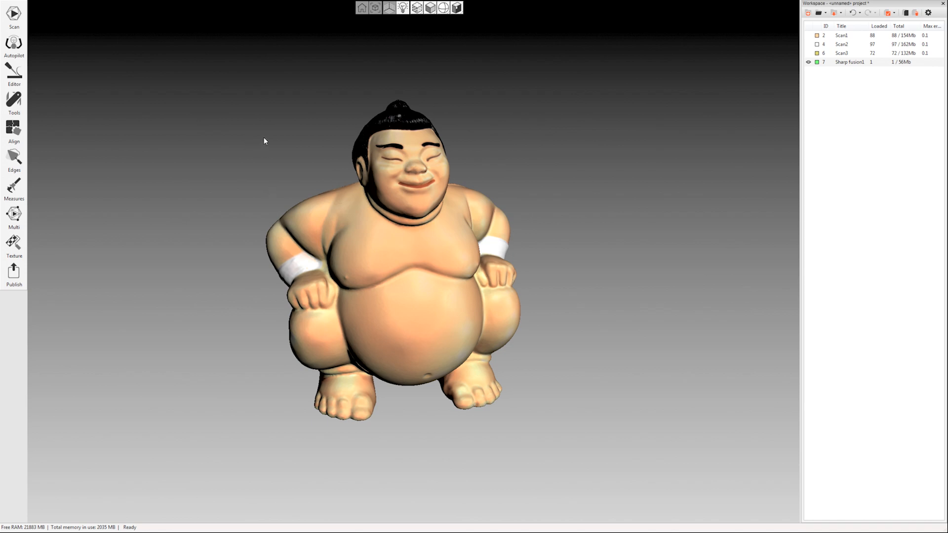